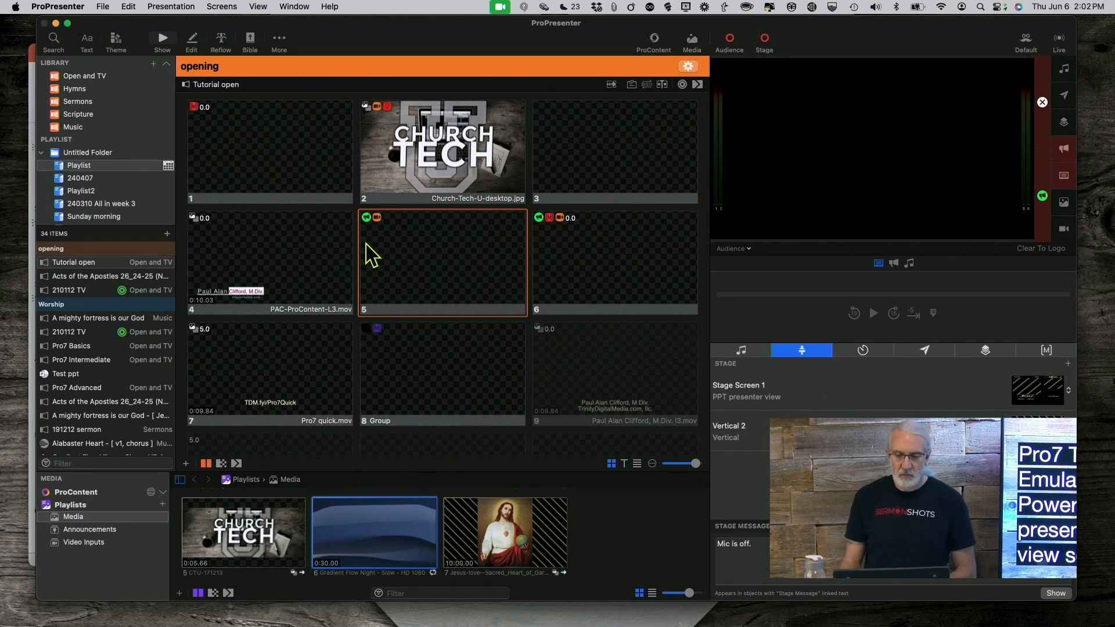
{"action": "mouse_move", "coordinate": [335, 523]}
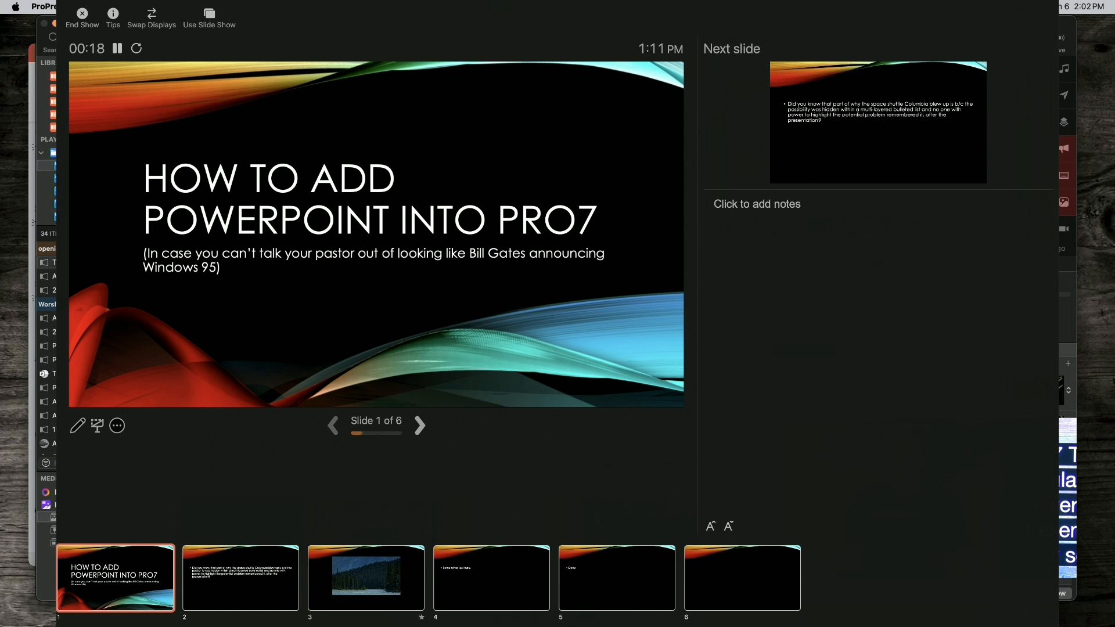
Leave PowerPoint's presenter view and return to ProPresenter
{"action": "left_click", "coordinate": [82, 18]}
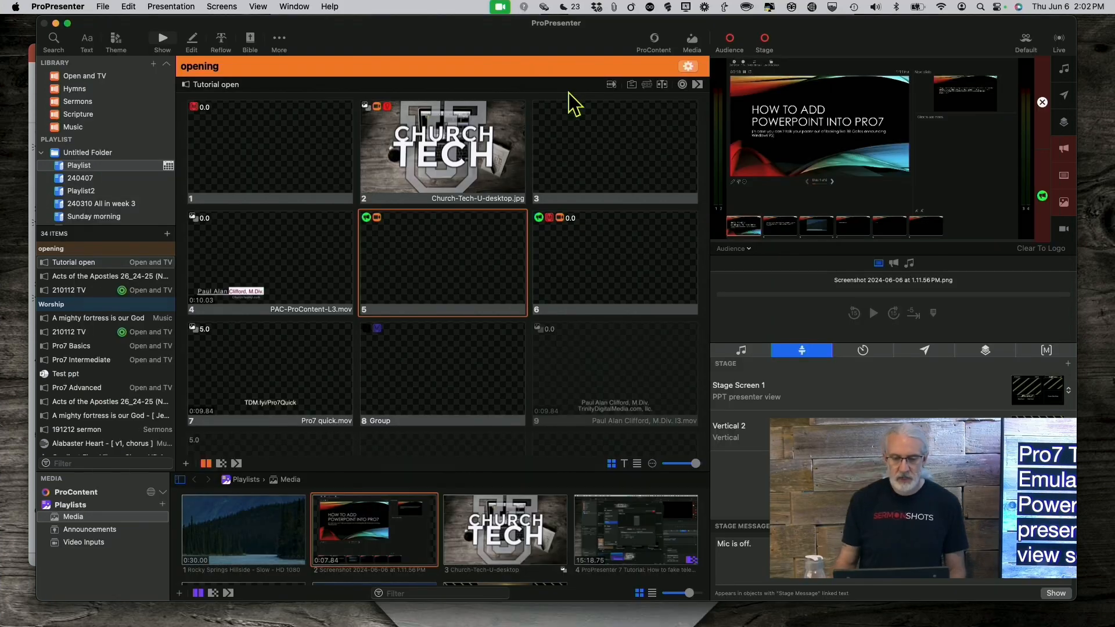
{"action": "mouse_move", "coordinate": [790, 94]}
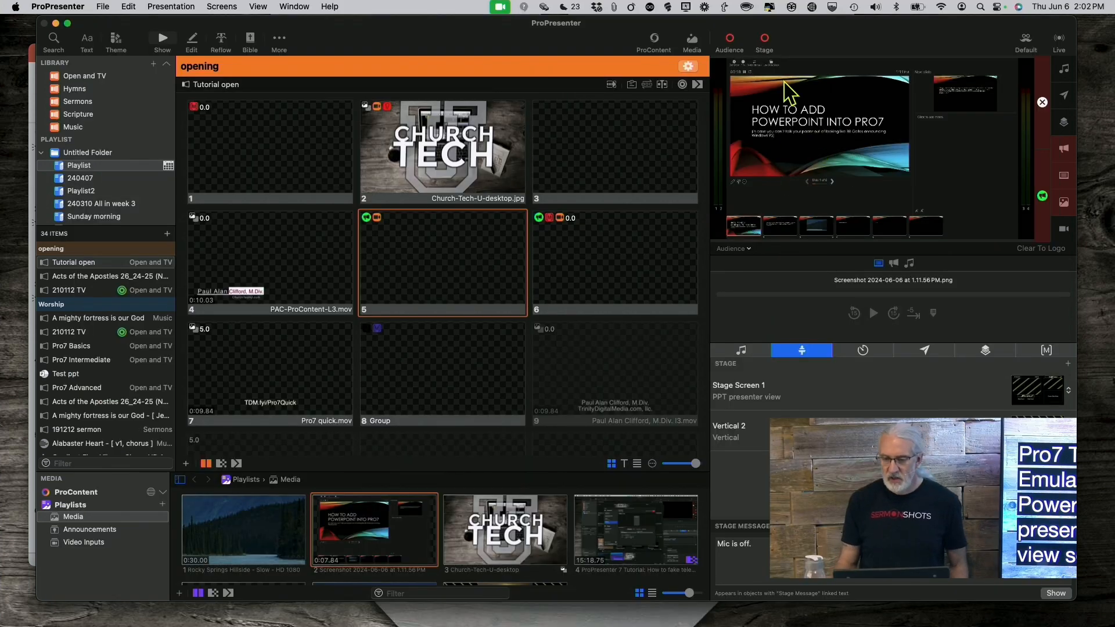
{"action": "mouse_move", "coordinate": [767, 142]}
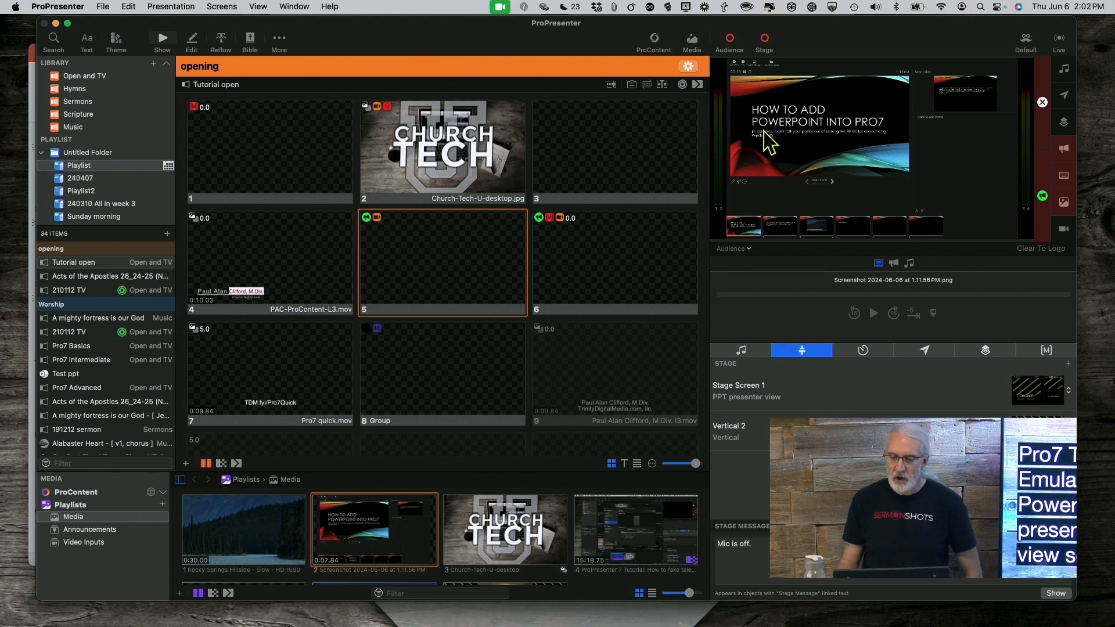
{"action": "mouse_move", "coordinate": [796, 132]}
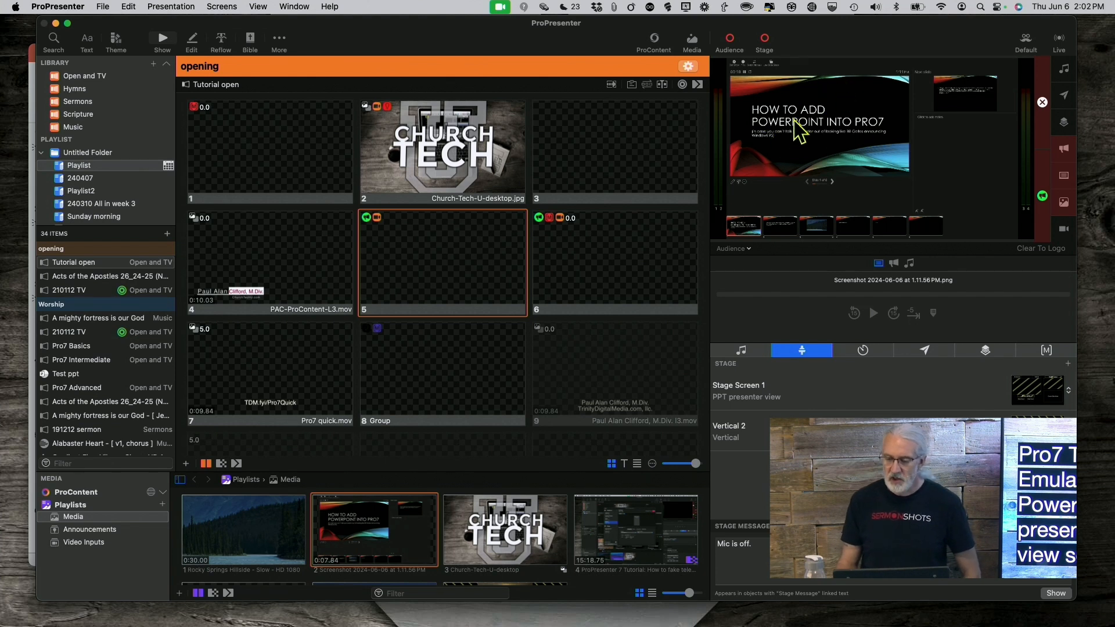
{"action": "mouse_move", "coordinate": [841, 161]}
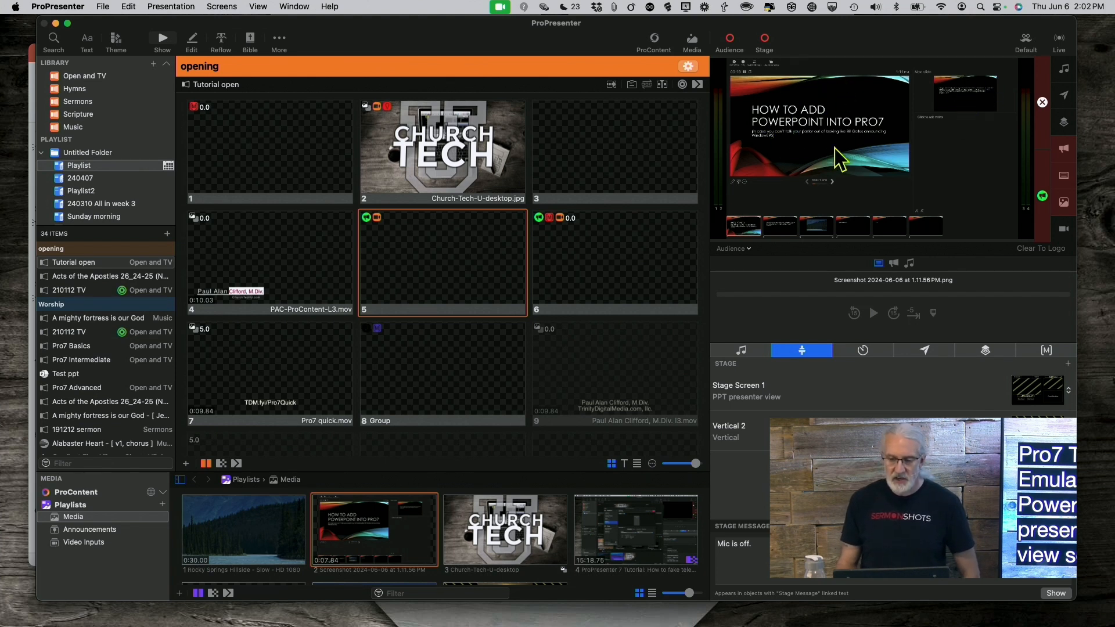
{"action": "mouse_move", "coordinate": [964, 158]}
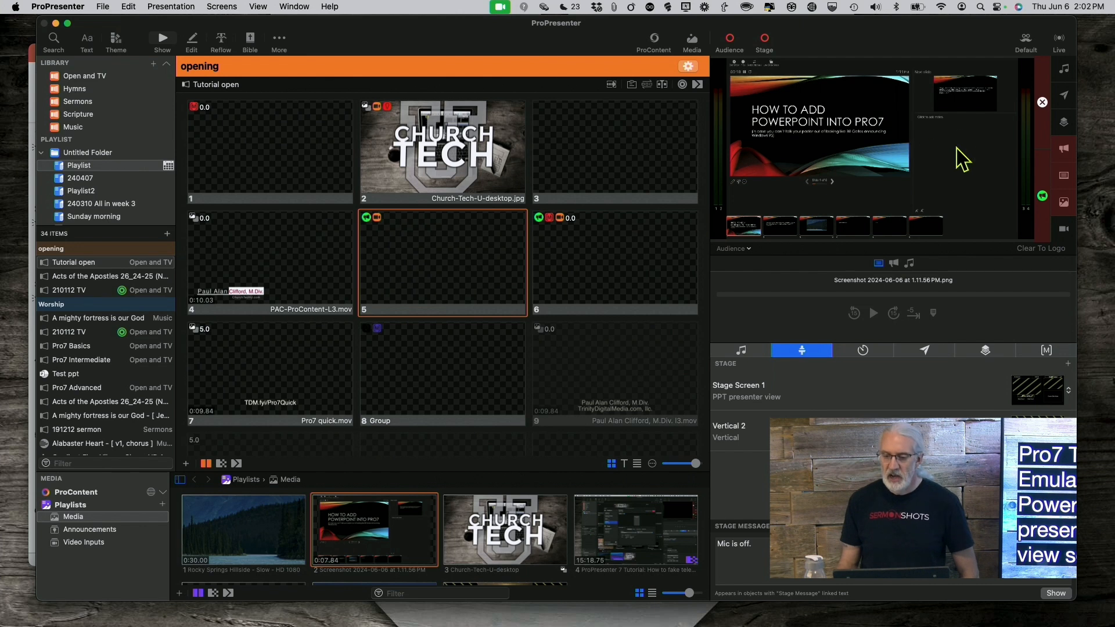
{"action": "mouse_move", "coordinate": [950, 161]}
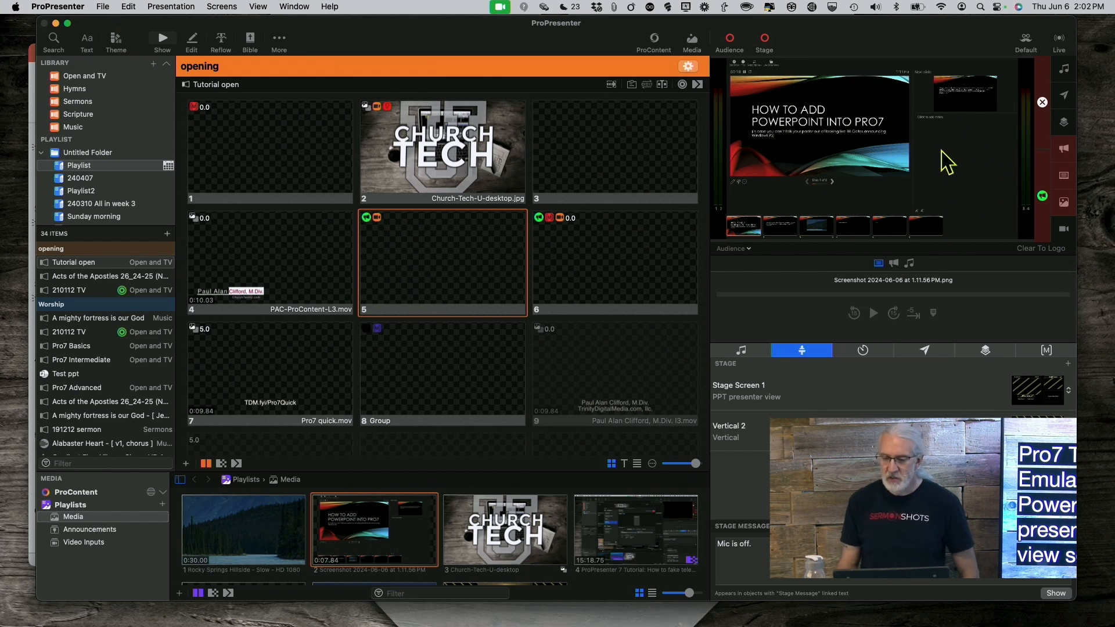
{"action": "mouse_move", "coordinate": [742, 77]}
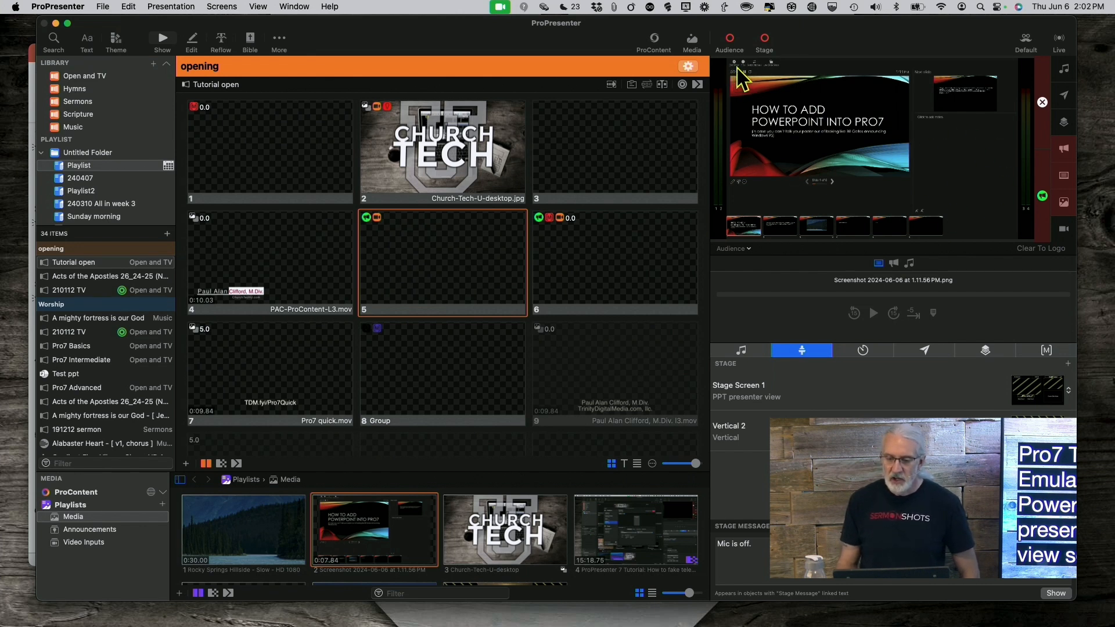
{"action": "mouse_move", "coordinate": [878, 92]}
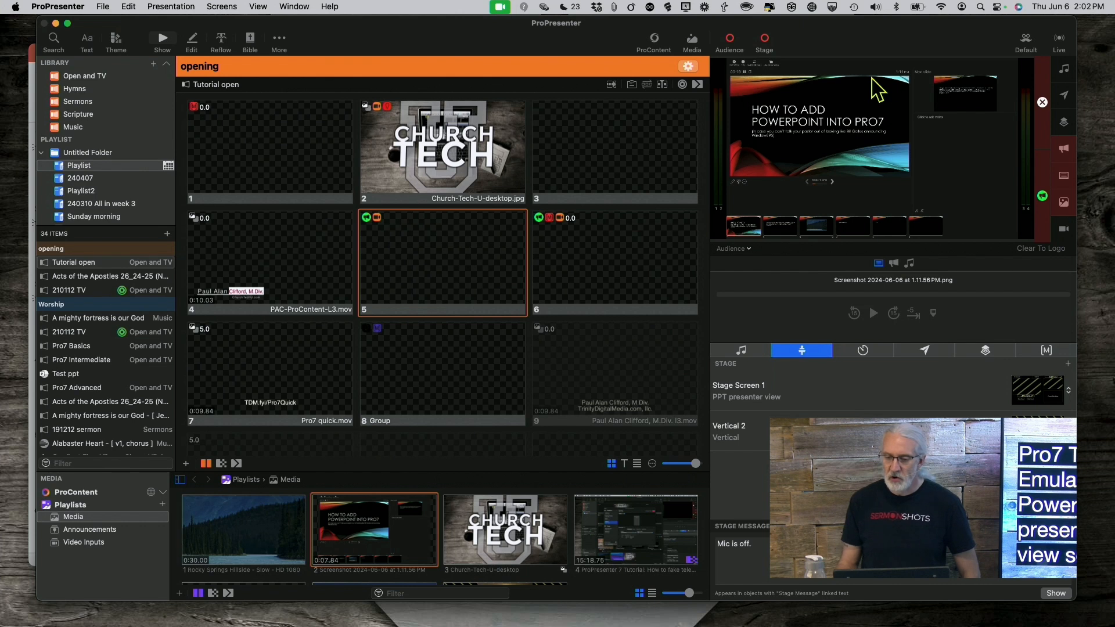
{"action": "mouse_move", "coordinate": [913, 88]}
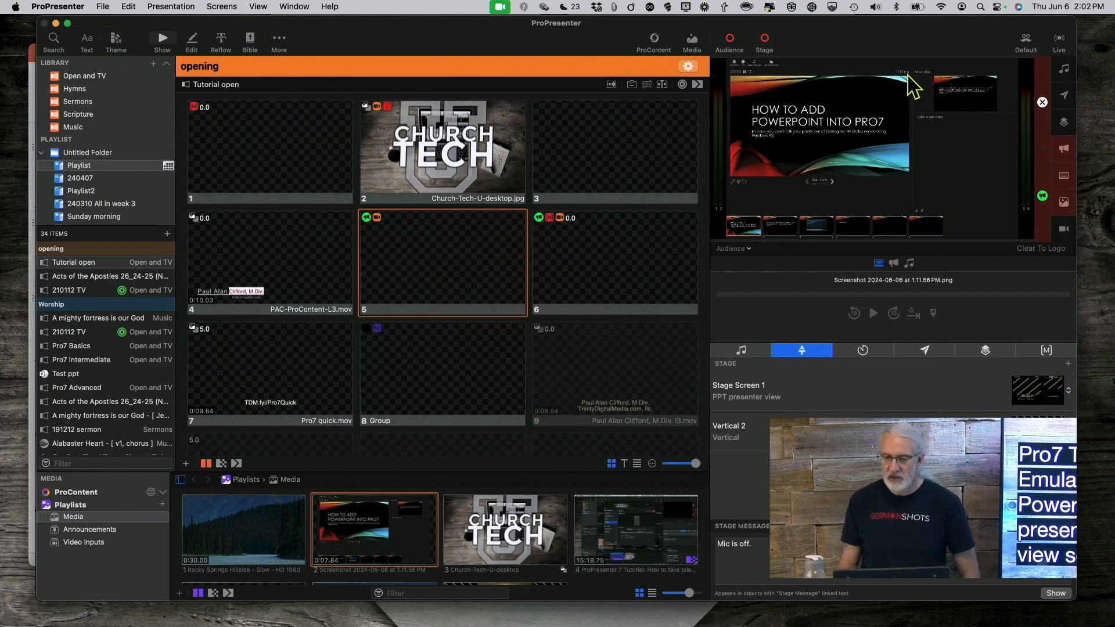
{"action": "mouse_move", "coordinate": [840, 173]}
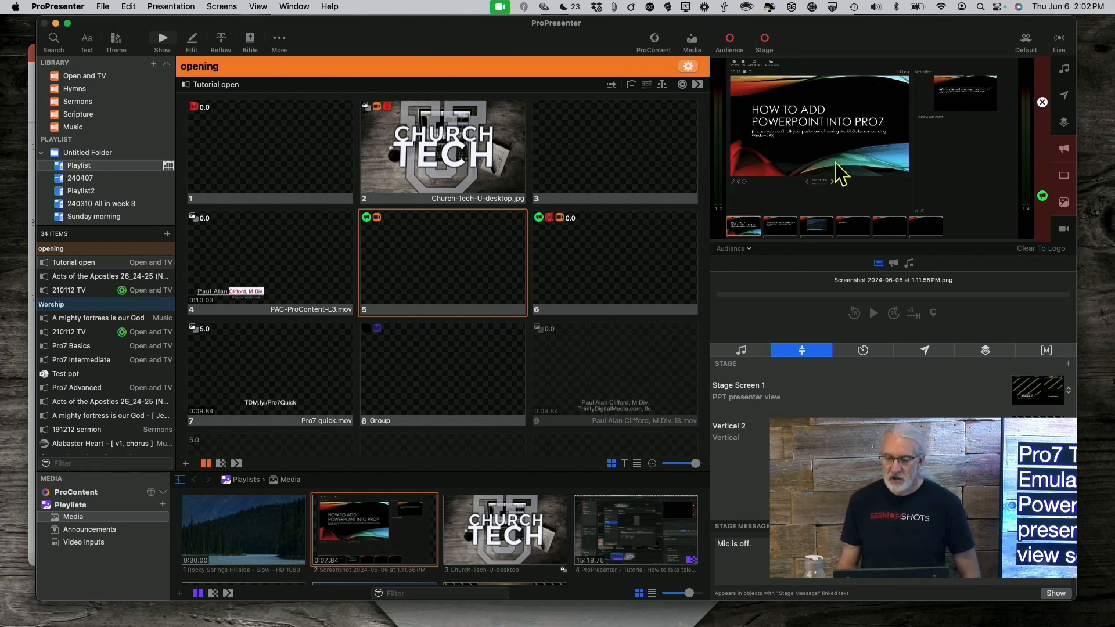
{"action": "mouse_move", "coordinate": [815, 194]}
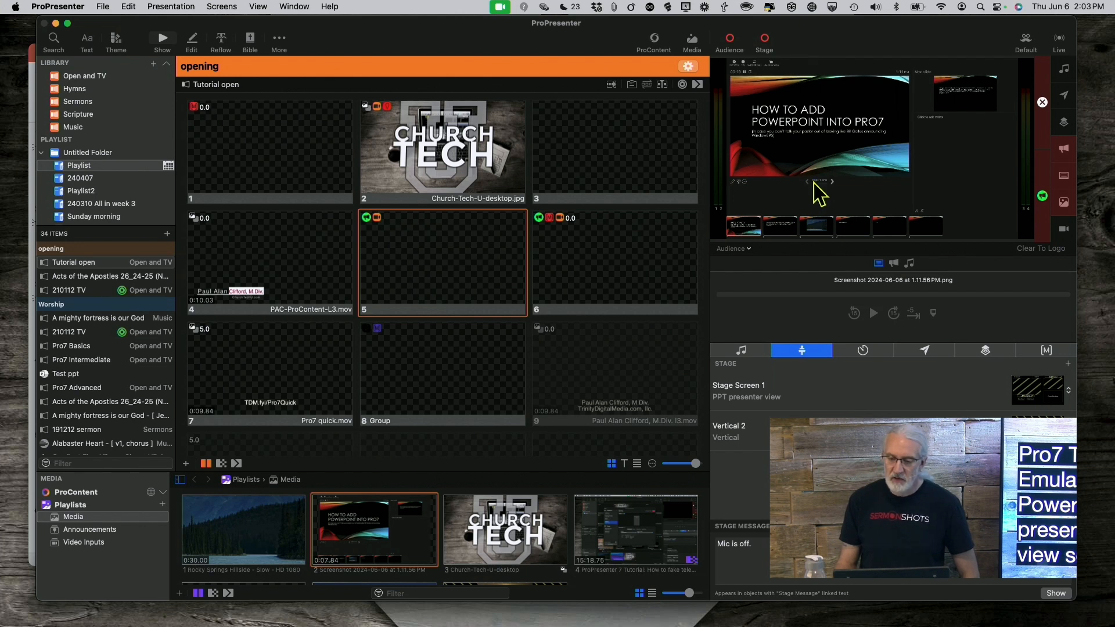
{"action": "mouse_move", "coordinate": [833, 196]}
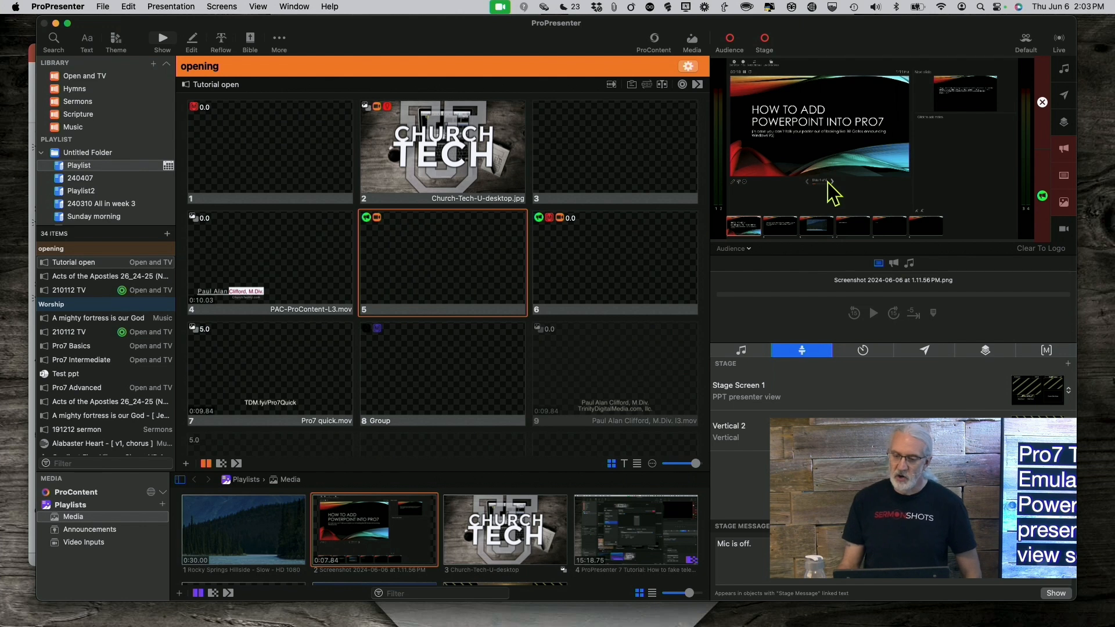
{"action": "mouse_move", "coordinate": [1081, 227]}
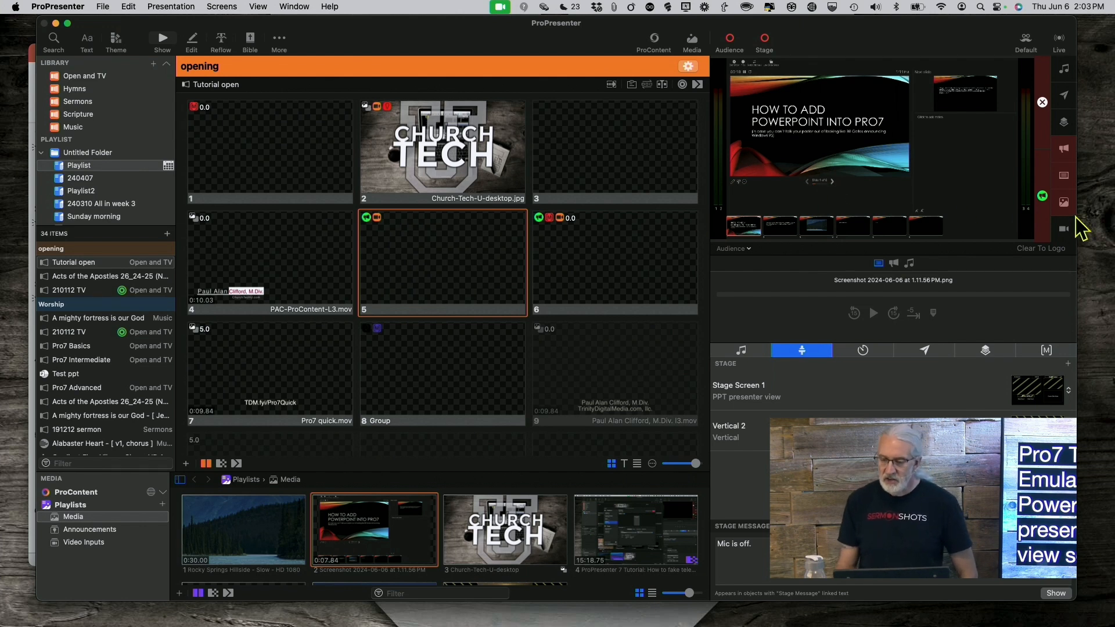
Clear the presenter view screenshot from the audience output and open the Screens menu
{"action": "left_click", "coordinate": [1065, 228]}
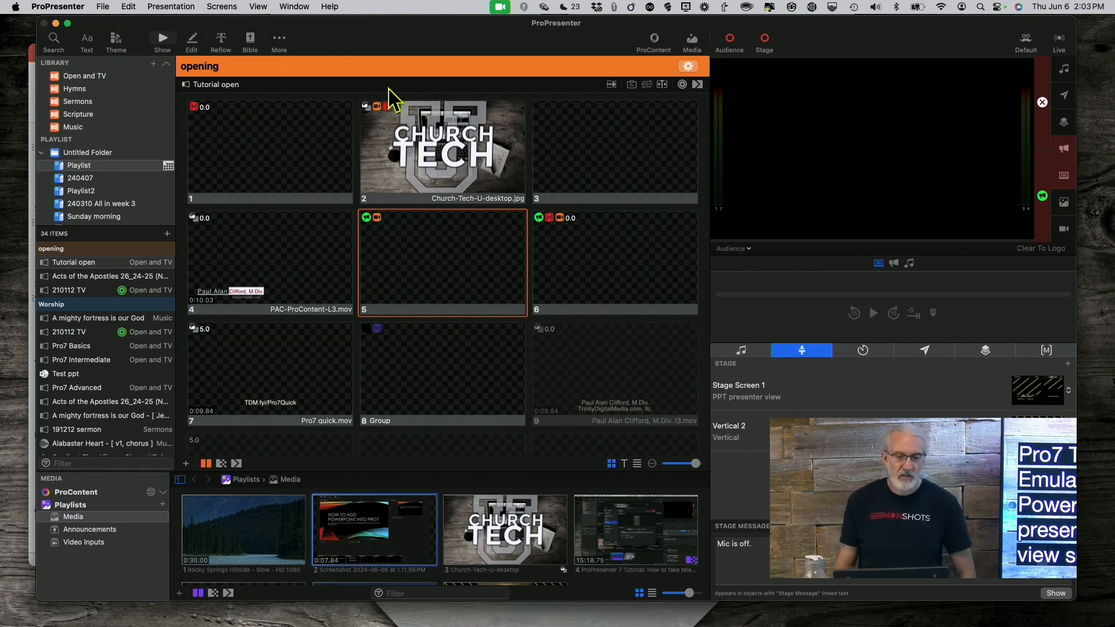
{"action": "left_click", "coordinate": [222, 7]}
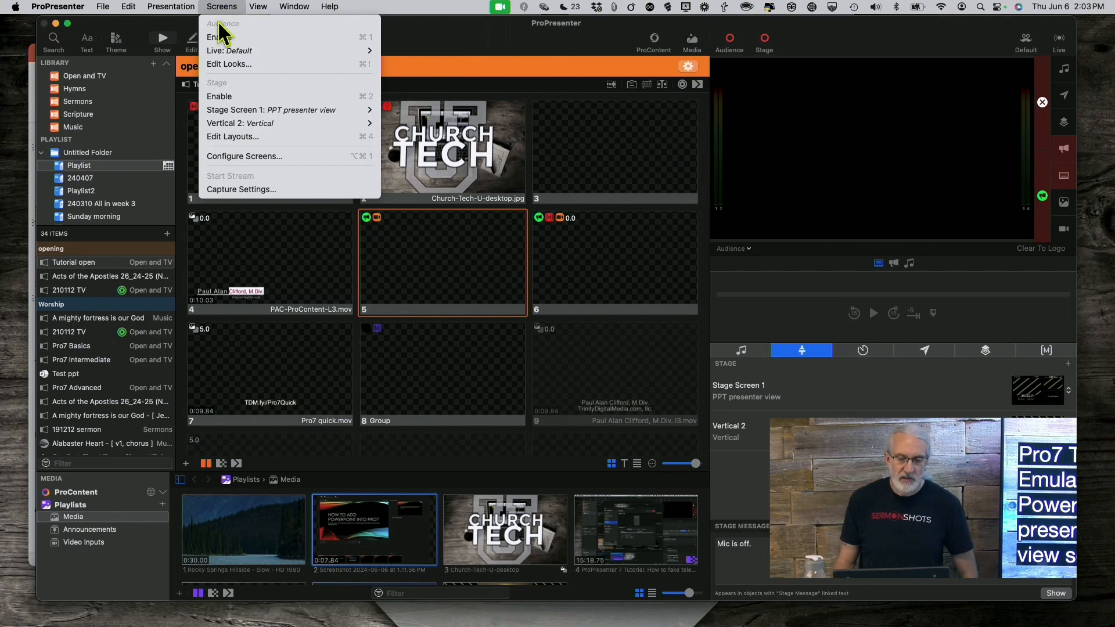
{"action": "mouse_move", "coordinate": [249, 95]}
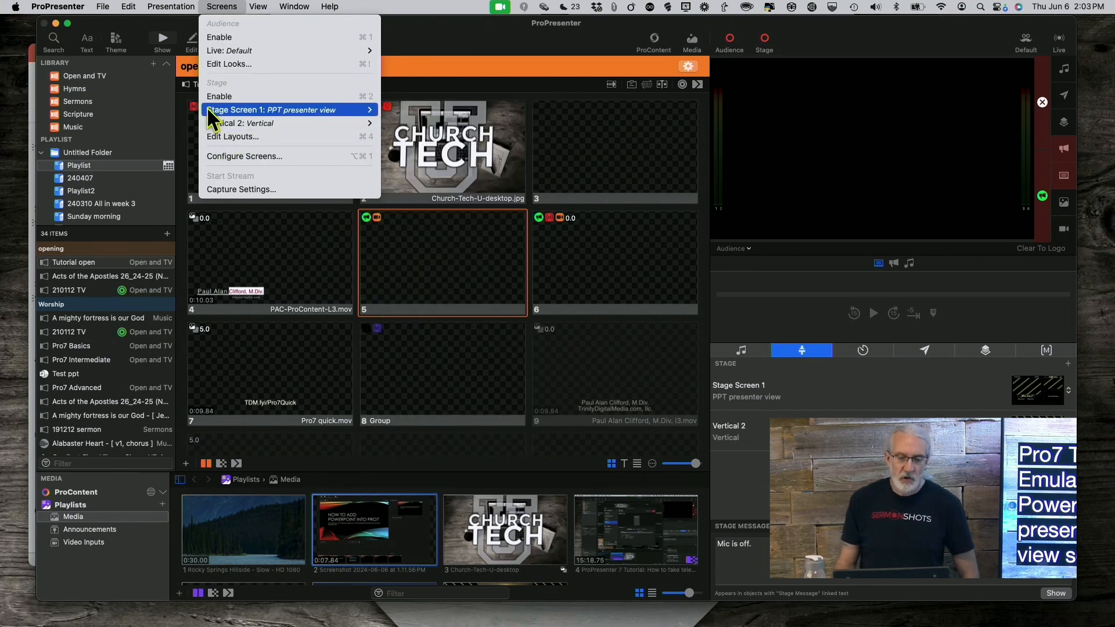
{"action": "mouse_move", "coordinate": [235, 136]}
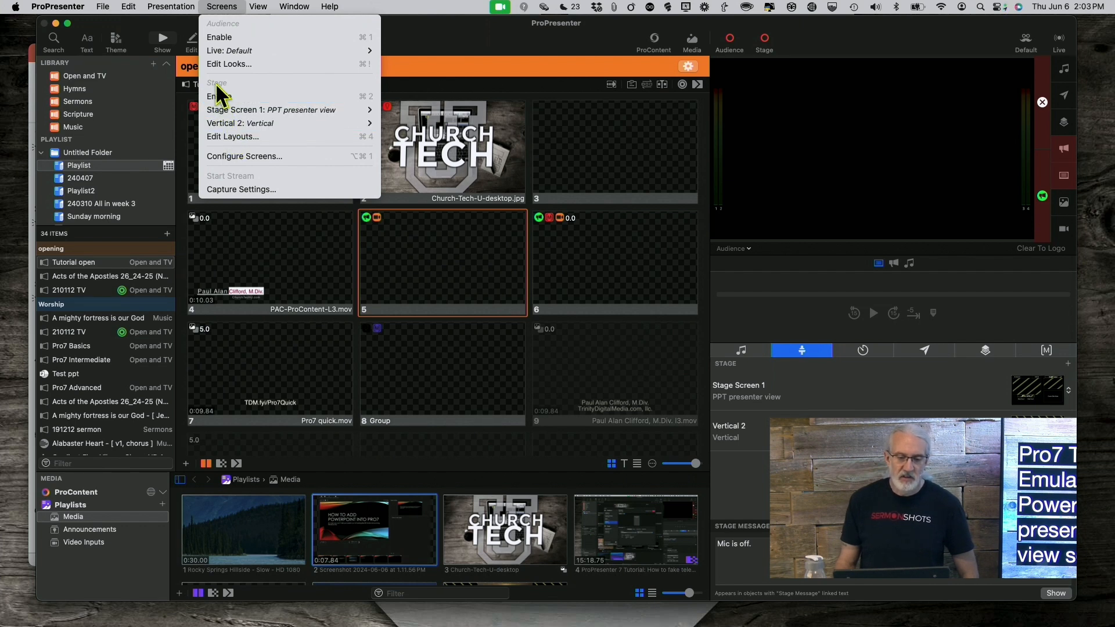
{"action": "mouse_move", "coordinate": [232, 137]}
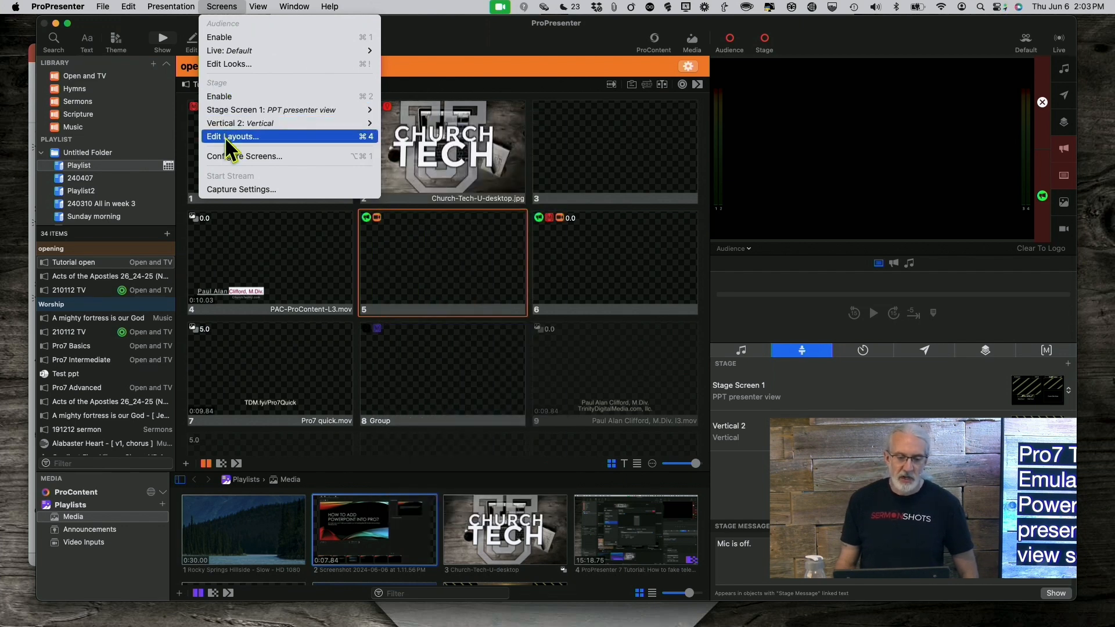
Open the 'PPT presenter view' layout in the editor, select its timer and browse addable objects
{"action": "left_click", "coordinate": [232, 136]}
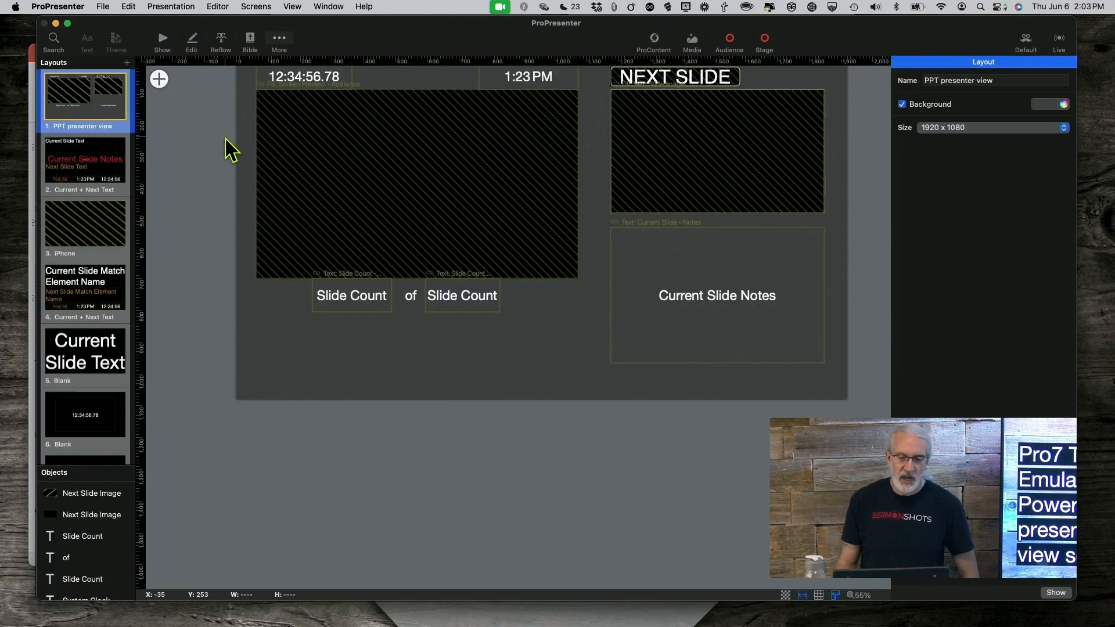
{"action": "scroll", "scroll_direction": "down", "scroll_amount": 3}
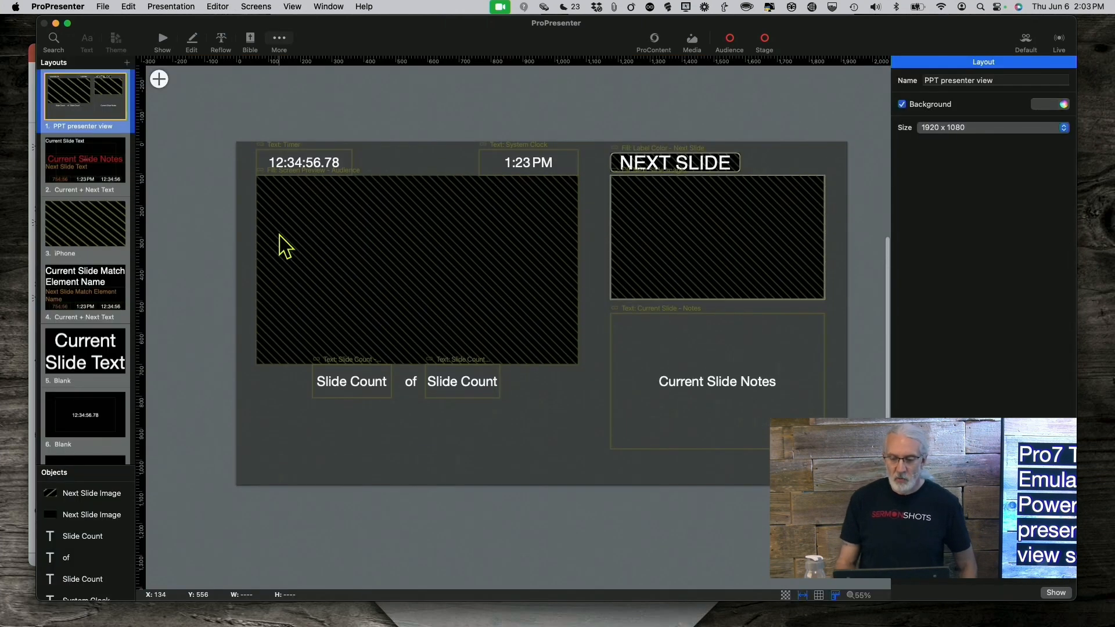
{"action": "scroll", "scroll_direction": "up", "scroll_amount": 3}
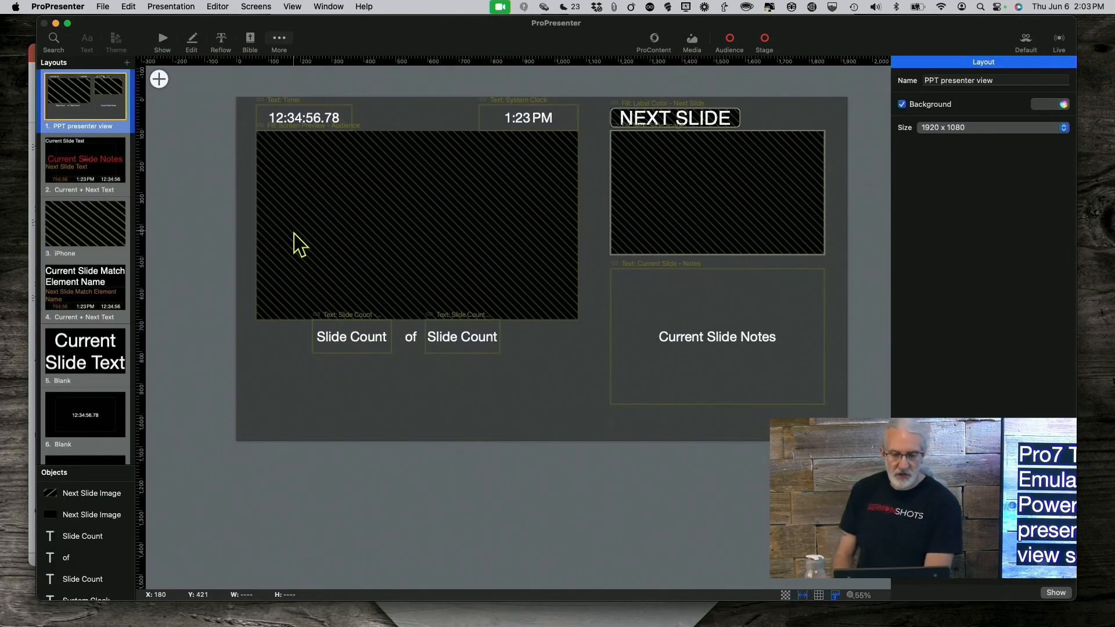
{"action": "mouse_move", "coordinate": [356, 340]}
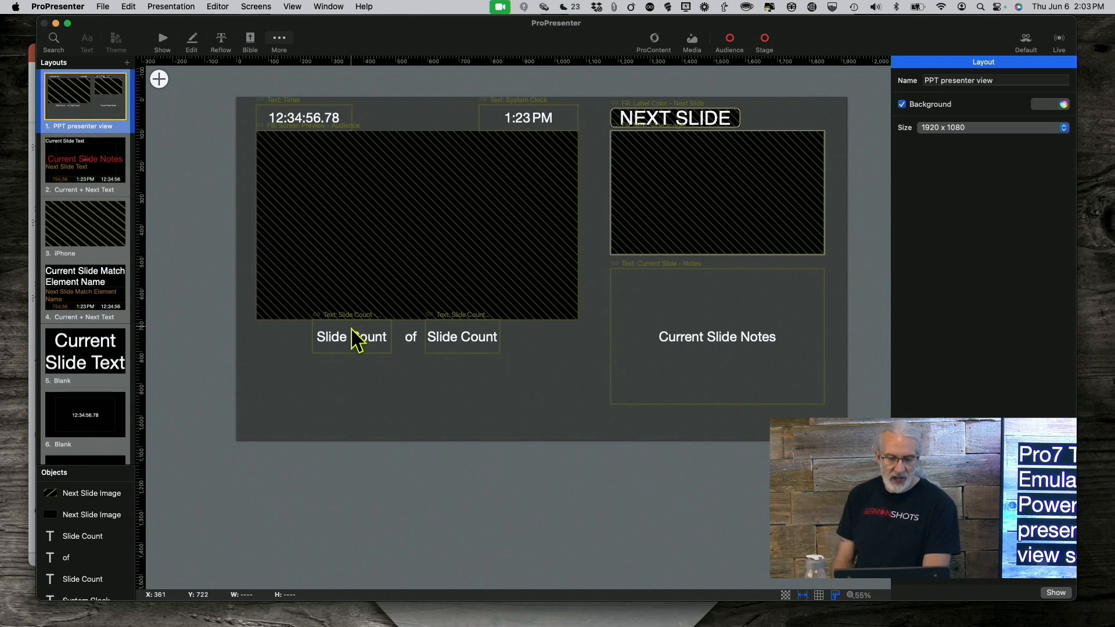
{"action": "mouse_move", "coordinate": [419, 355]}
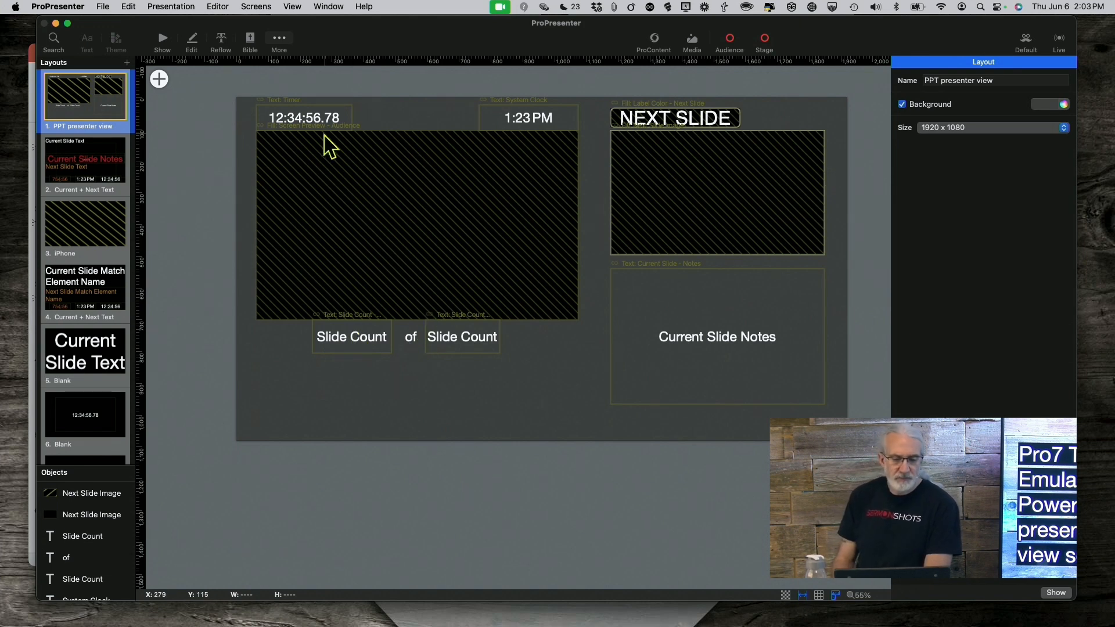
{"action": "left_click", "coordinate": [303, 117]}
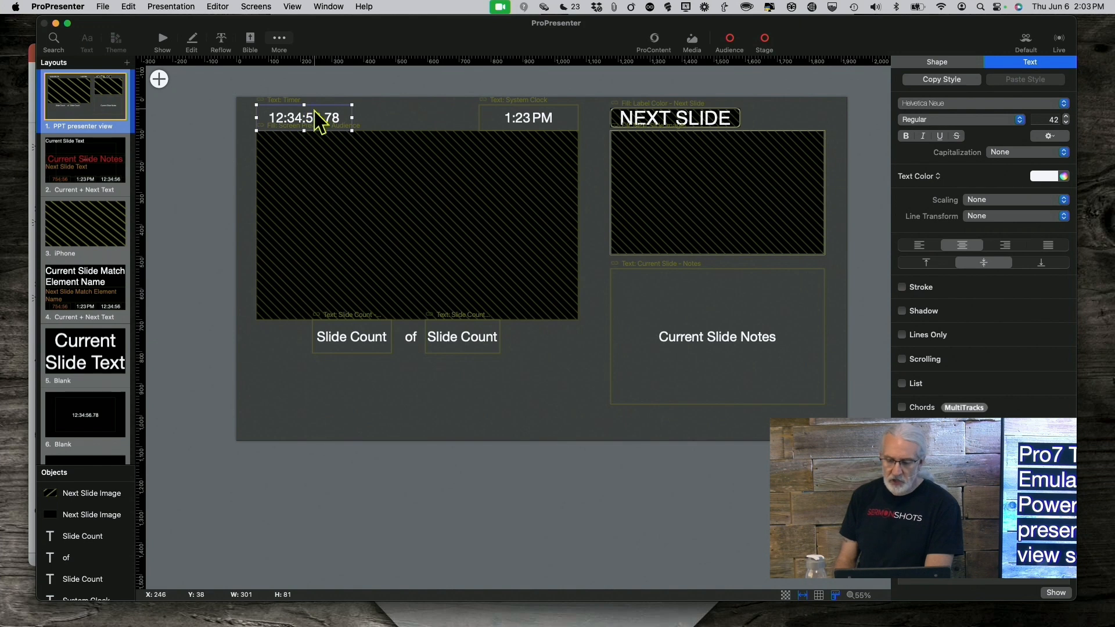
{"action": "left_click", "coordinate": [159, 79]}
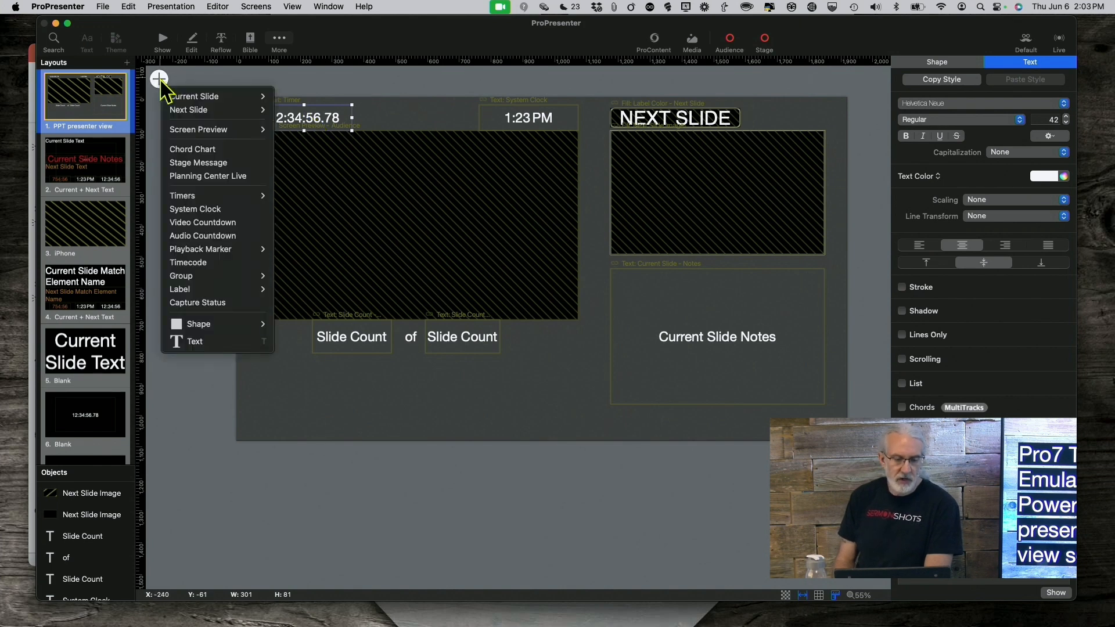
{"action": "mouse_move", "coordinate": [208, 175]}
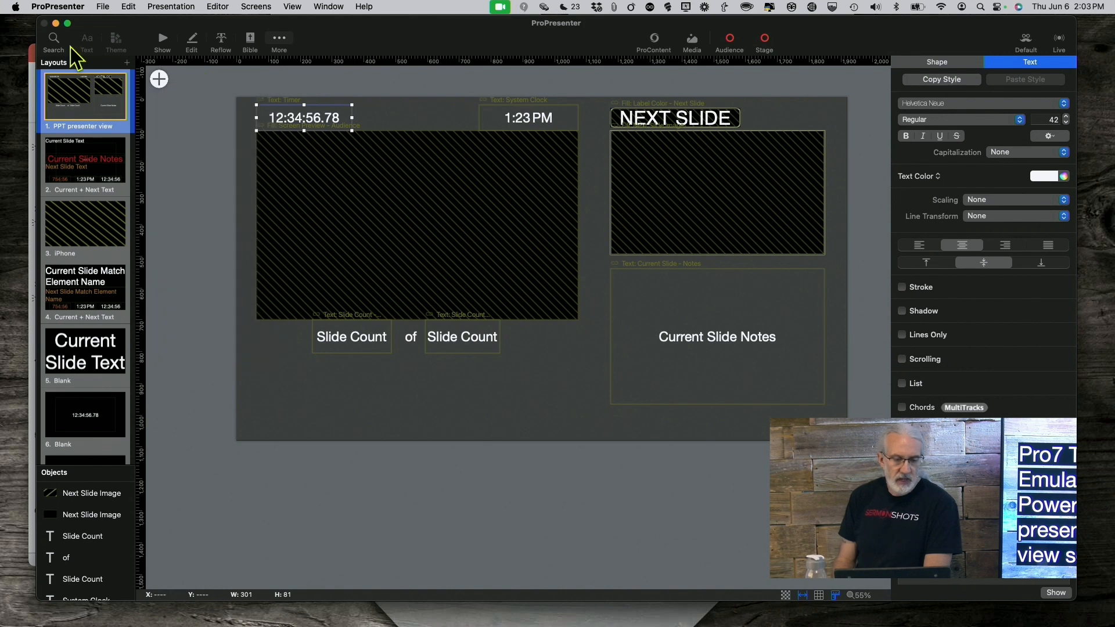
{"action": "mouse_move", "coordinate": [132, 75]}
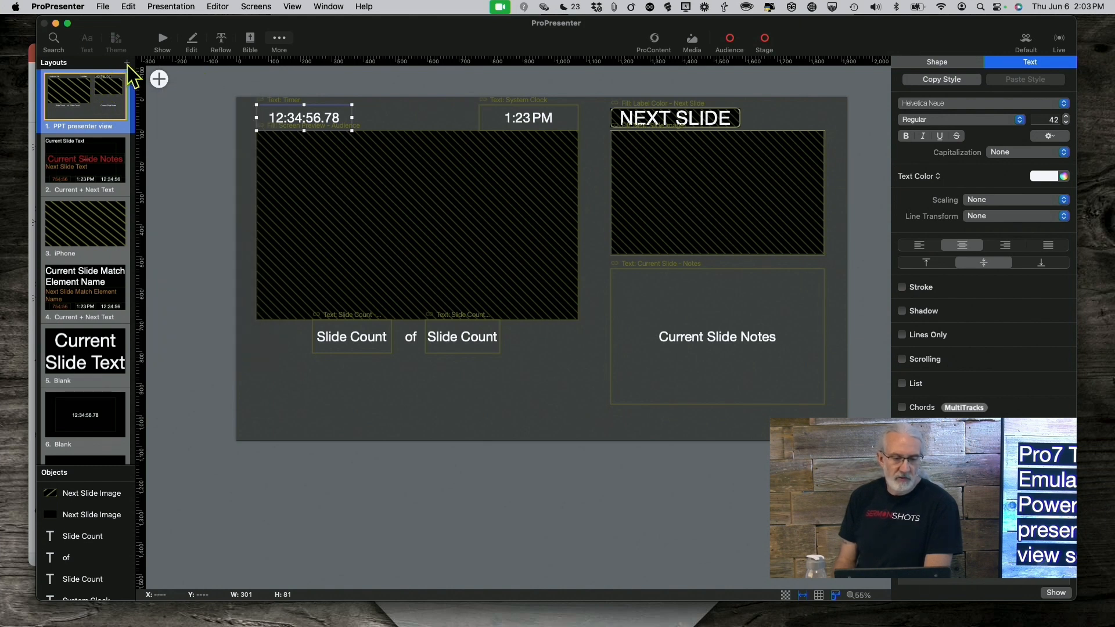
{"action": "left_click", "coordinate": [127, 63]}
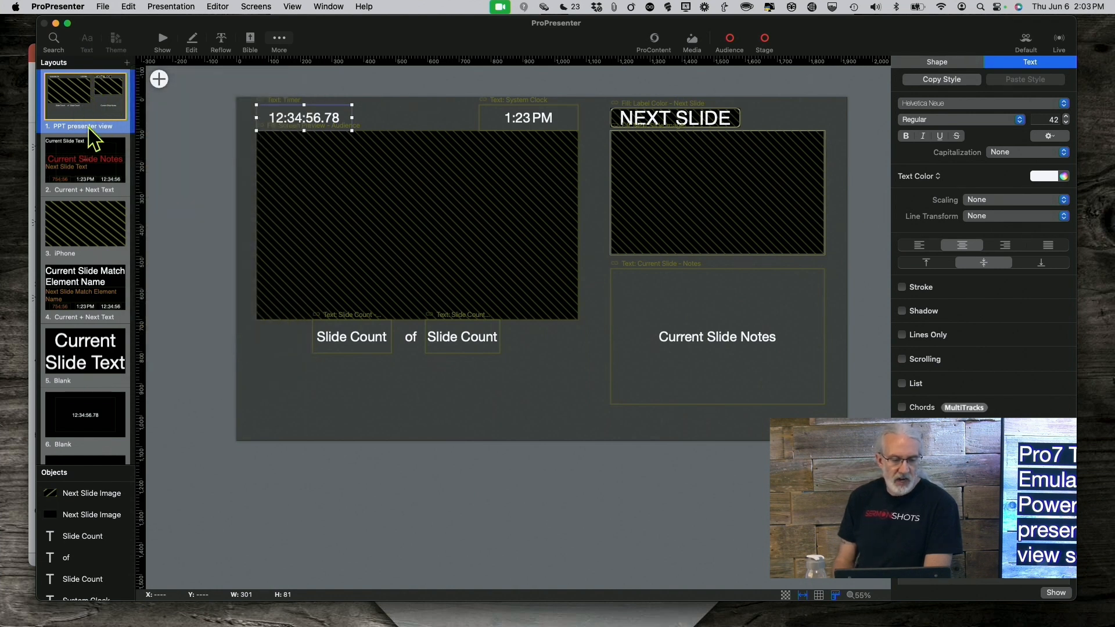
{"action": "mouse_move", "coordinate": [121, 135]}
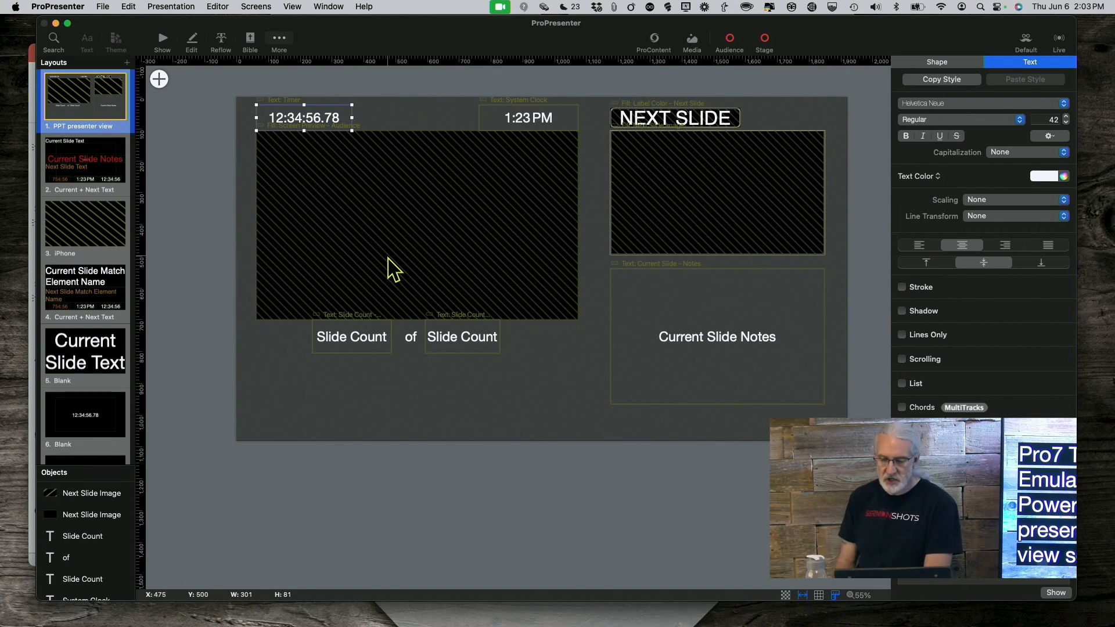
{"action": "mouse_move", "coordinate": [299, 498]}
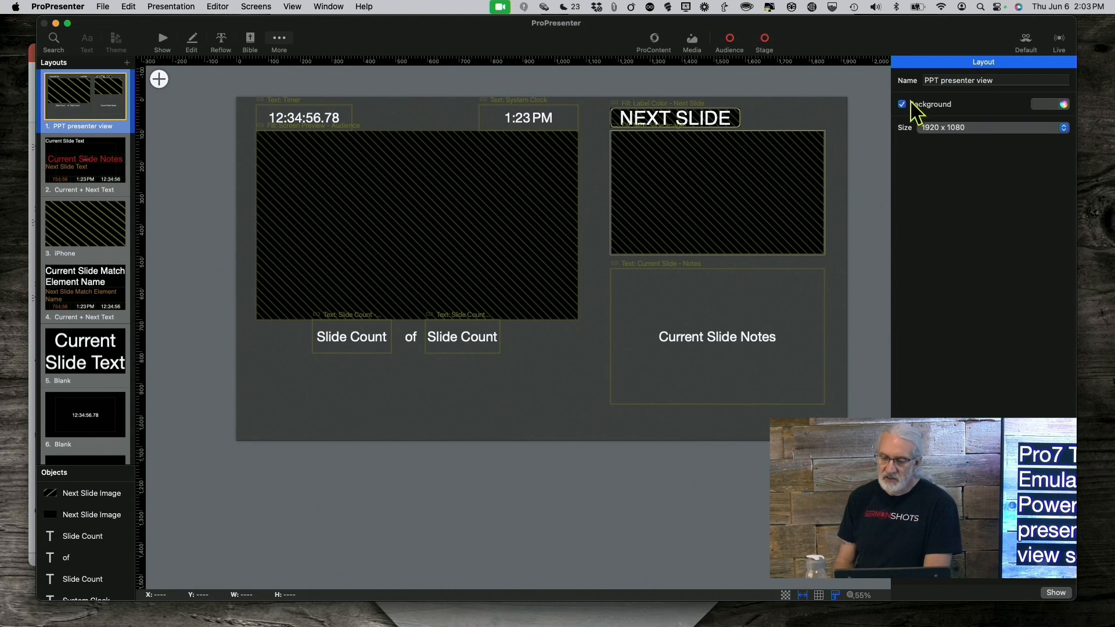
{"action": "mouse_move", "coordinate": [1024, 114]}
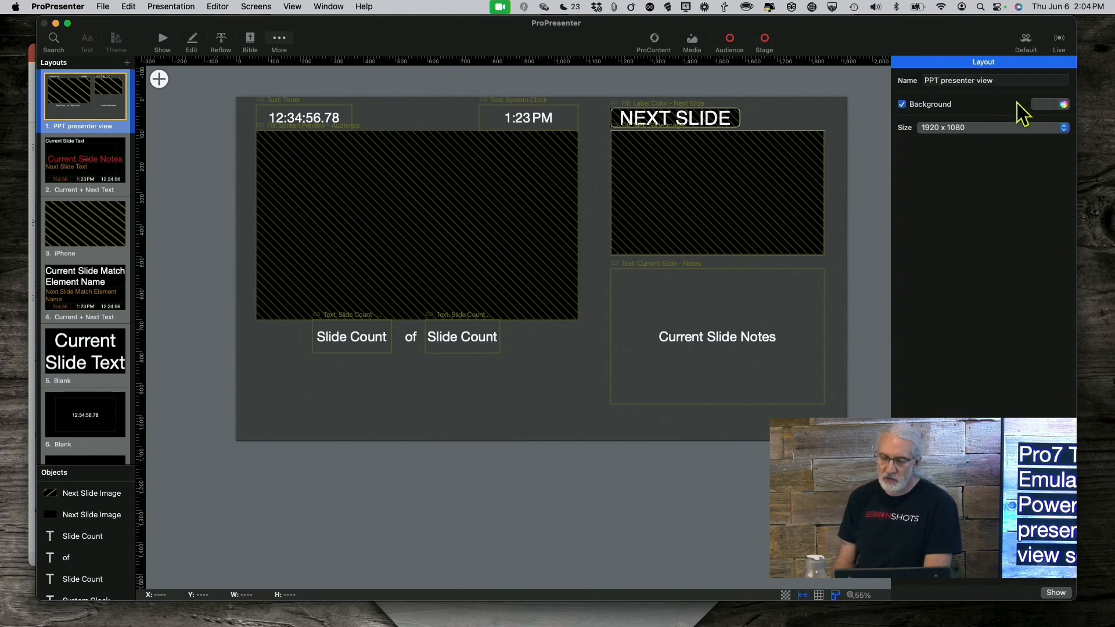
{"action": "mouse_move", "coordinate": [869, 171]}
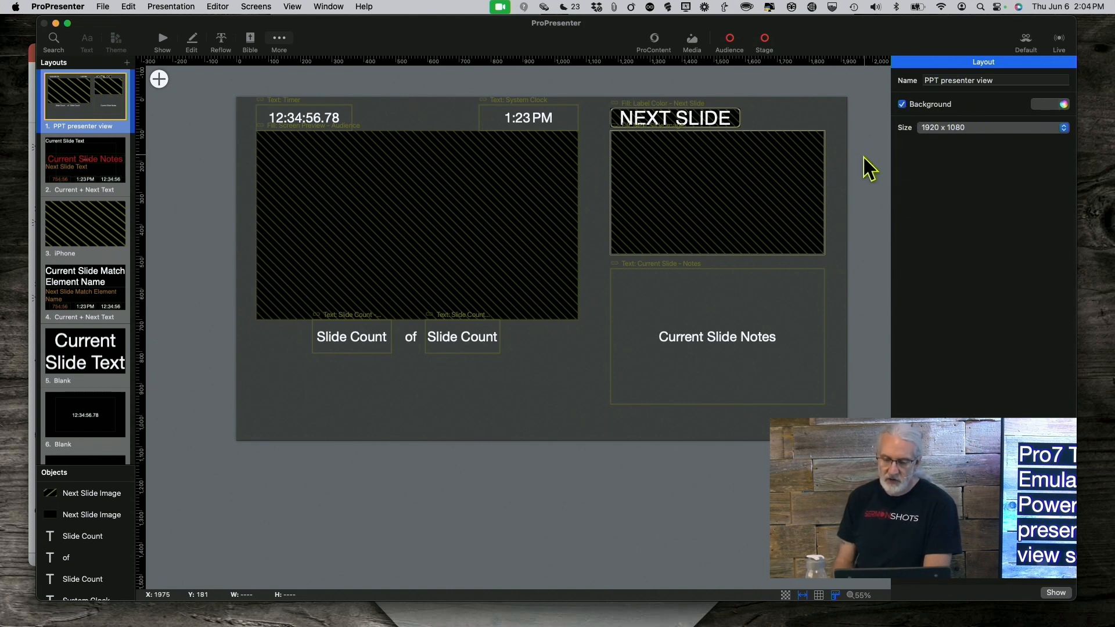
{"action": "mouse_move", "coordinate": [622, 481]}
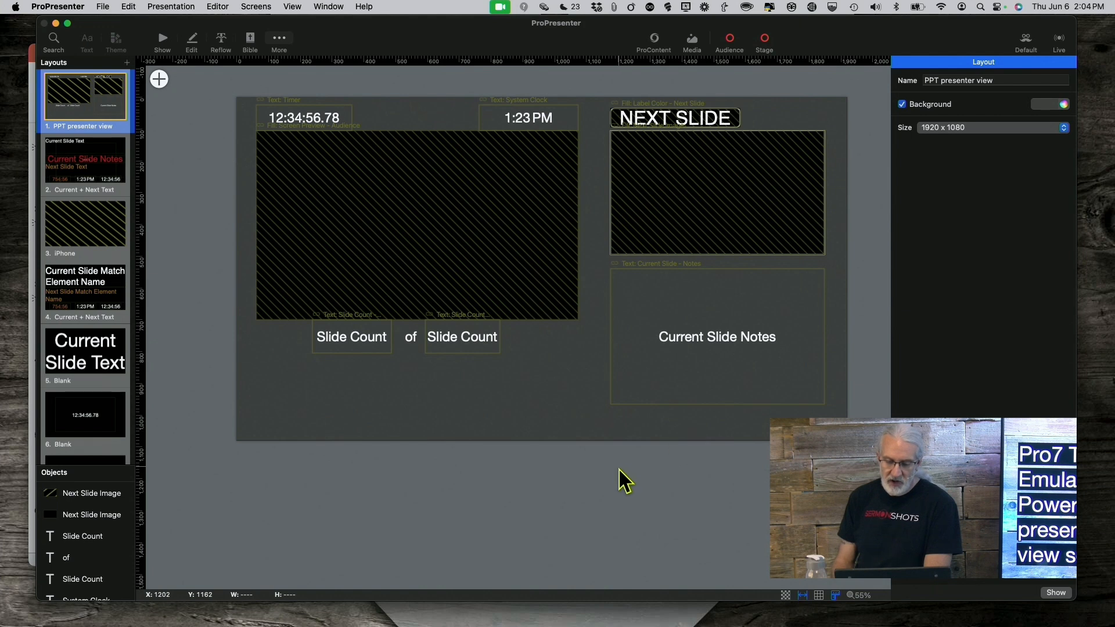
{"action": "mouse_move", "coordinate": [505, 249]}
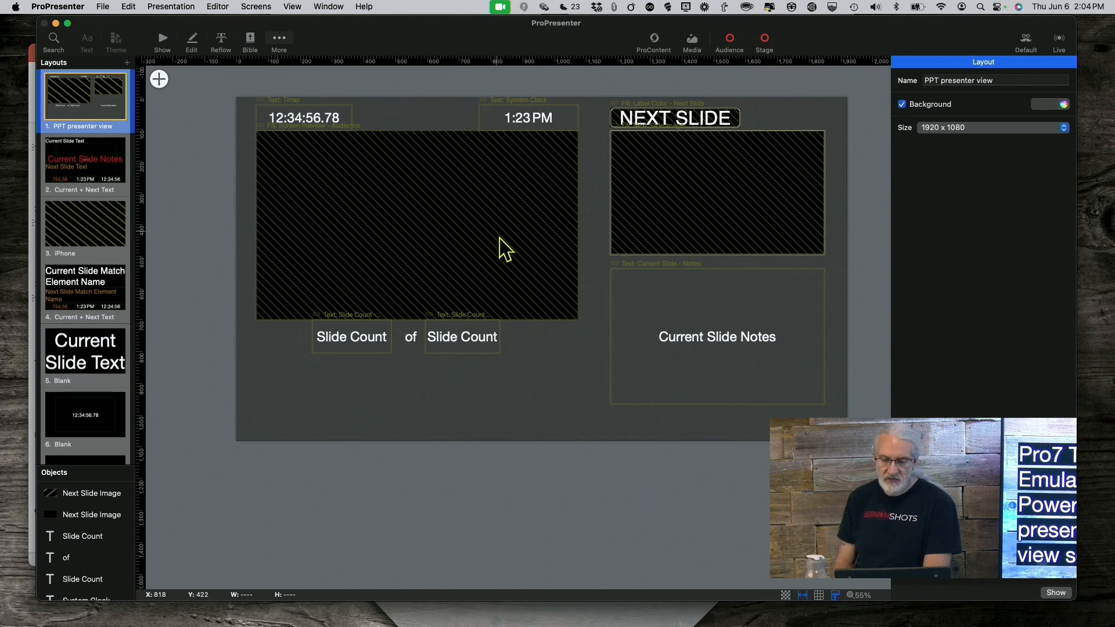
{"action": "mouse_move", "coordinate": [882, 174]}
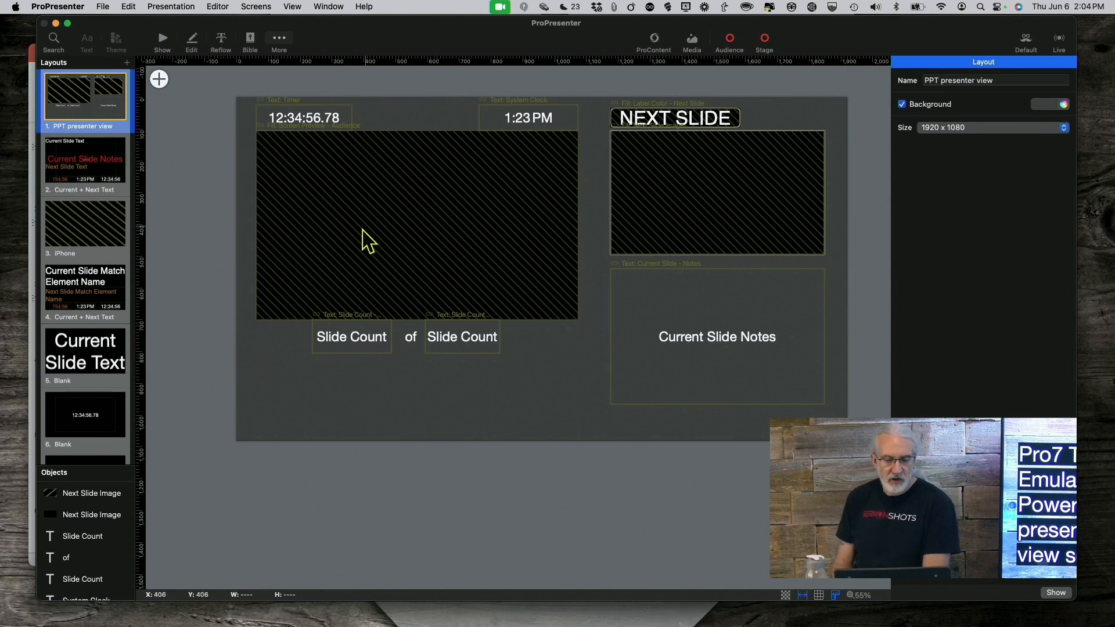
{"action": "mouse_move", "coordinate": [427, 209]}
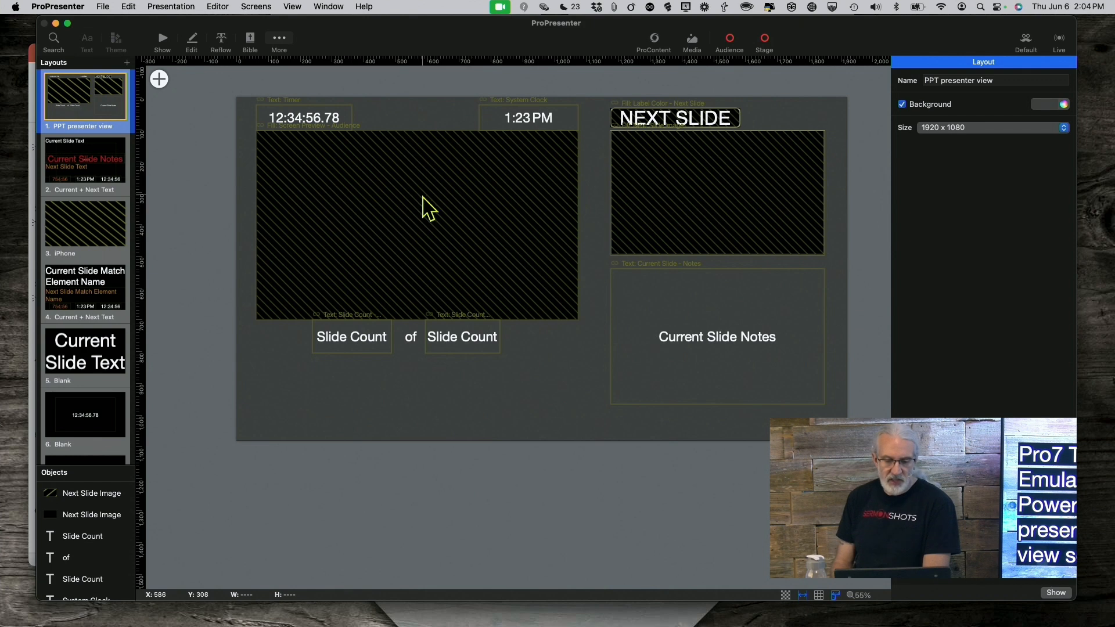
{"action": "mouse_move", "coordinate": [415, 194]}
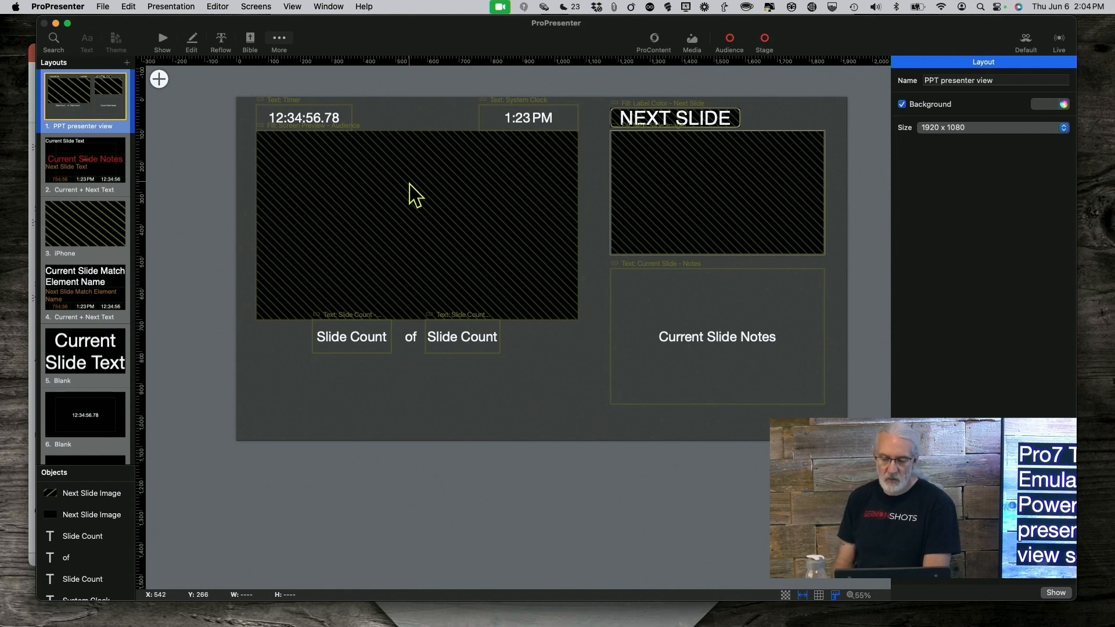
{"action": "mouse_move", "coordinate": [317, 124]}
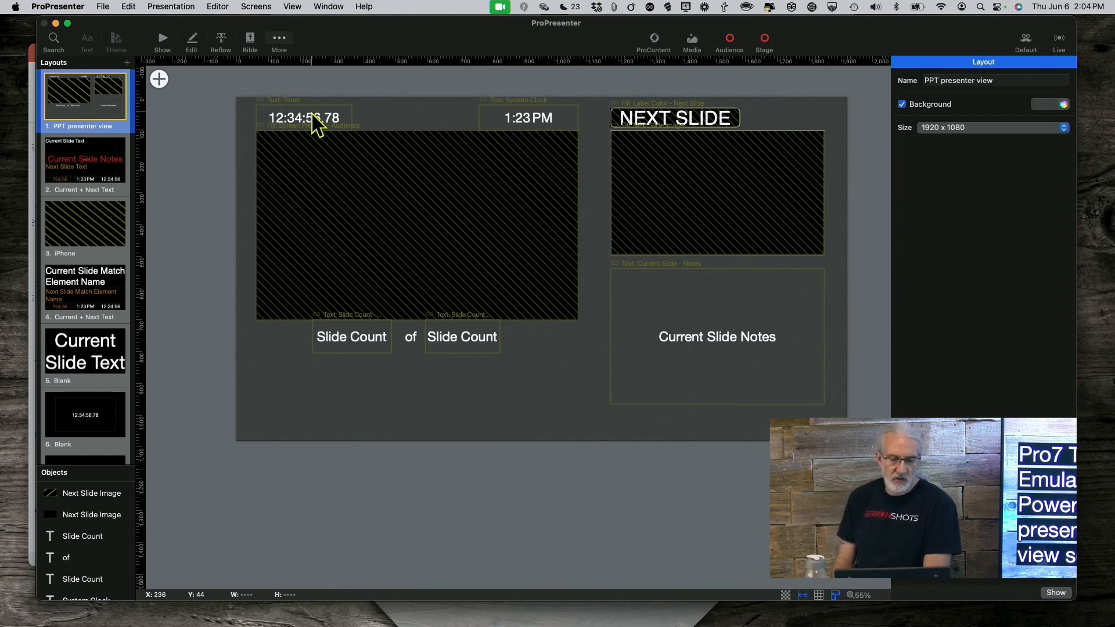
Select the timer, current slide image, then the first Slide Count field
{"action": "left_click", "coordinate": [304, 117]}
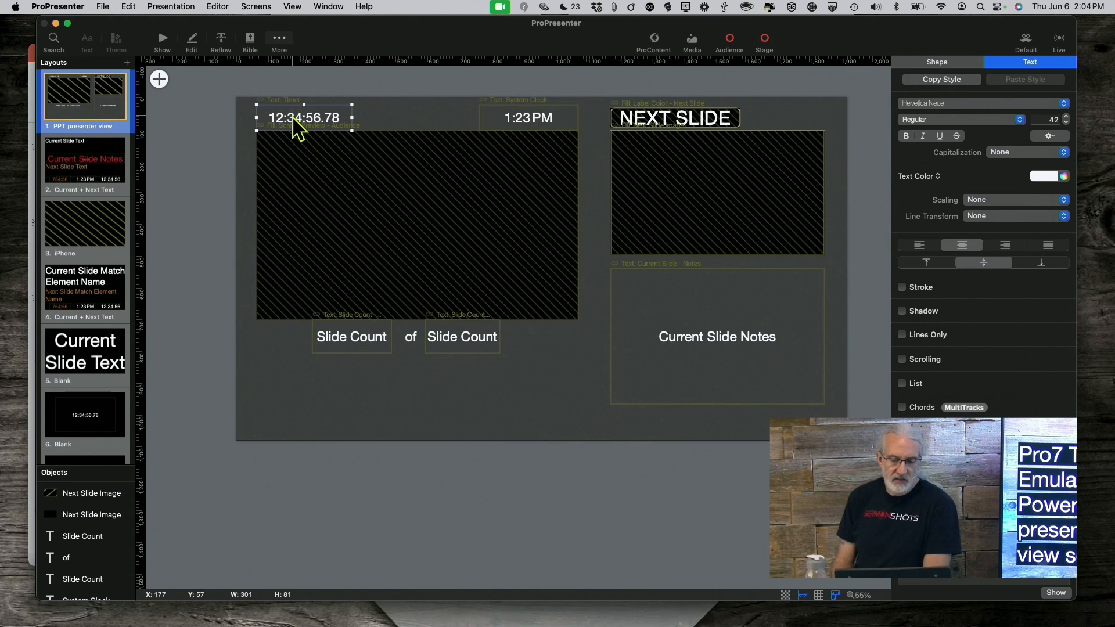
{"action": "left_click", "coordinate": [528, 118]}
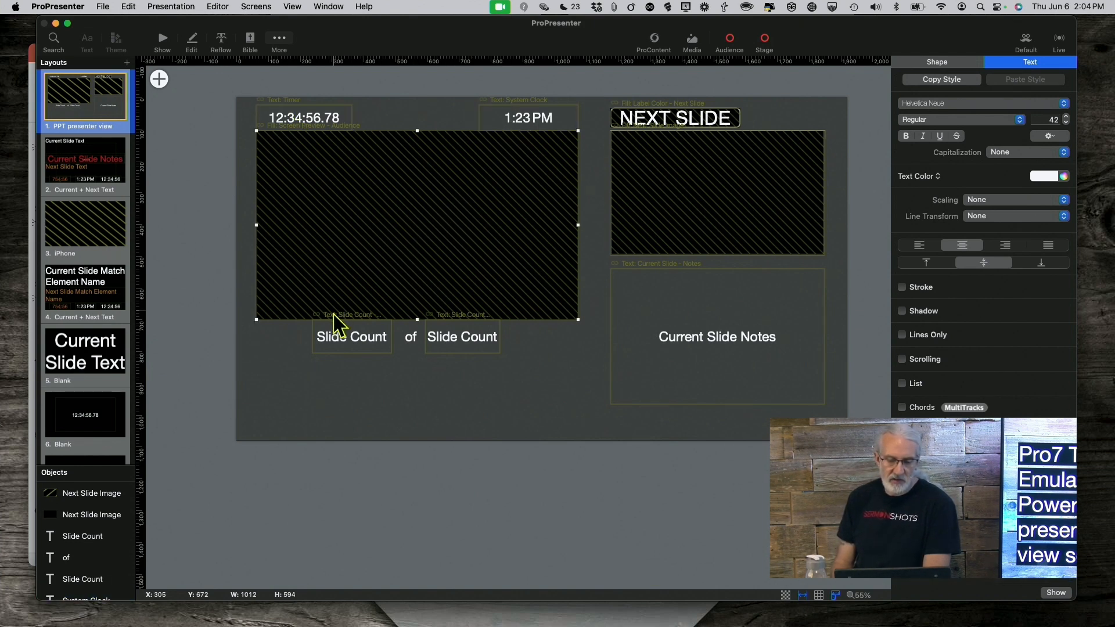
{"action": "left_click", "coordinate": [351, 337]}
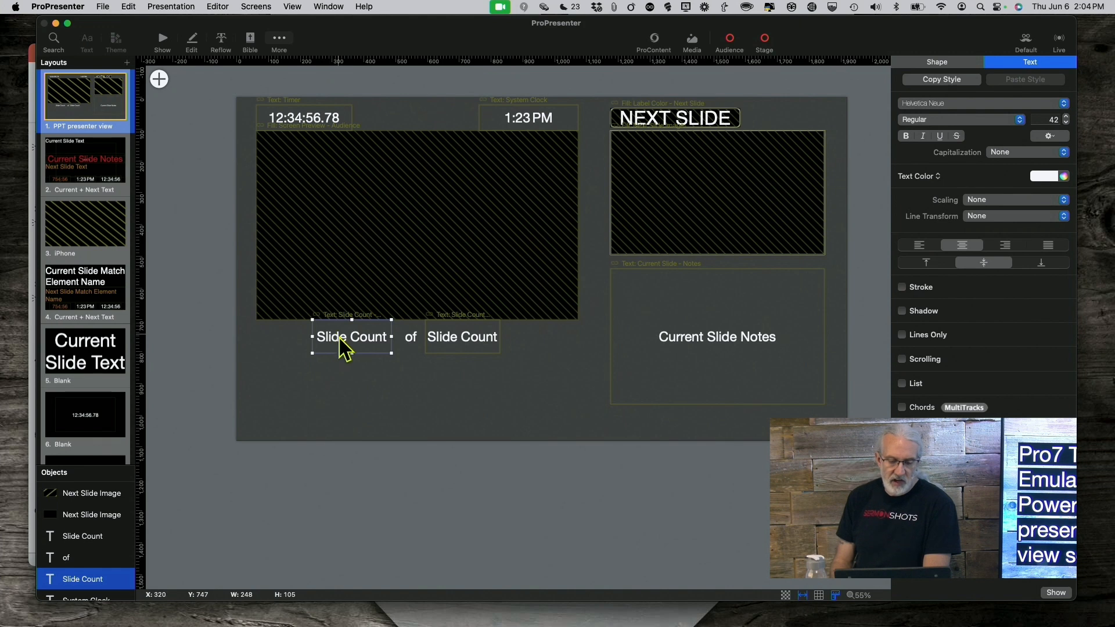
{"action": "mouse_move", "coordinate": [427, 348]}
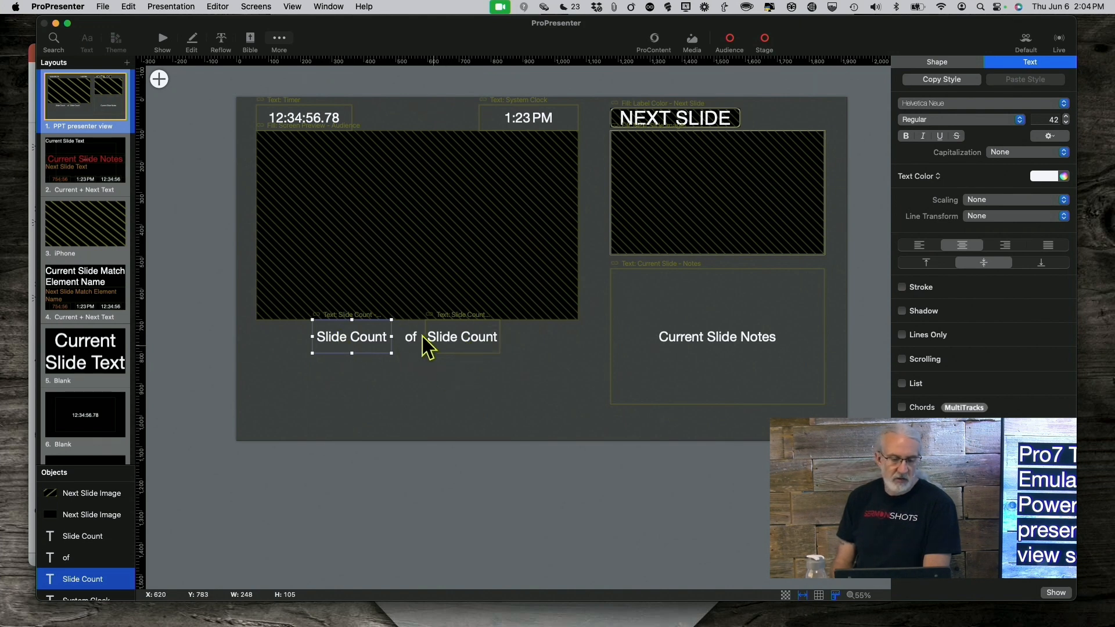
{"action": "mouse_move", "coordinate": [345, 128]}
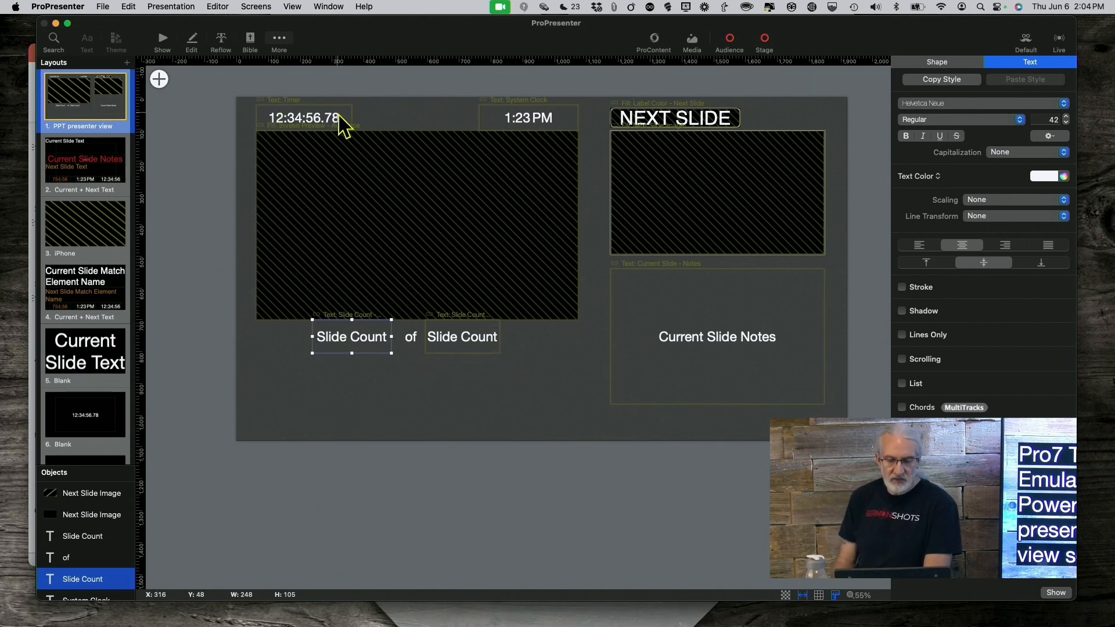
{"action": "mouse_move", "coordinate": [156, 79]}
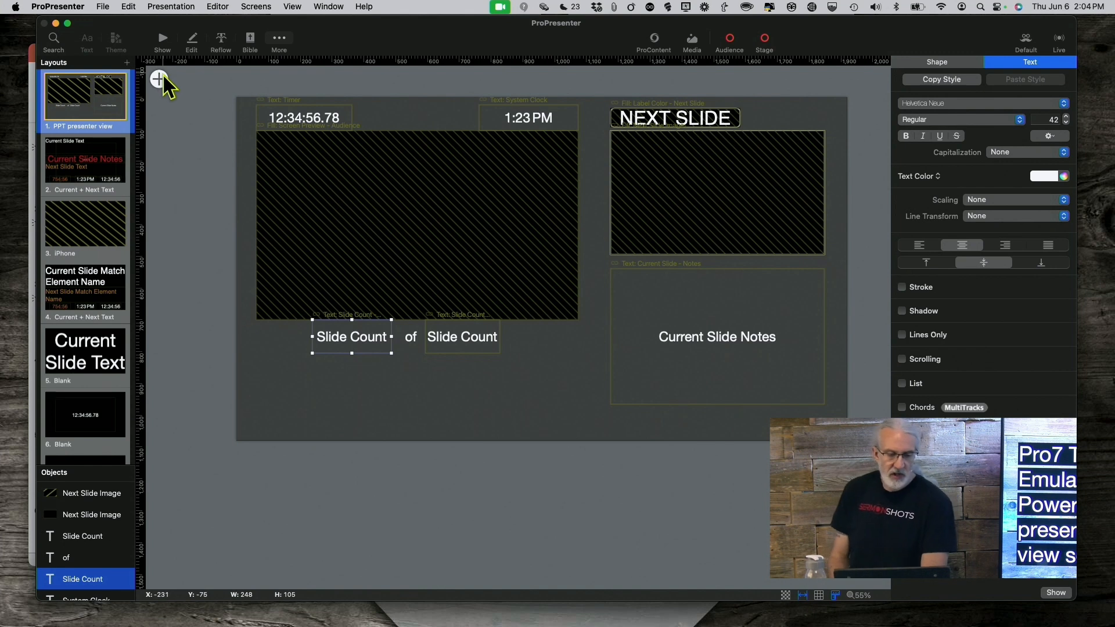
{"action": "left_click", "coordinate": [159, 78]}
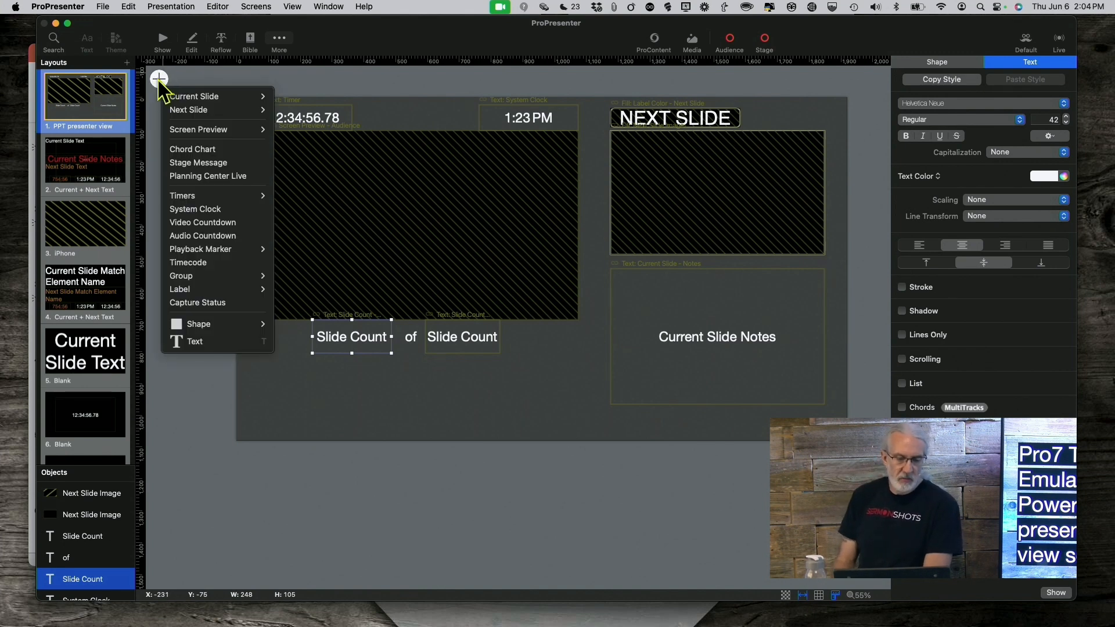
{"action": "mouse_move", "coordinate": [193, 200]}
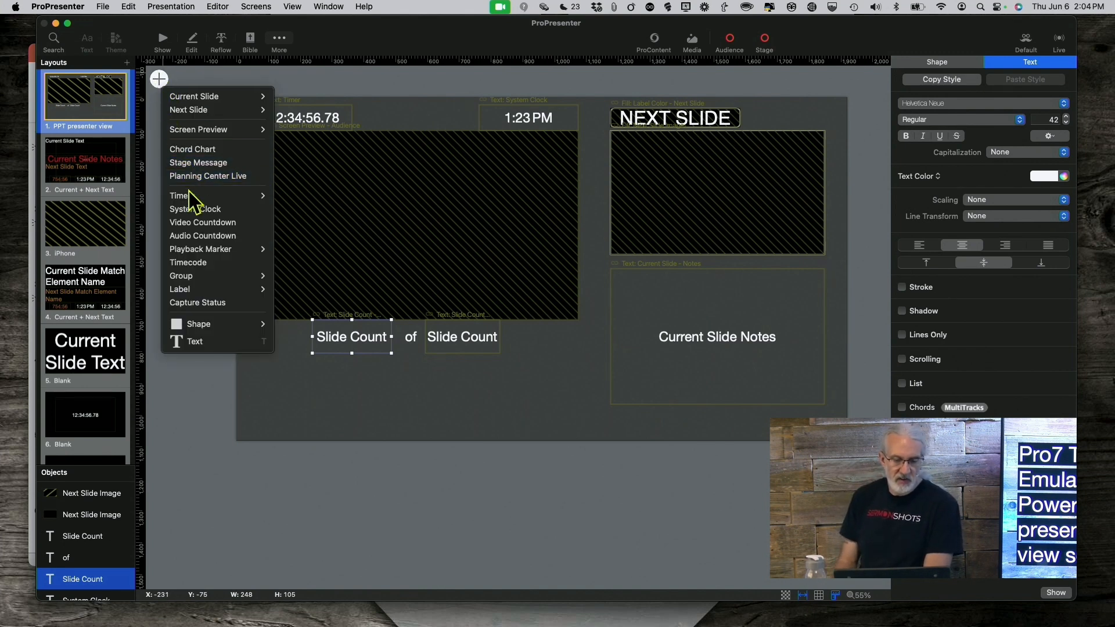
{"action": "mouse_move", "coordinate": [181, 195]}
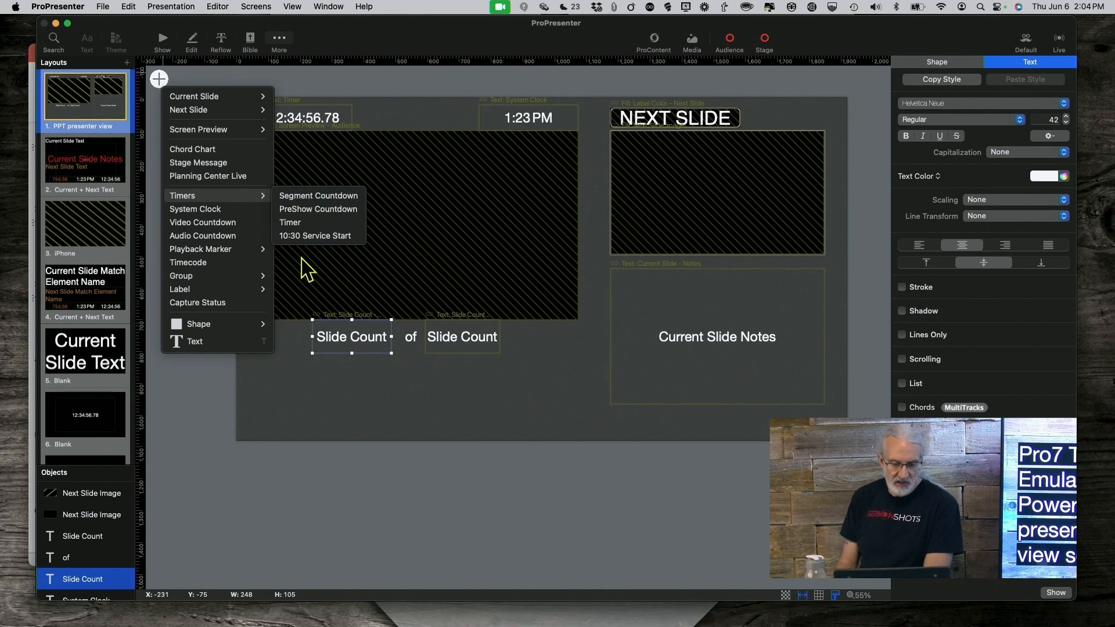
{"action": "mouse_move", "coordinate": [318, 199]}
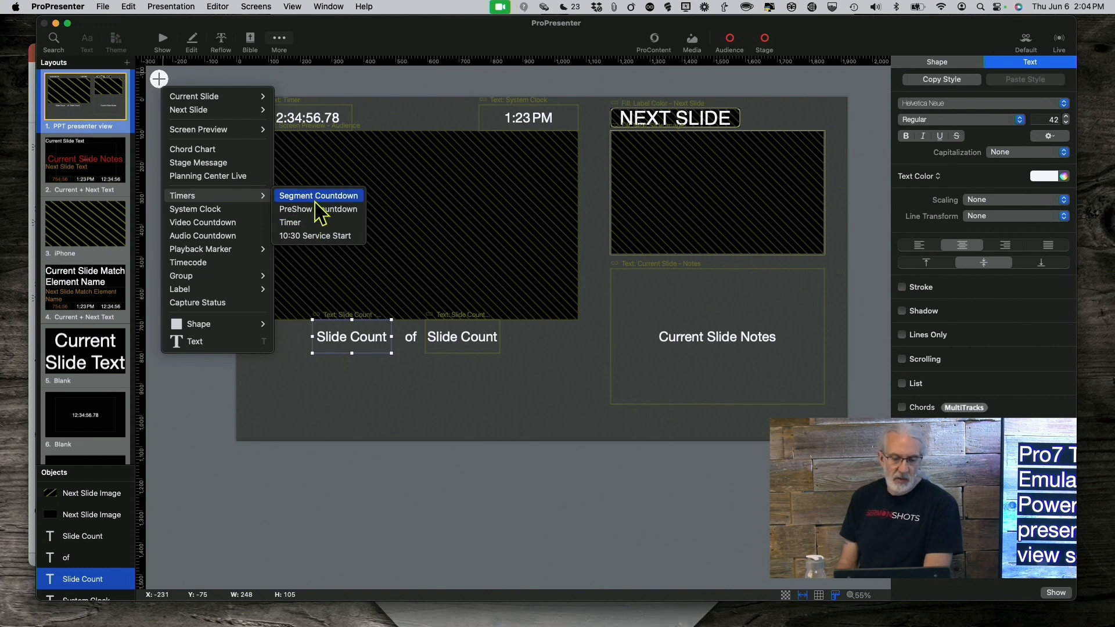
{"action": "mouse_move", "coordinate": [309, 223]}
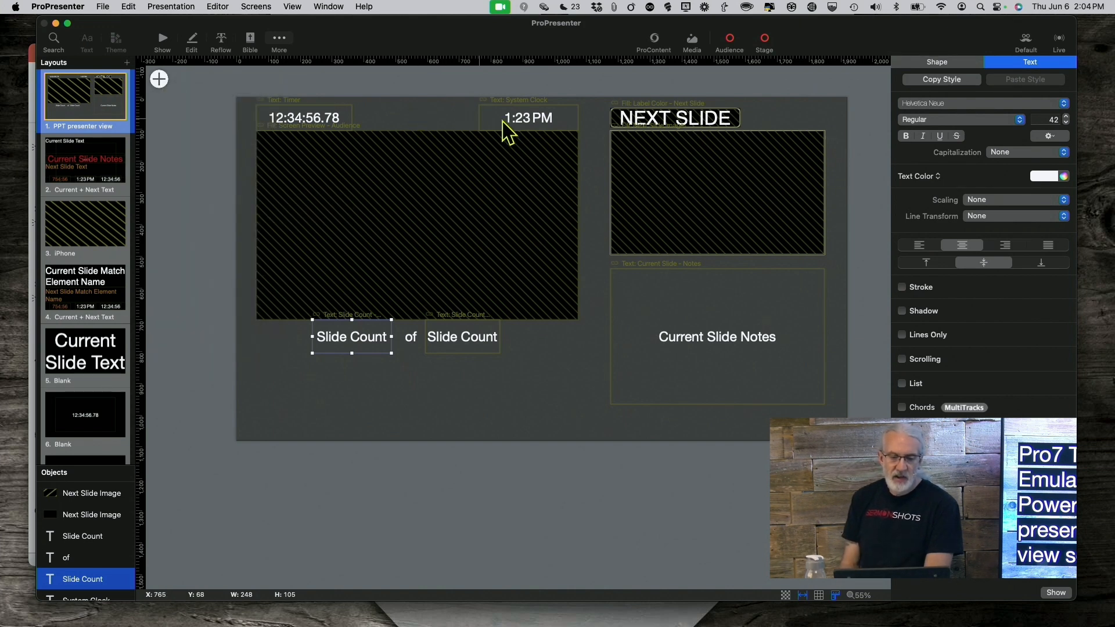
{"action": "left_click", "coordinate": [528, 118]}
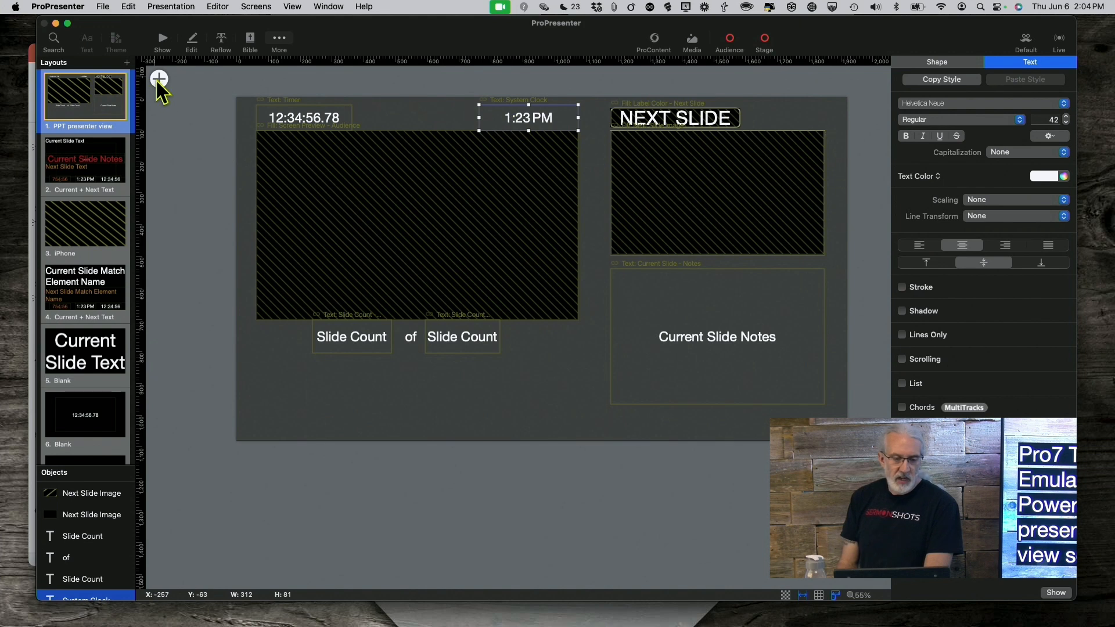
{"action": "left_click", "coordinate": [158, 79]}
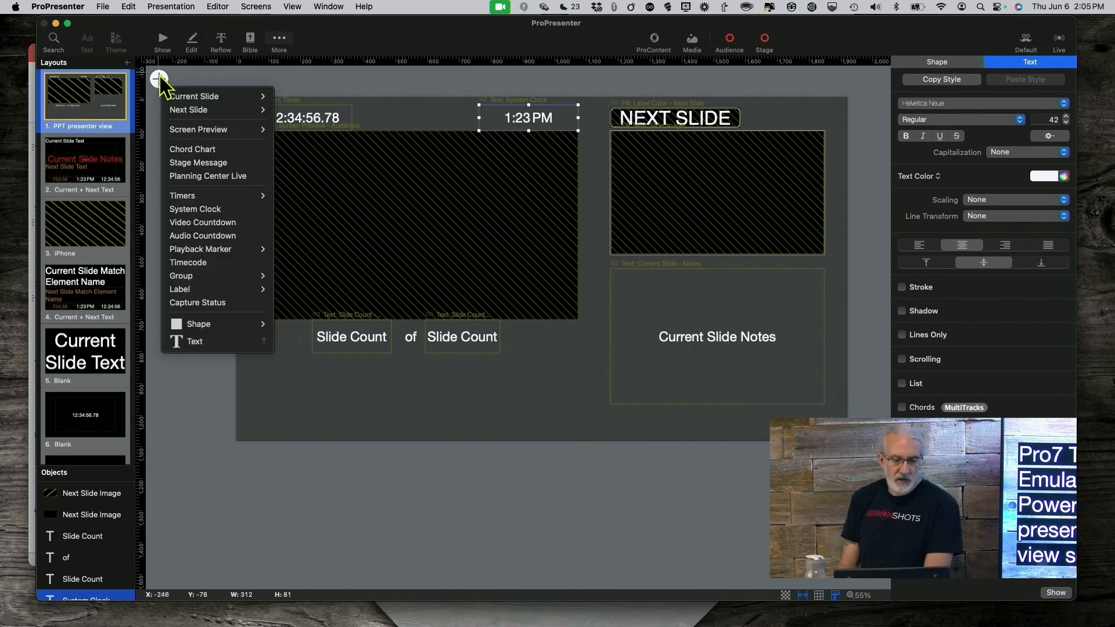
{"action": "mouse_move", "coordinate": [196, 209]}
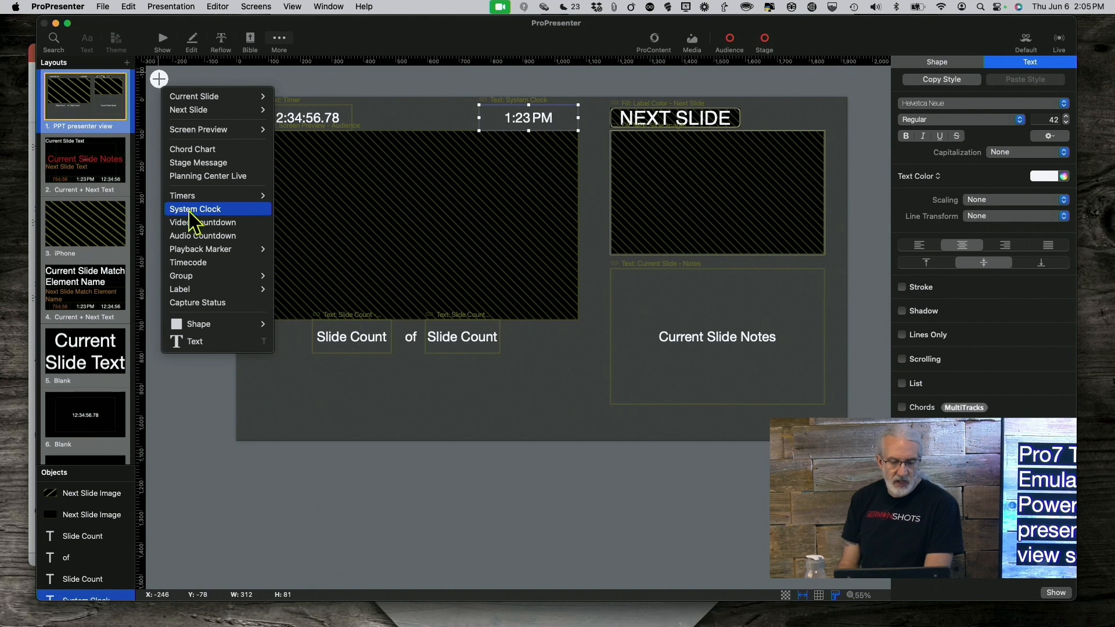
{"action": "left_click", "coordinate": [195, 208]}
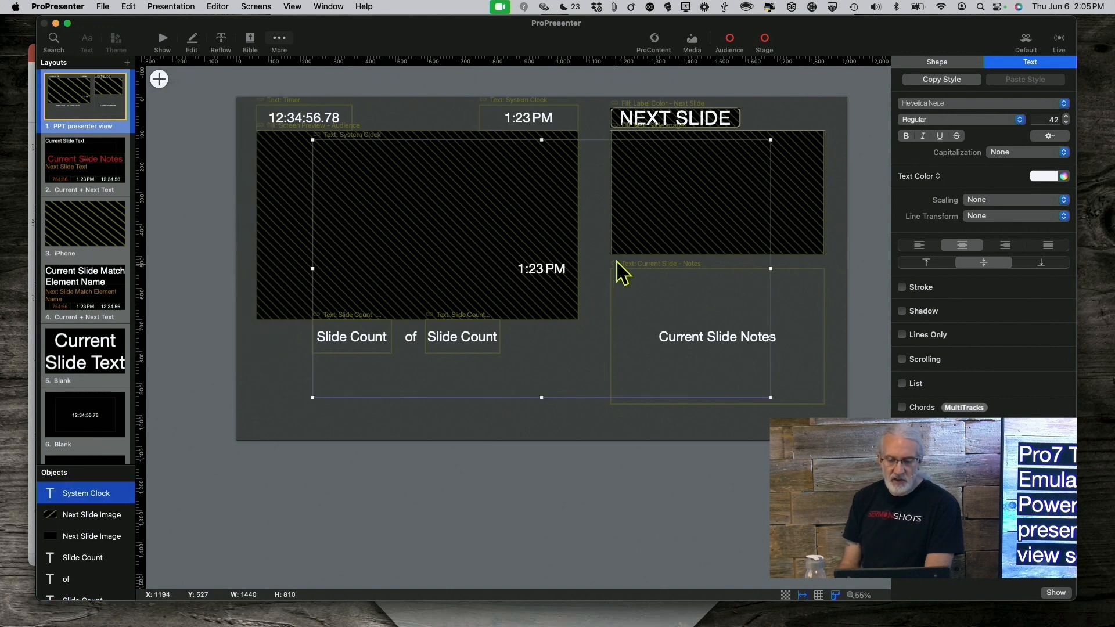
{"action": "mouse_move", "coordinate": [541, 413]}
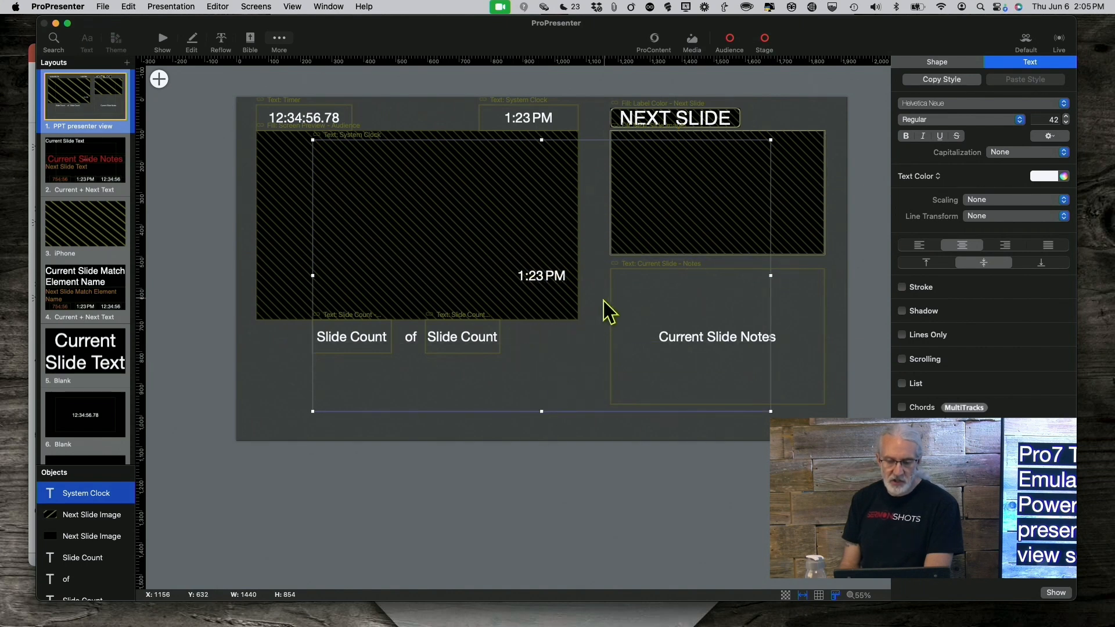
{"action": "left_click", "coordinate": [579, 340]}
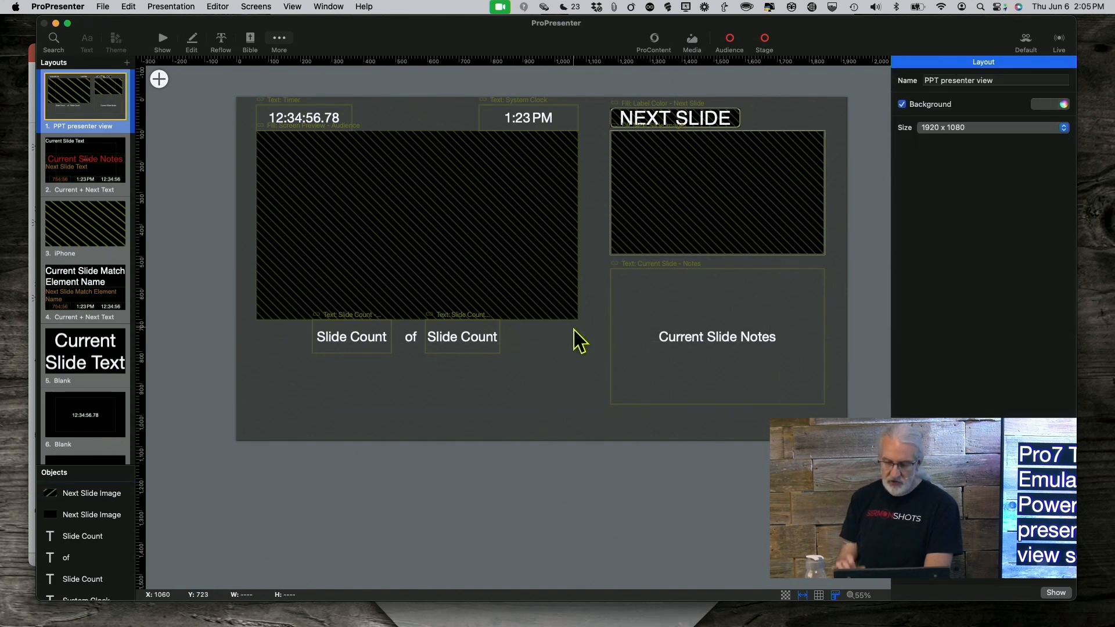
{"action": "mouse_move", "coordinate": [519, 316]}
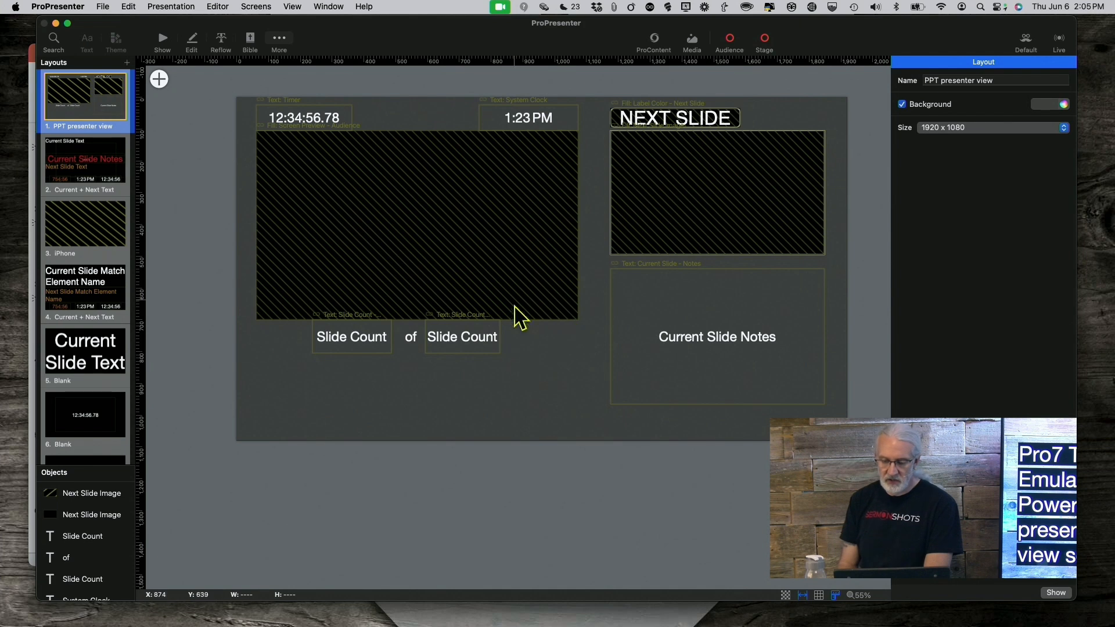
{"action": "mouse_move", "coordinate": [533, 127]}
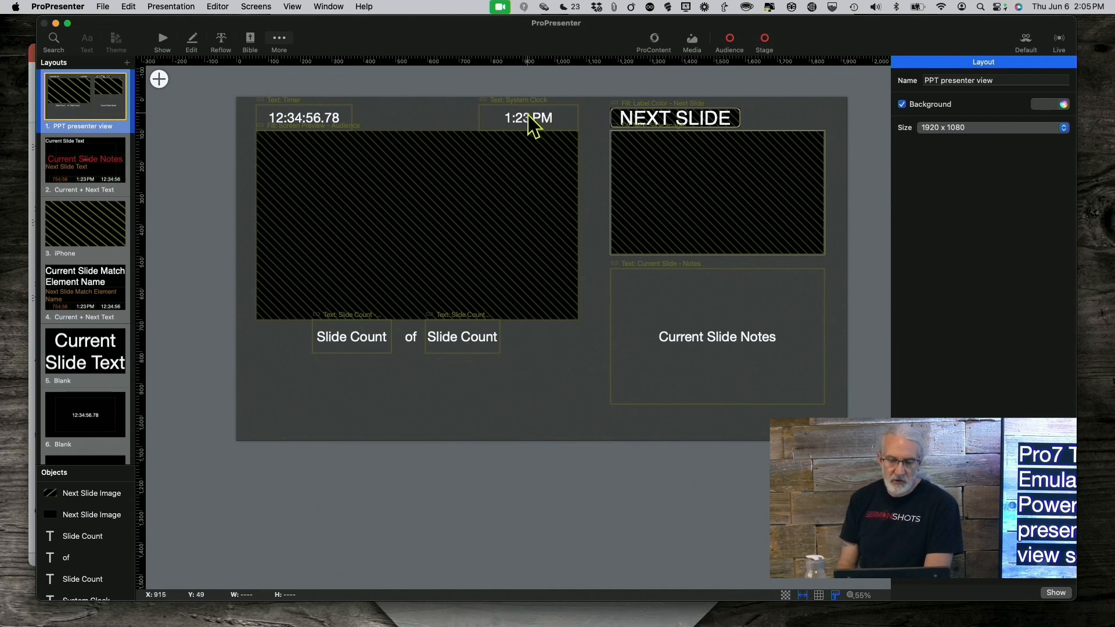
{"action": "left_click", "coordinate": [528, 117]}
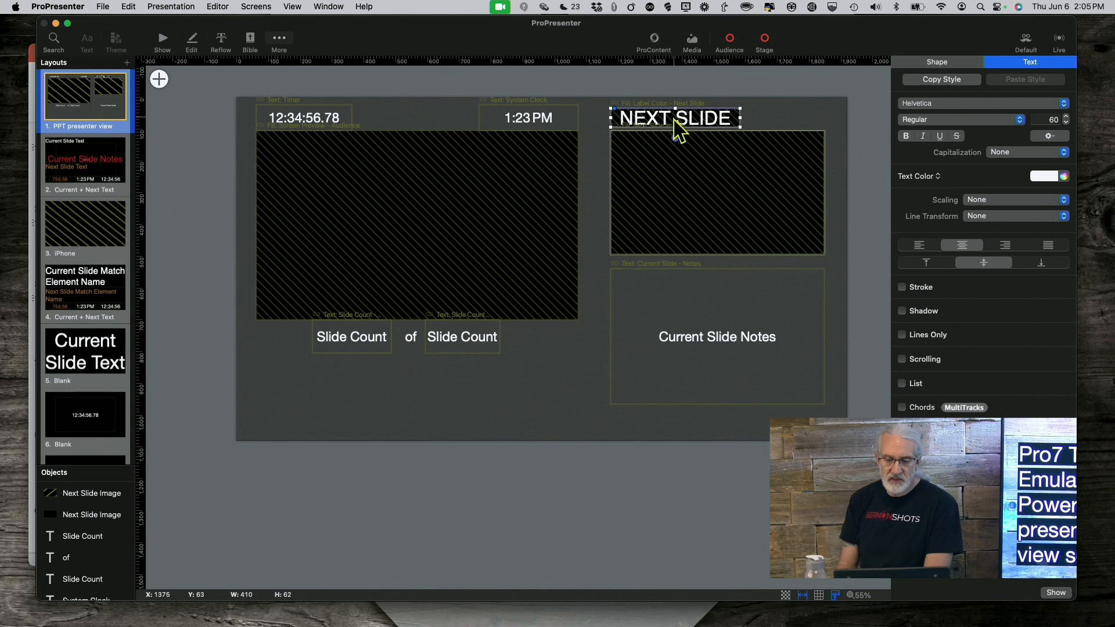
{"action": "mouse_move", "coordinate": [160, 83]}
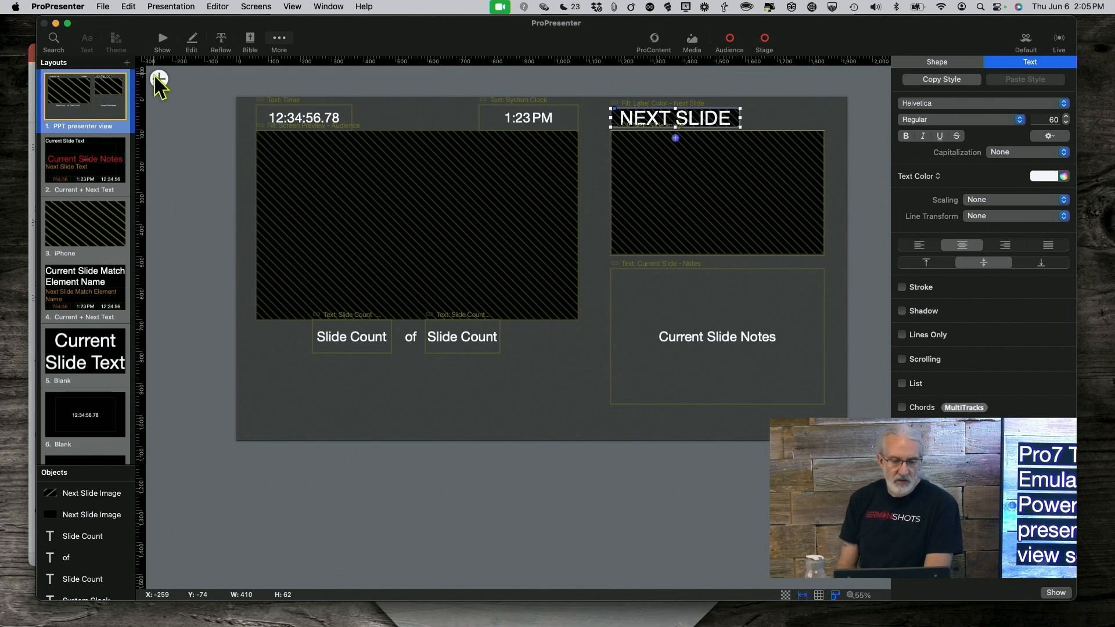
Browse the Current Slide and Next Slide labels, then select the current slide image box
{"action": "left_click", "coordinate": [157, 78]}
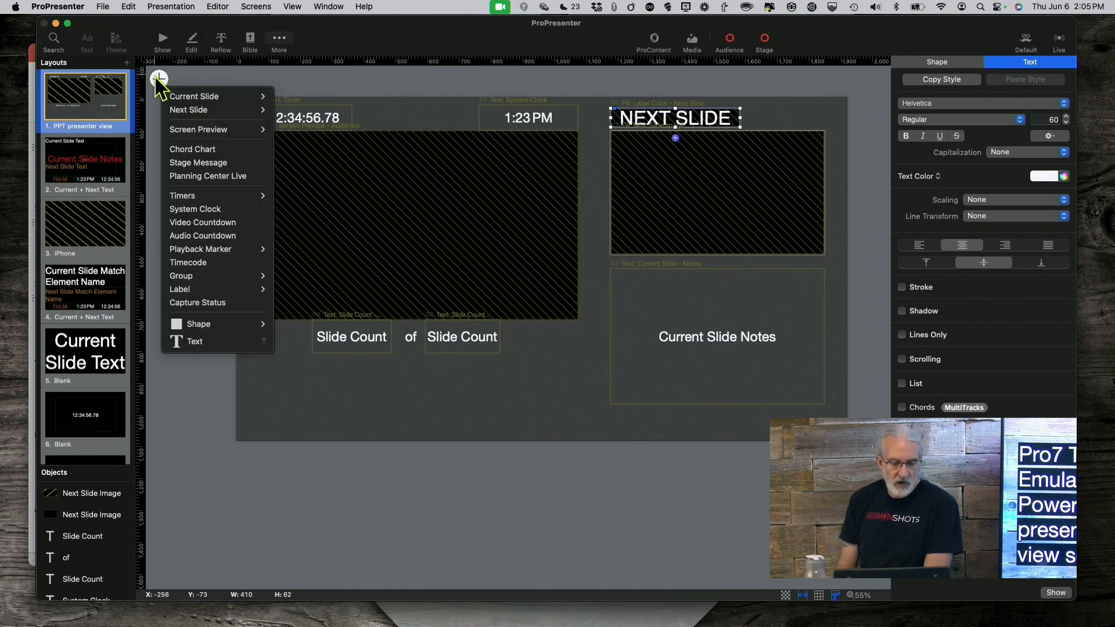
{"action": "mouse_move", "coordinate": [181, 288]}
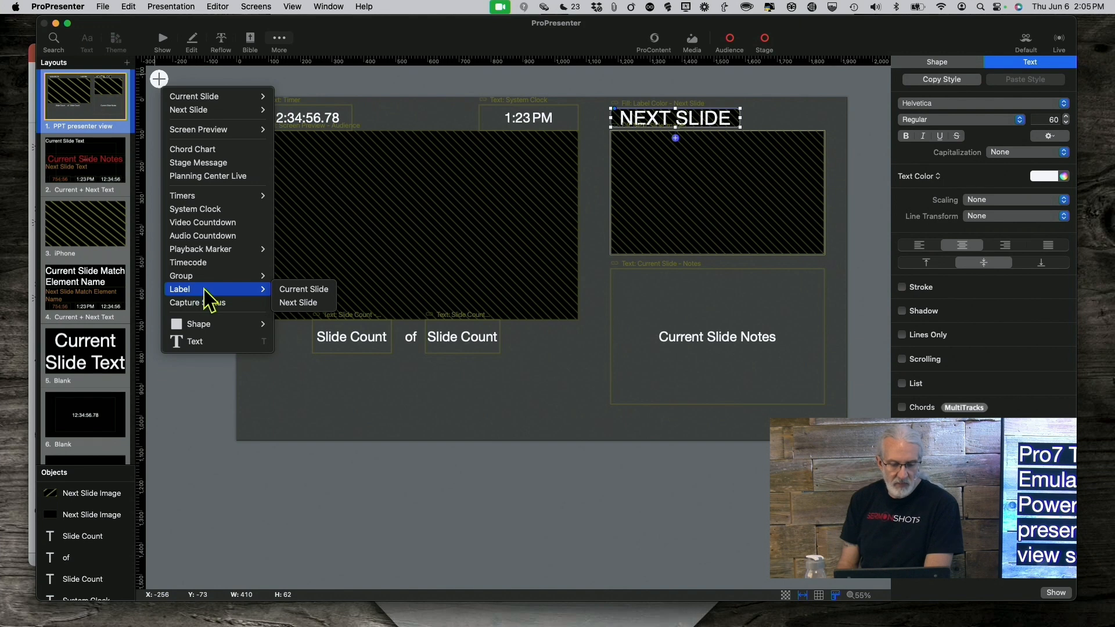
{"action": "mouse_move", "coordinate": [298, 302]}
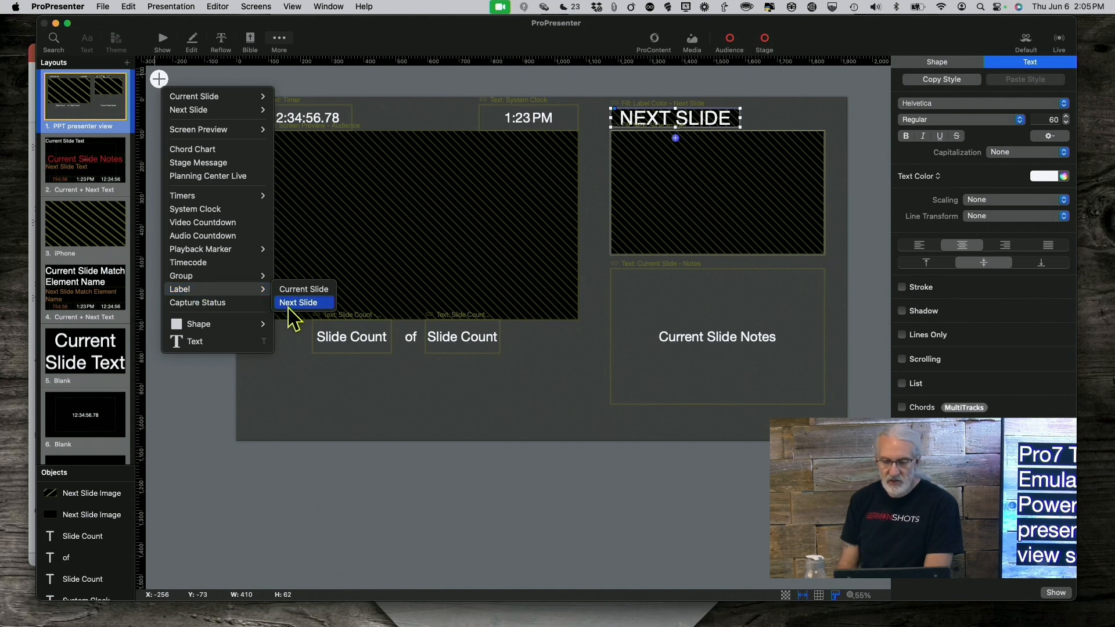
{"action": "mouse_move", "coordinate": [715, 155]}
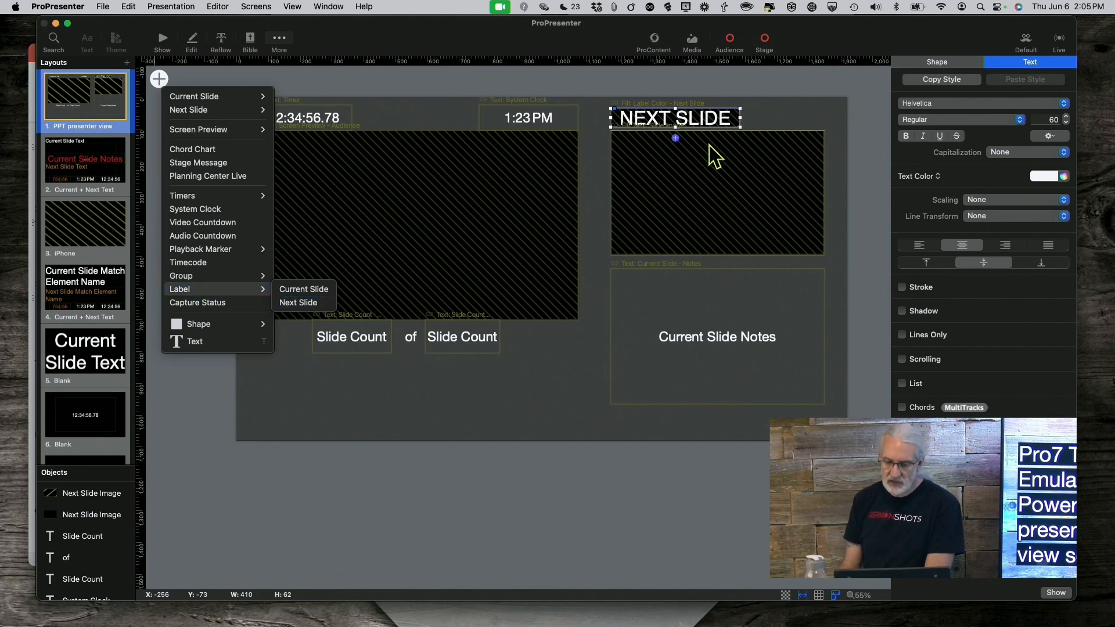
{"action": "mouse_move", "coordinate": [669, 125]}
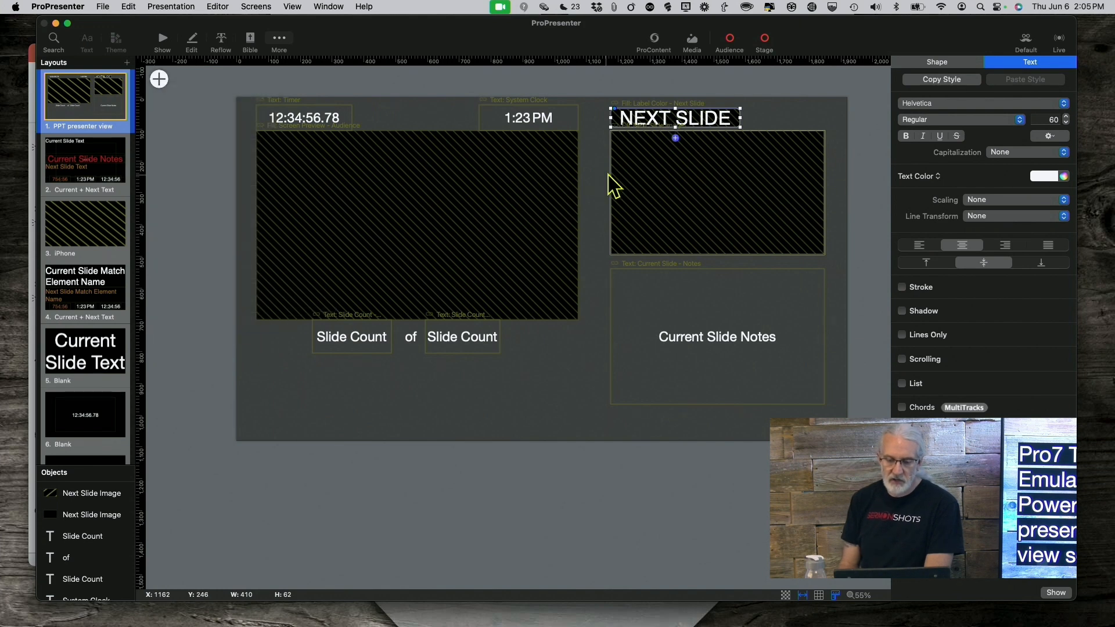
{"action": "left_click", "coordinate": [416, 224]}
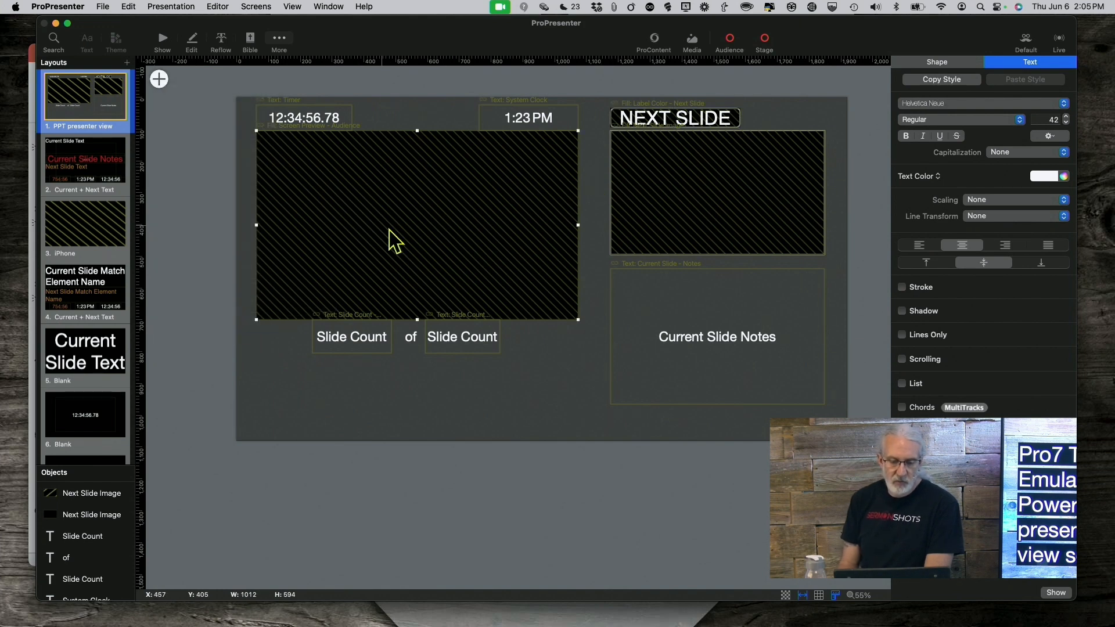
{"action": "left_click", "coordinate": [159, 79]}
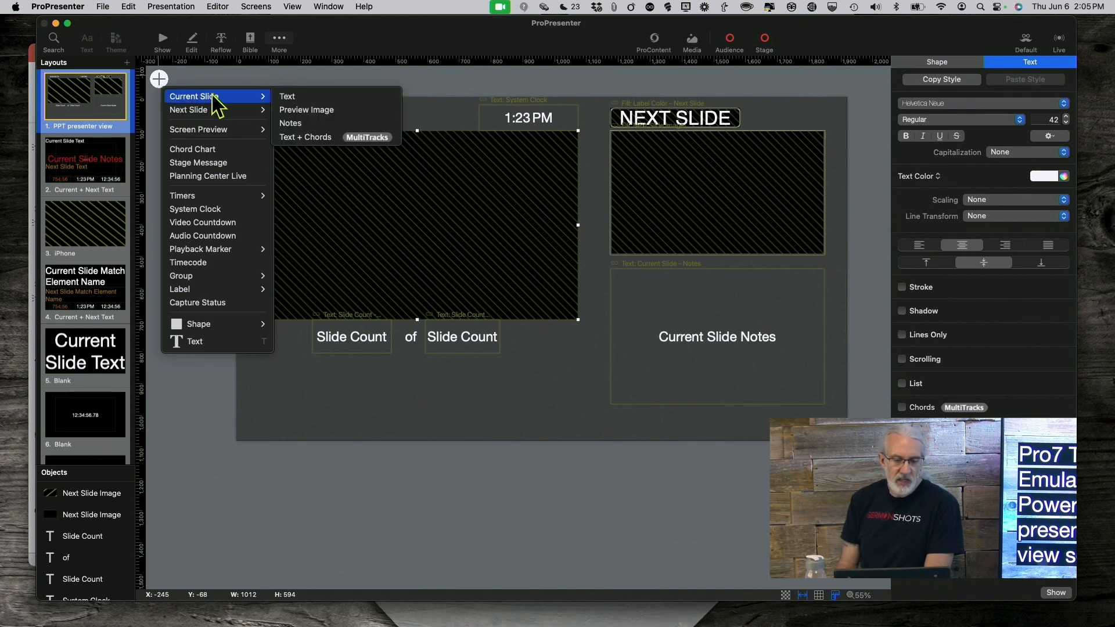
{"action": "mouse_move", "coordinate": [274, 110]}
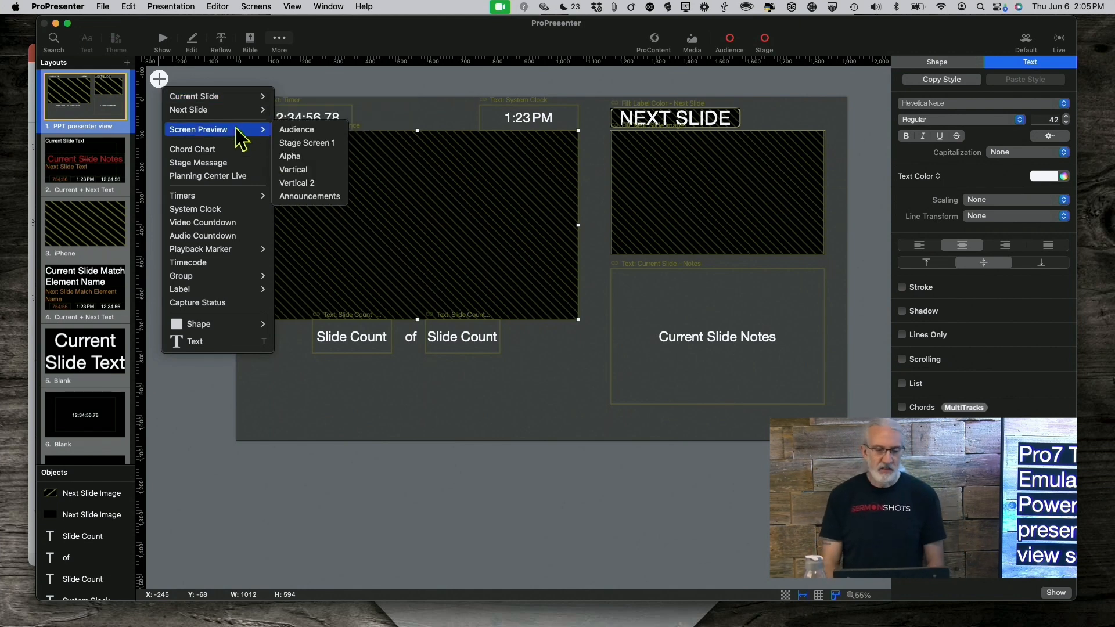
{"action": "mouse_move", "coordinate": [256, 139]}
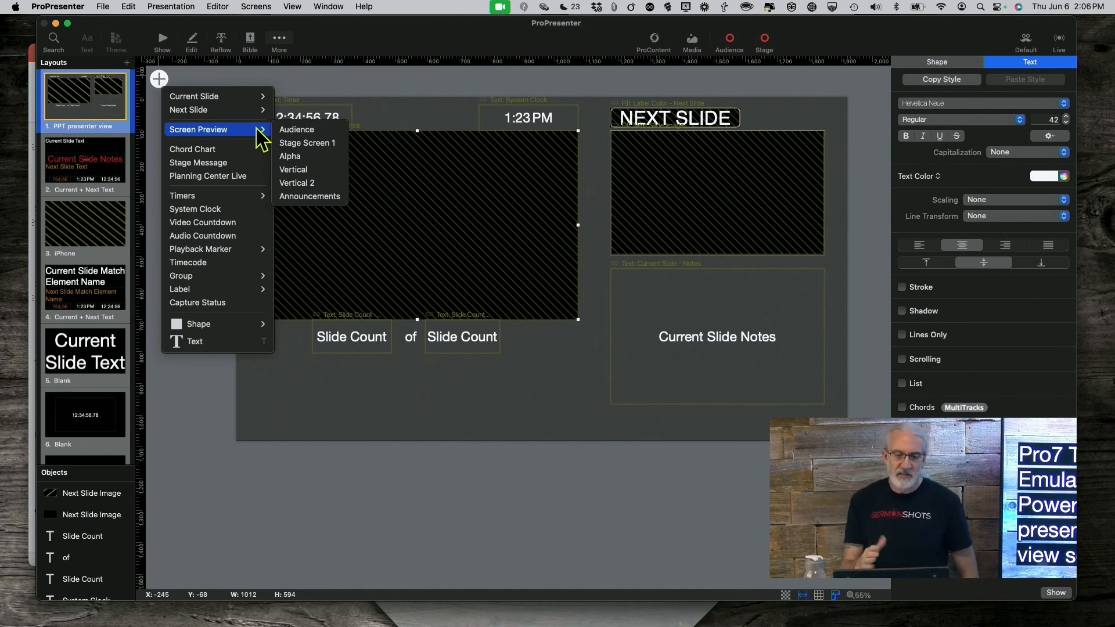
{"action": "mouse_move", "coordinate": [297, 129]}
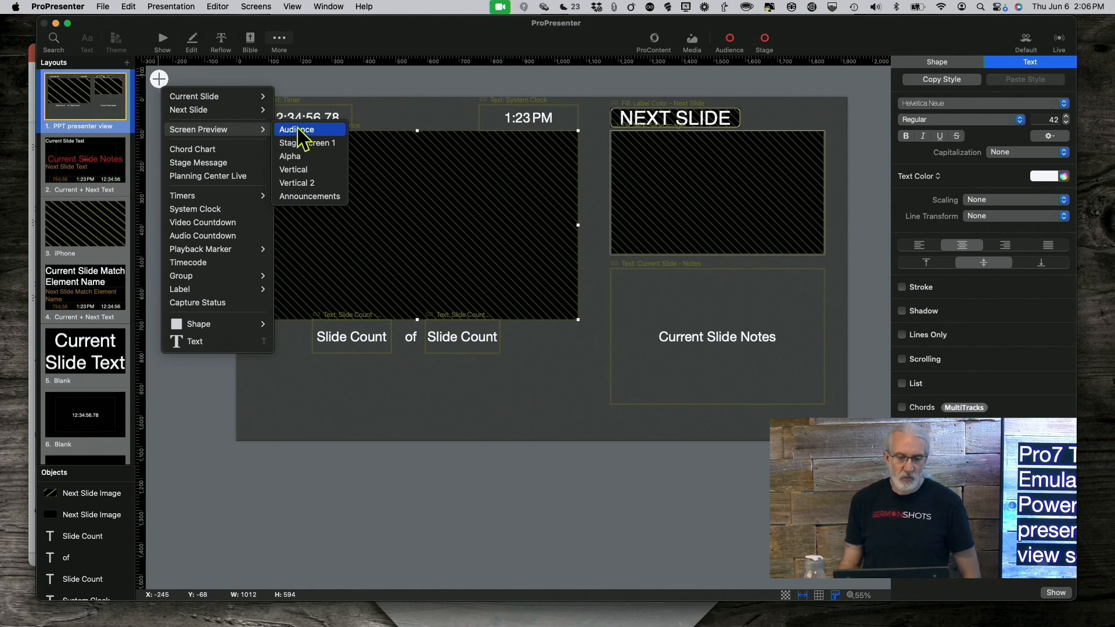
{"action": "mouse_move", "coordinate": [444, 224]}
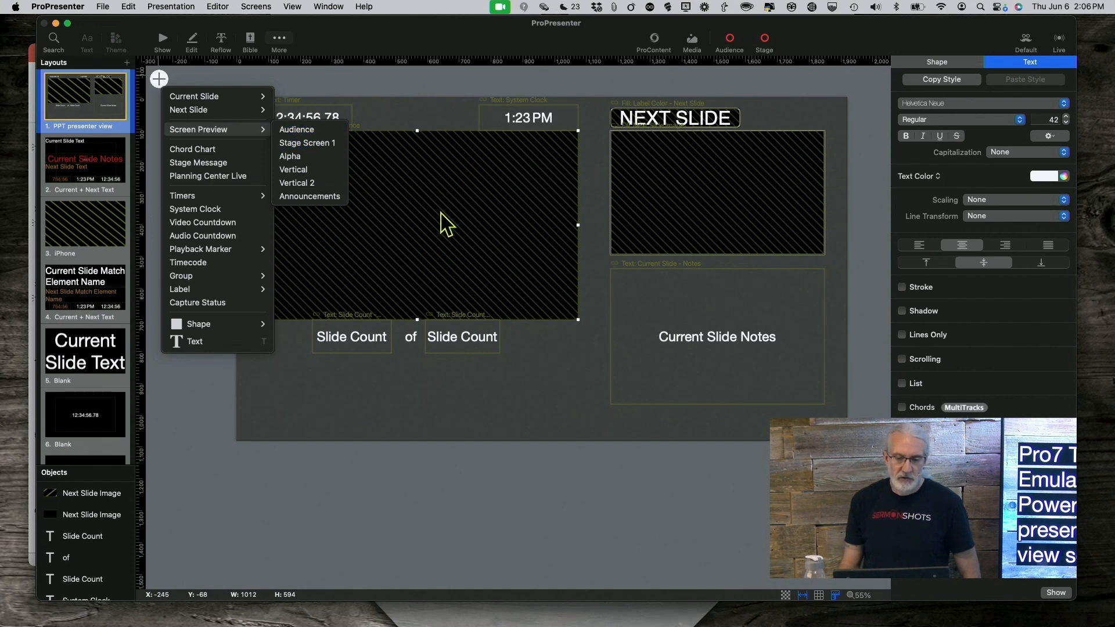
{"action": "left_click", "coordinate": [544, 391]}
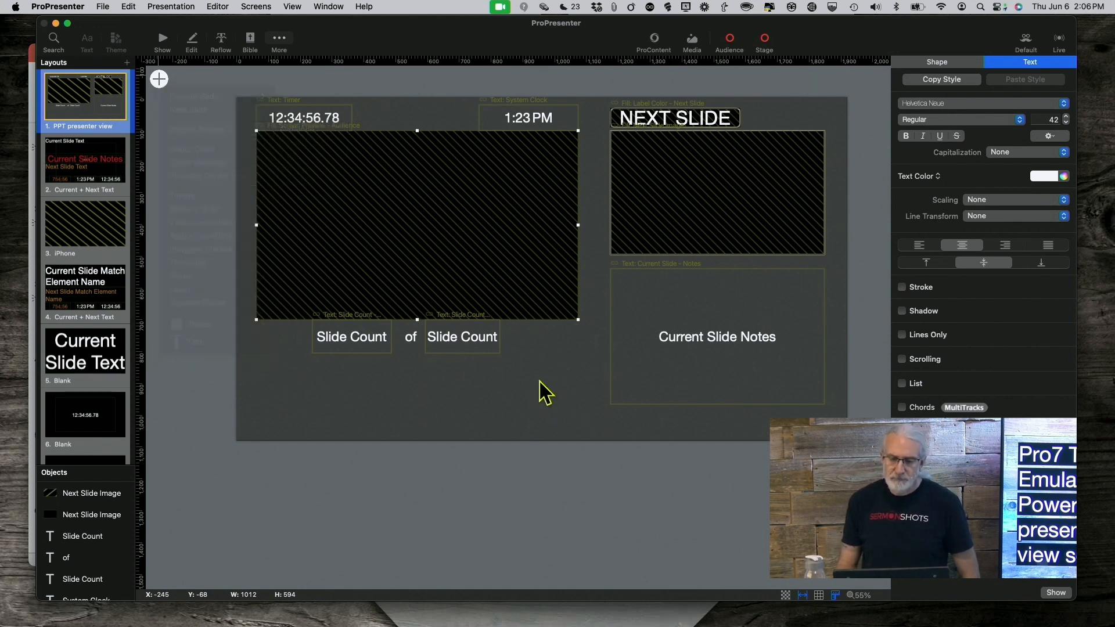
Try a Next Slide preview image over the next-slide box, then select the outlined box behind it
{"action": "left_click", "coordinate": [716, 192]}
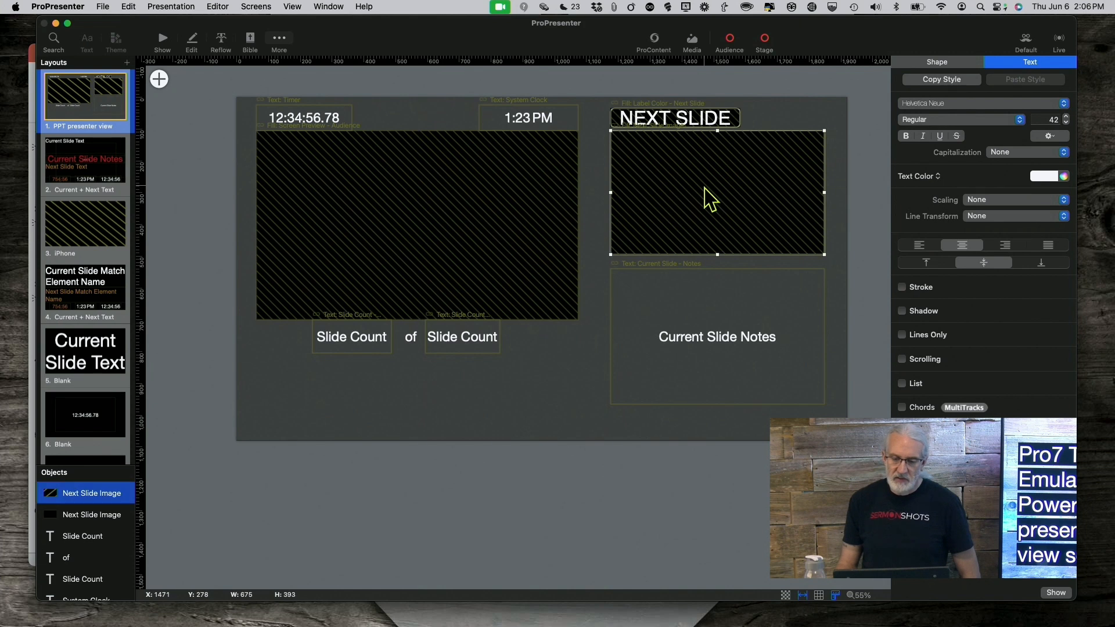
{"action": "mouse_move", "coordinate": [161, 99]}
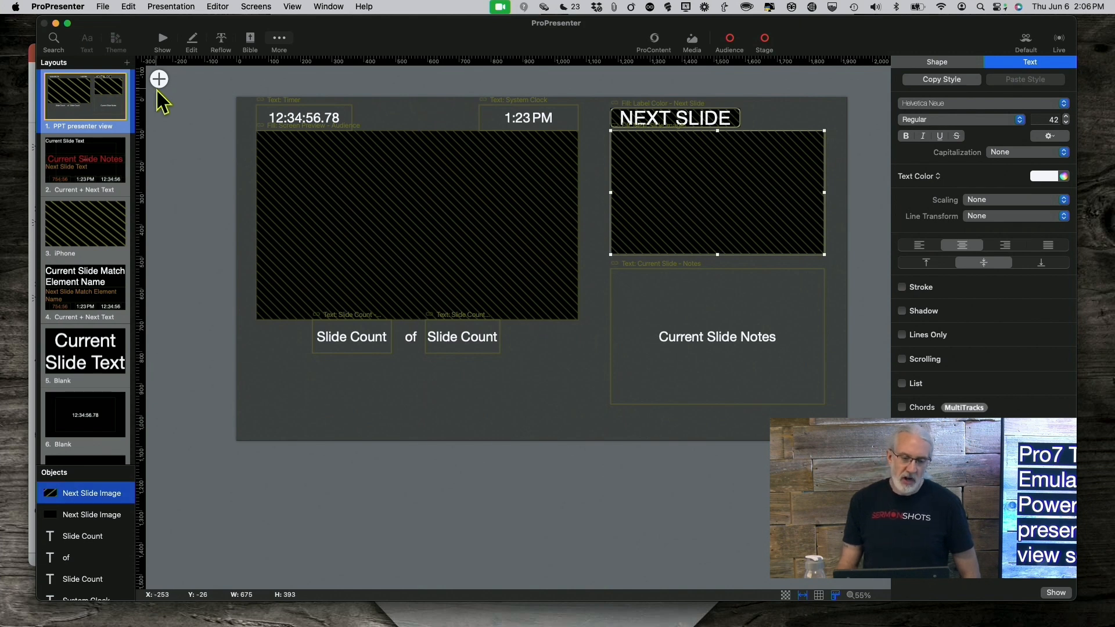
{"action": "left_click", "coordinate": [159, 78]}
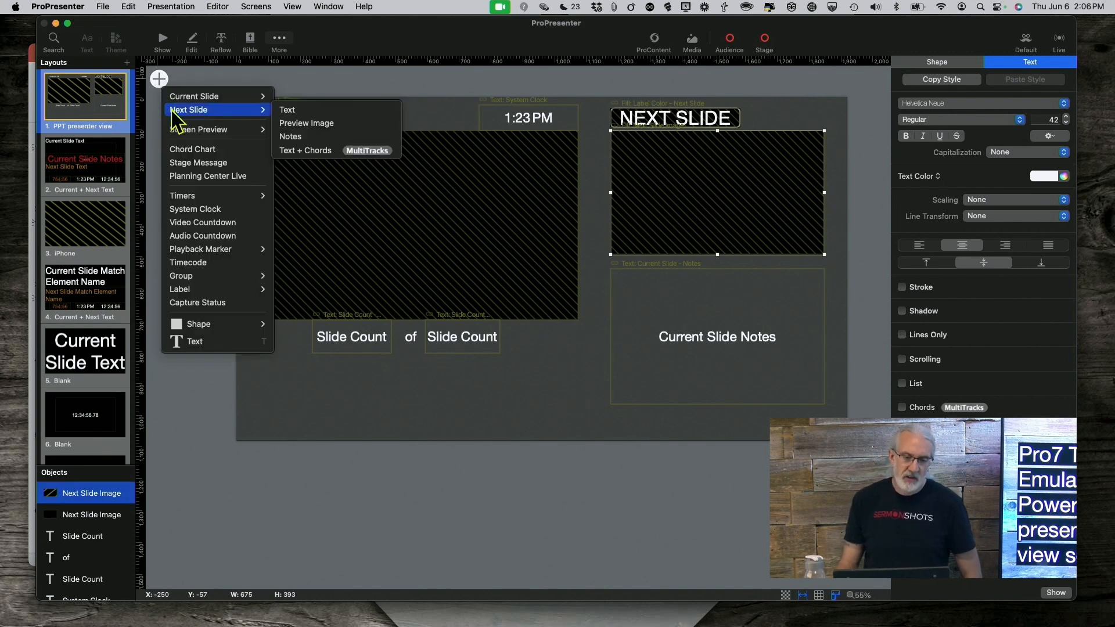
{"action": "mouse_move", "coordinate": [261, 114]}
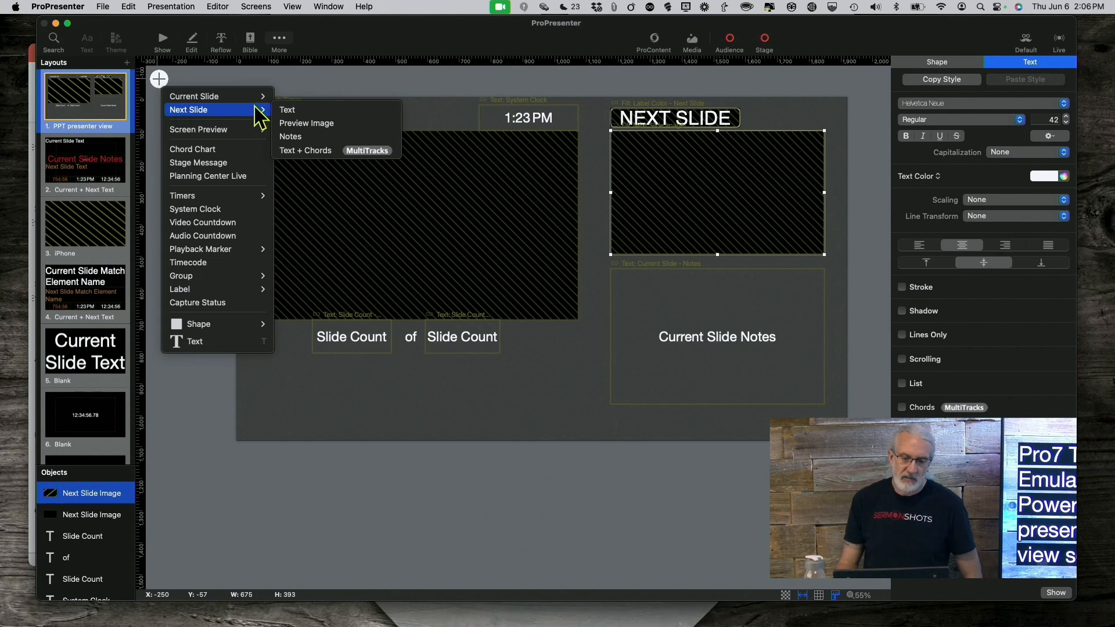
{"action": "mouse_move", "coordinate": [313, 124]}
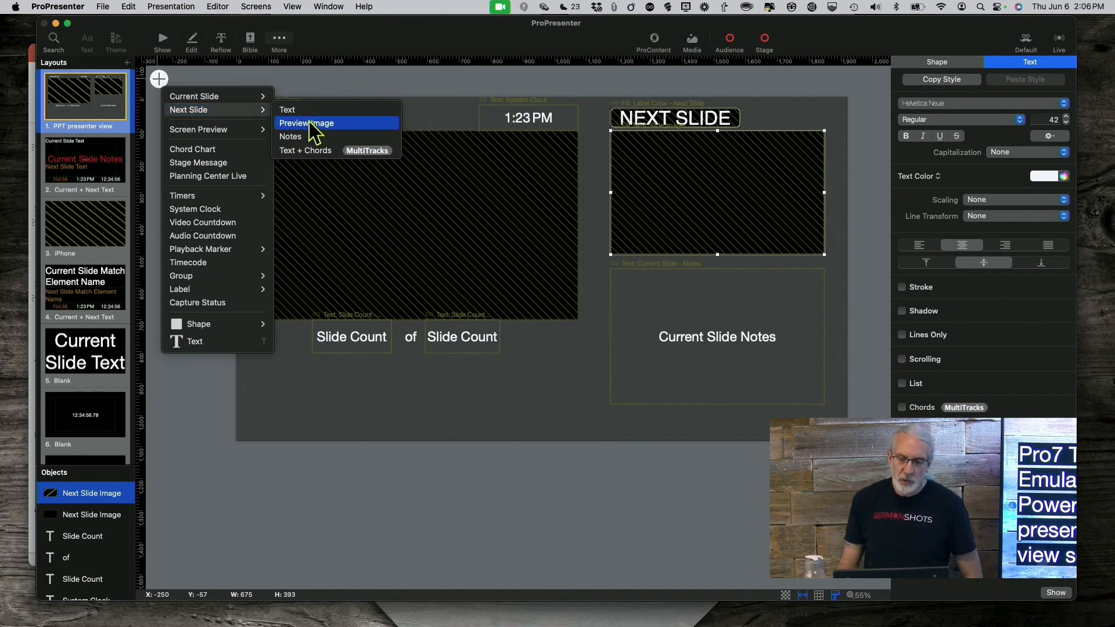
{"action": "mouse_move", "coordinate": [724, 192]}
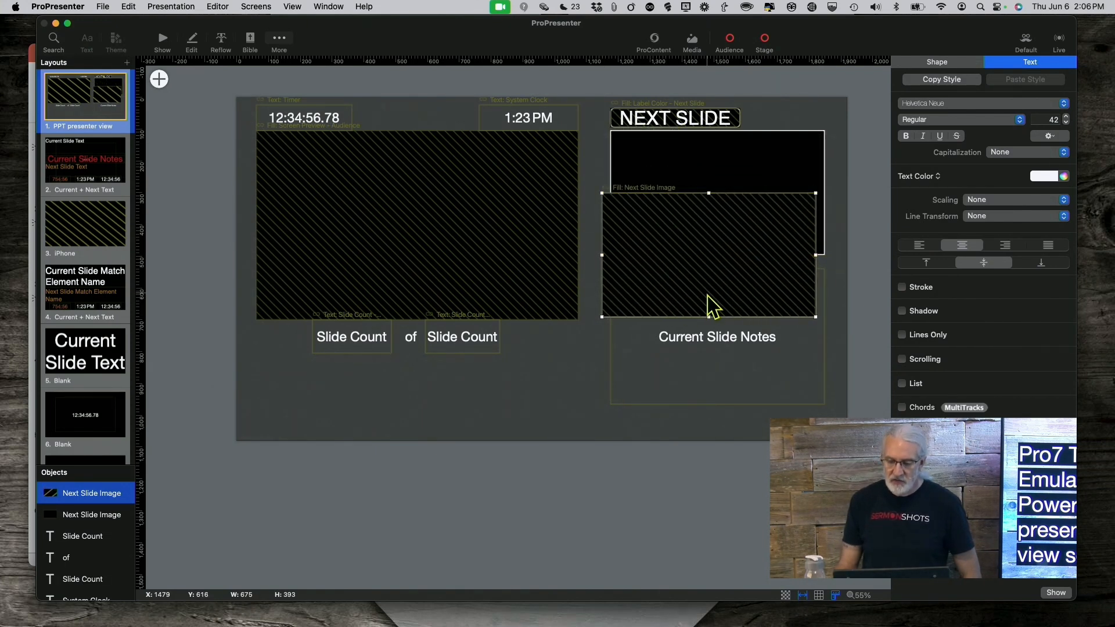
{"action": "mouse_move", "coordinate": [455, 224]}
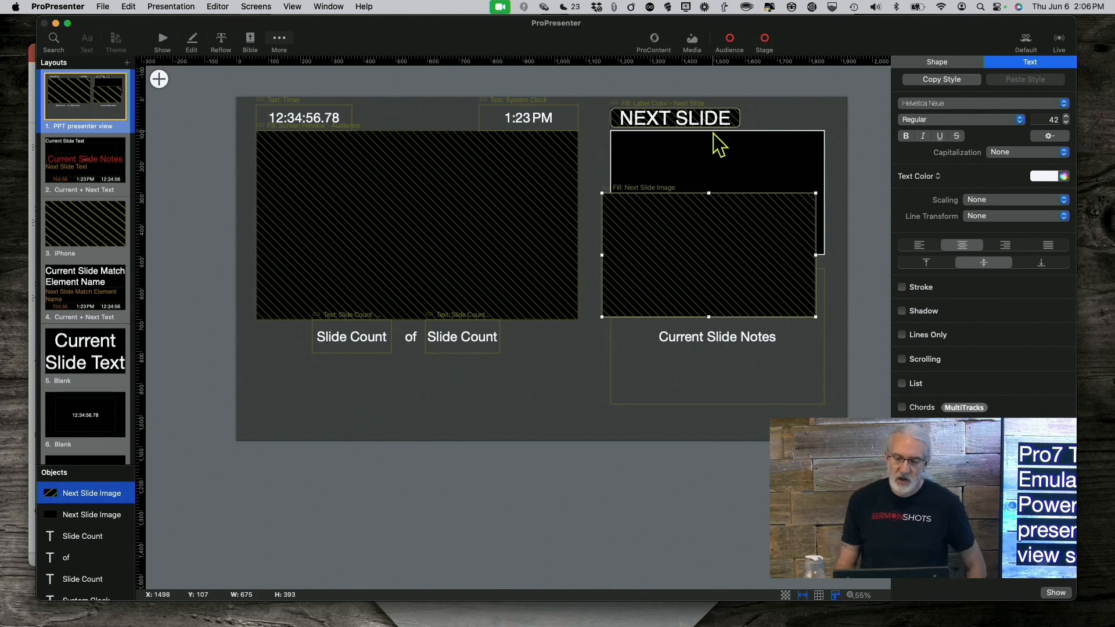
{"action": "left_click", "coordinate": [91, 514]}
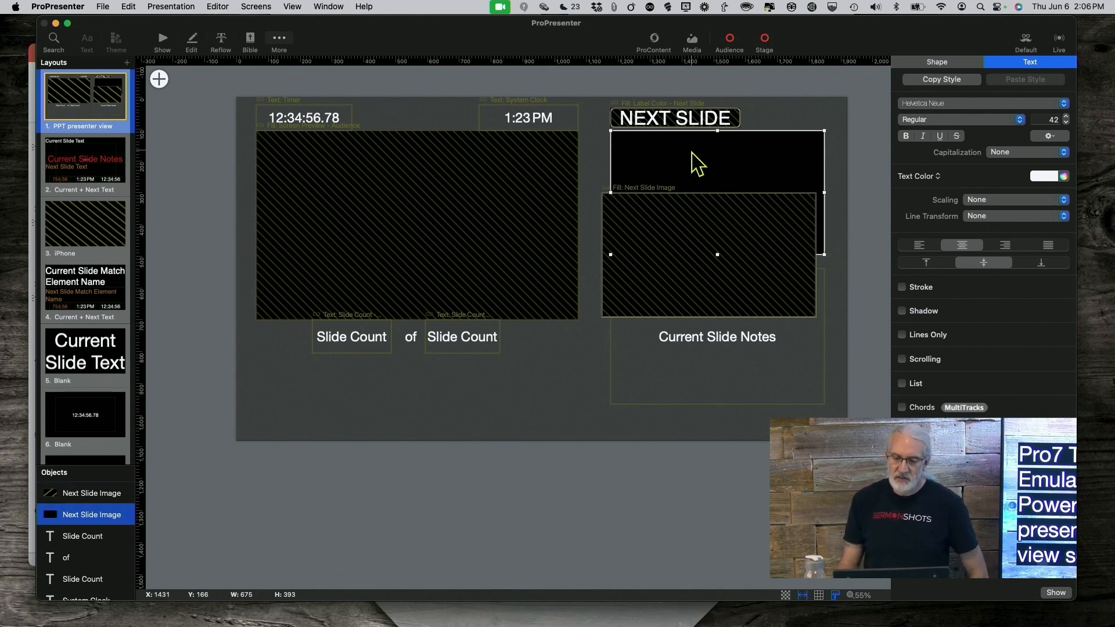
{"action": "mouse_move", "coordinate": [772, 175]}
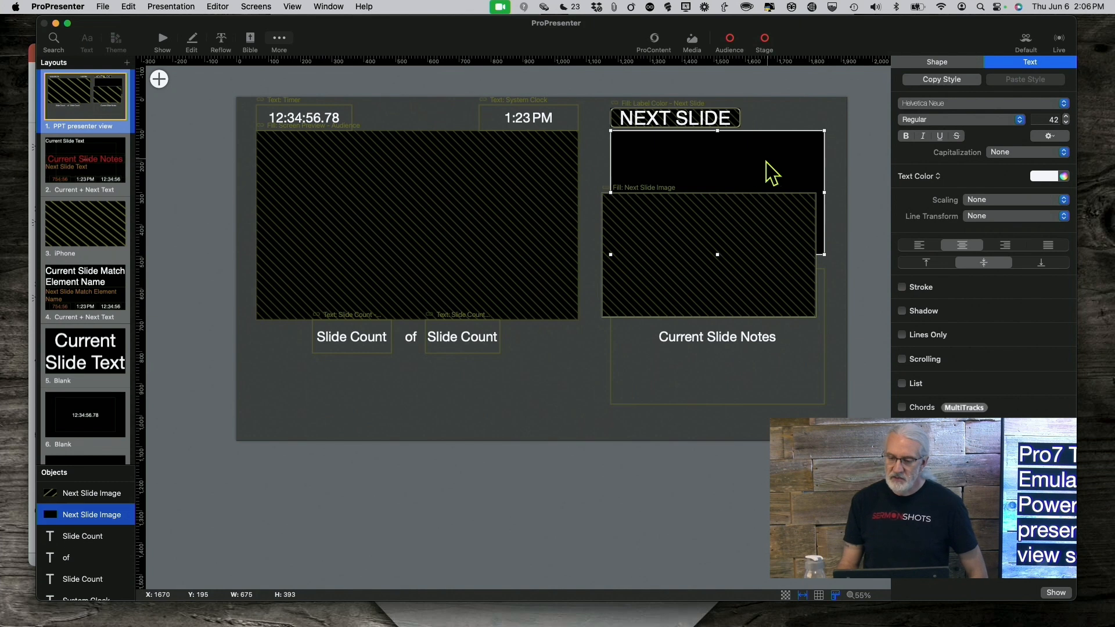
{"action": "left_click", "coordinate": [937, 63]}
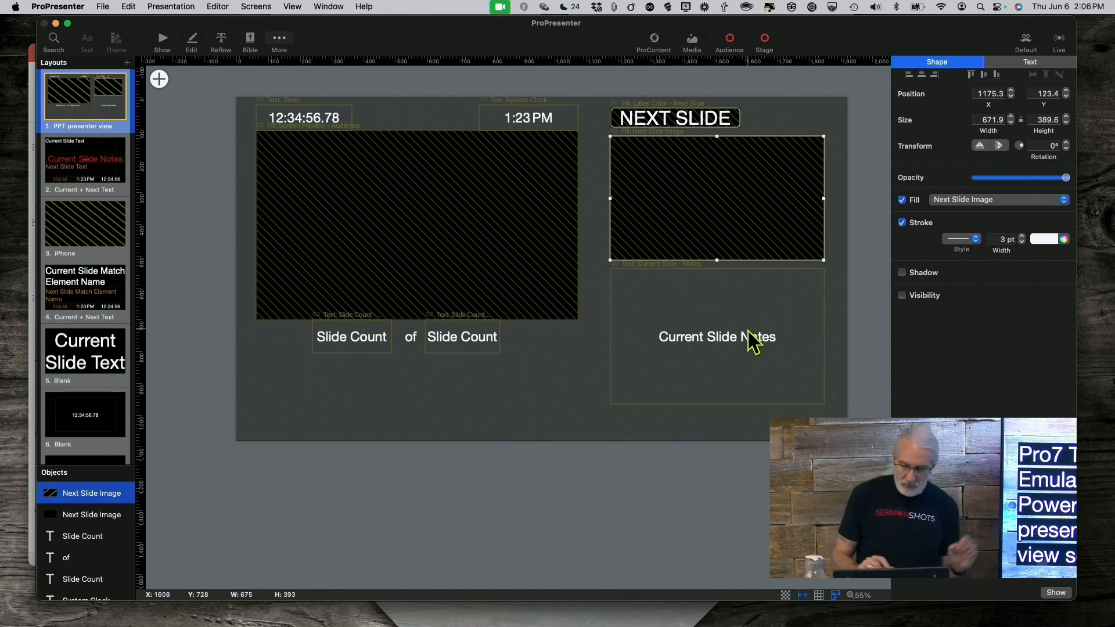
{"action": "mouse_move", "coordinate": [739, 256]}
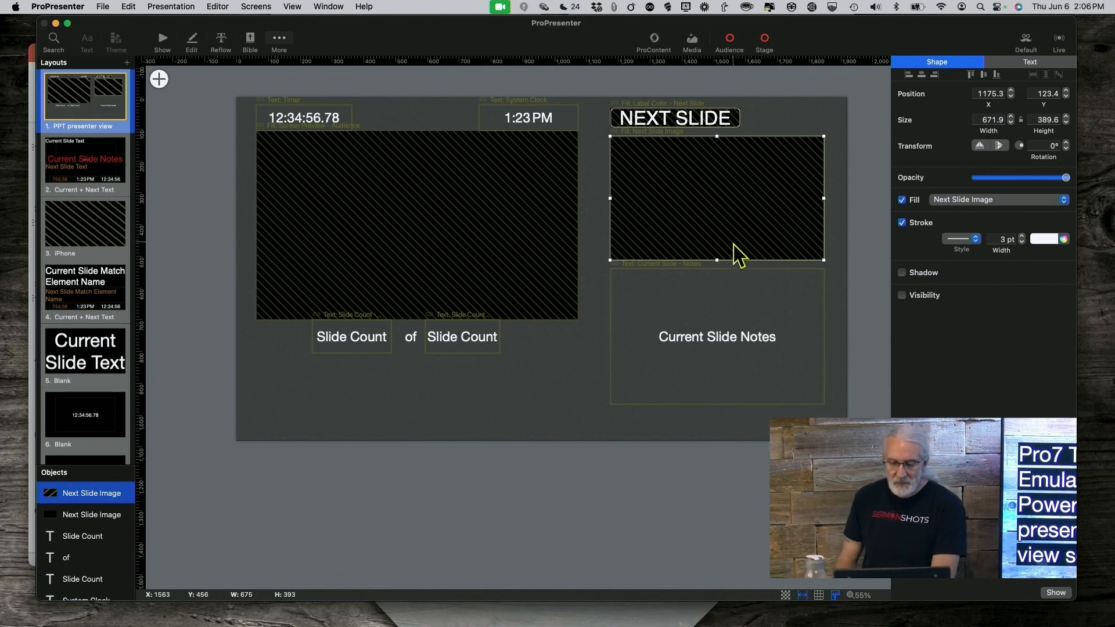
{"action": "mouse_move", "coordinate": [697, 281]}
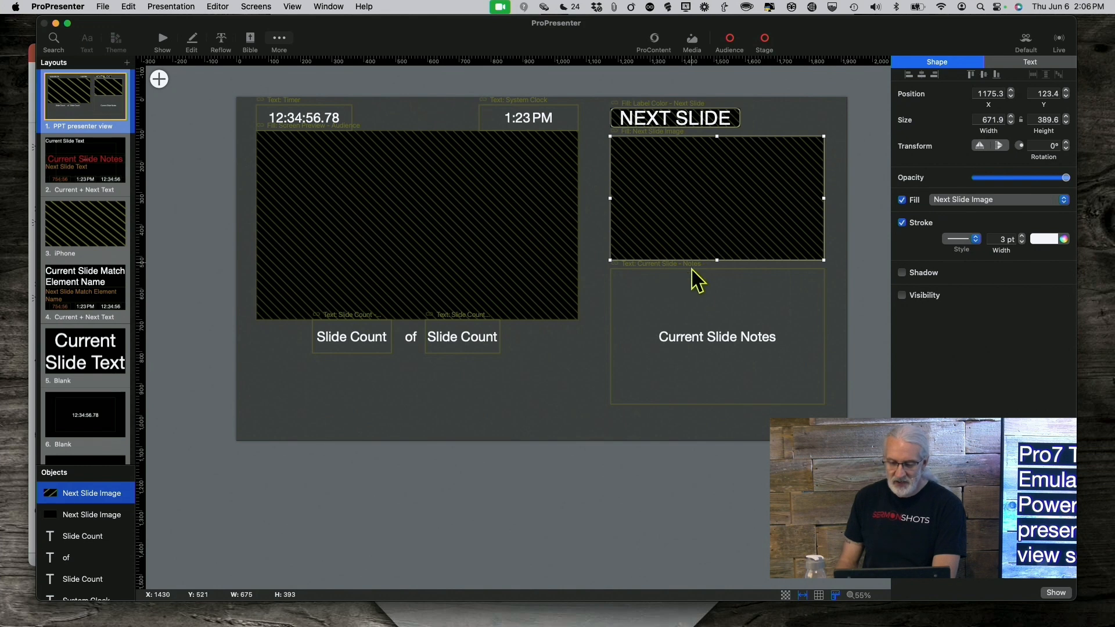
Select the Notes and first Slide Count text boxes while browsing addable Current Slide objects
{"action": "left_click", "coordinate": [716, 337]}
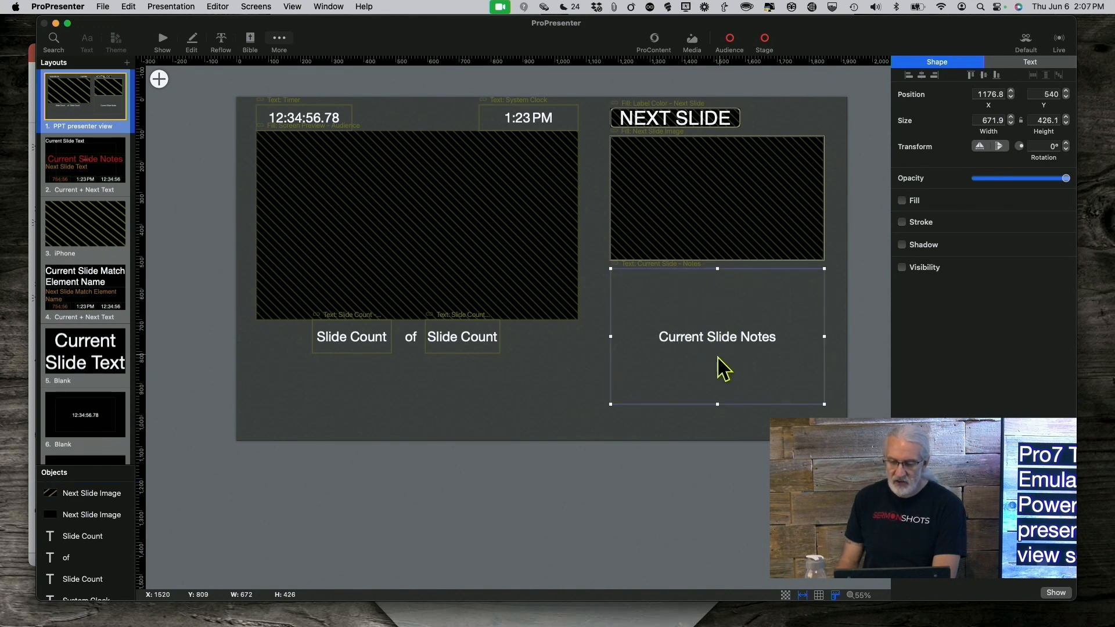
{"action": "mouse_move", "coordinate": [158, 89]}
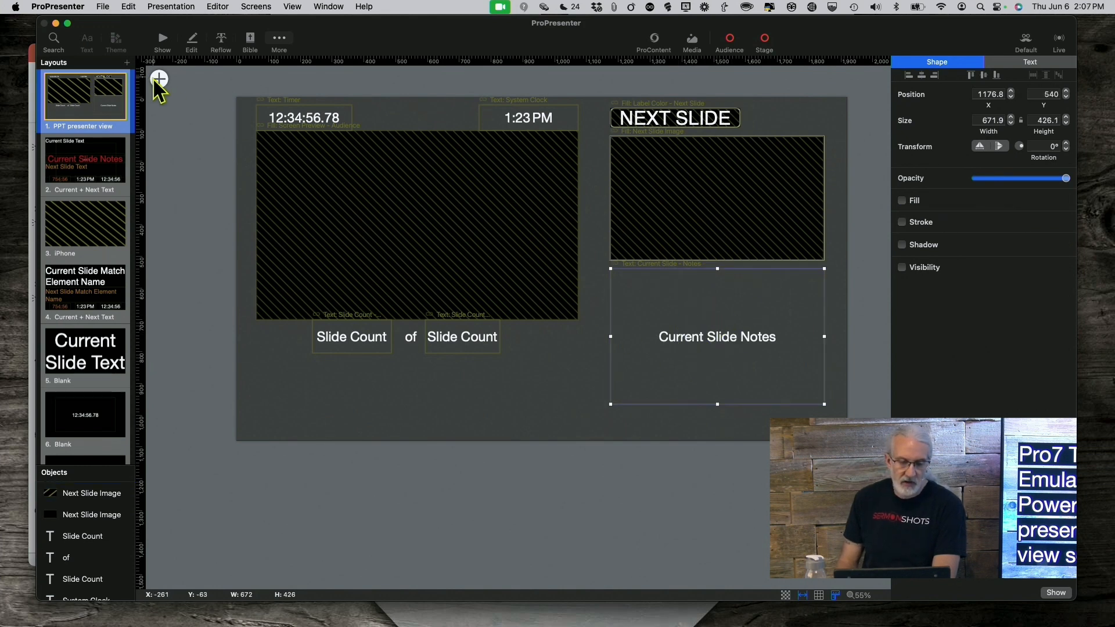
{"action": "left_click", "coordinate": [158, 79]}
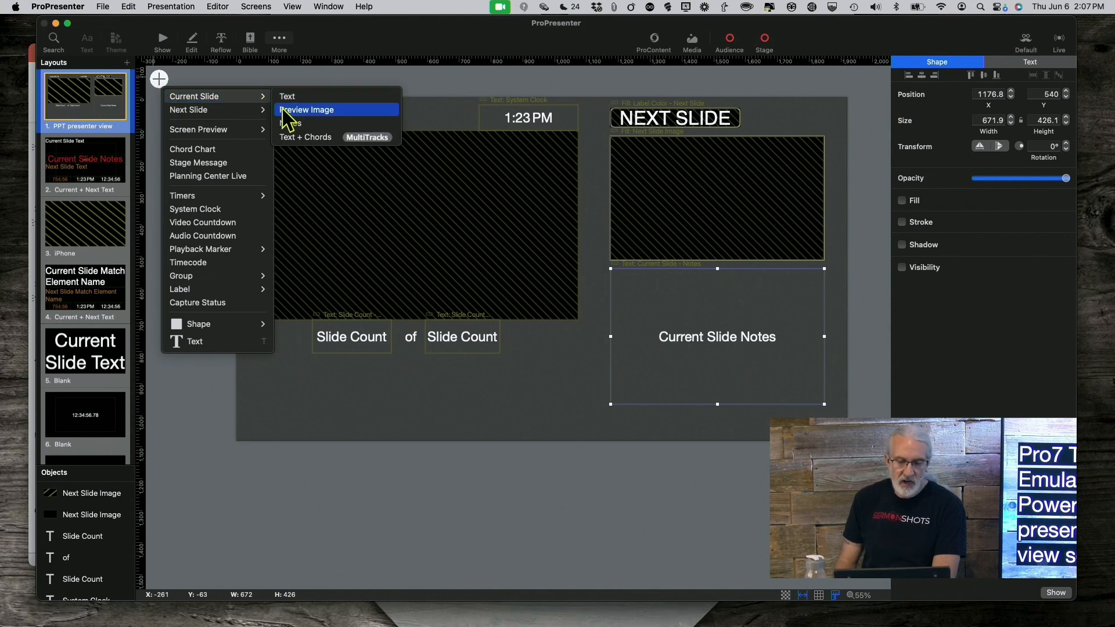
{"action": "mouse_move", "coordinate": [804, 348]}
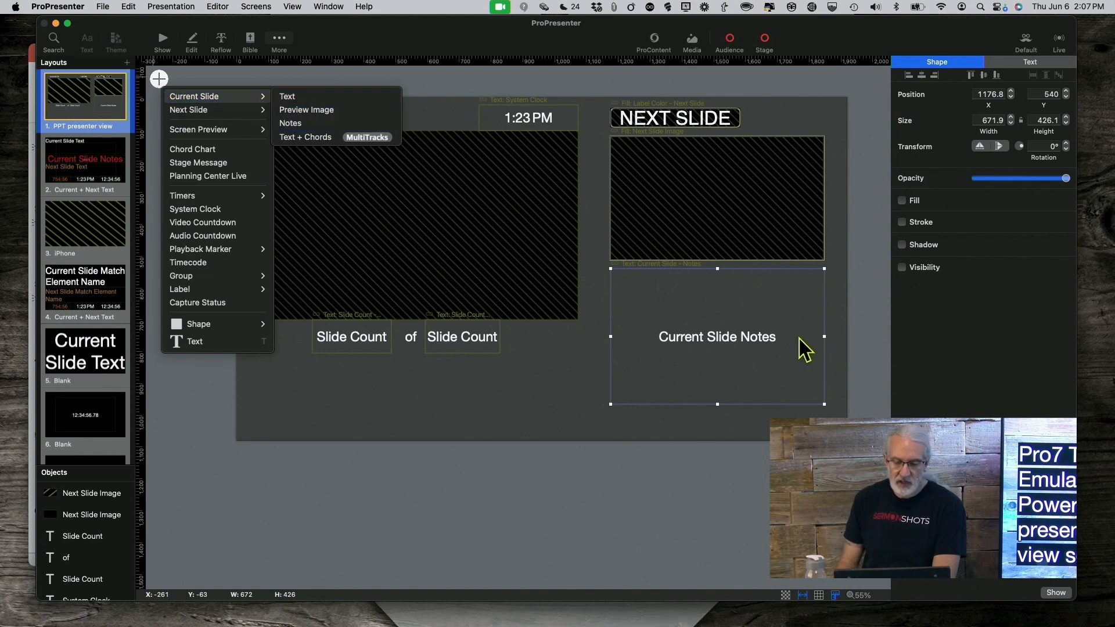
{"action": "left_click", "coordinate": [480, 377]}
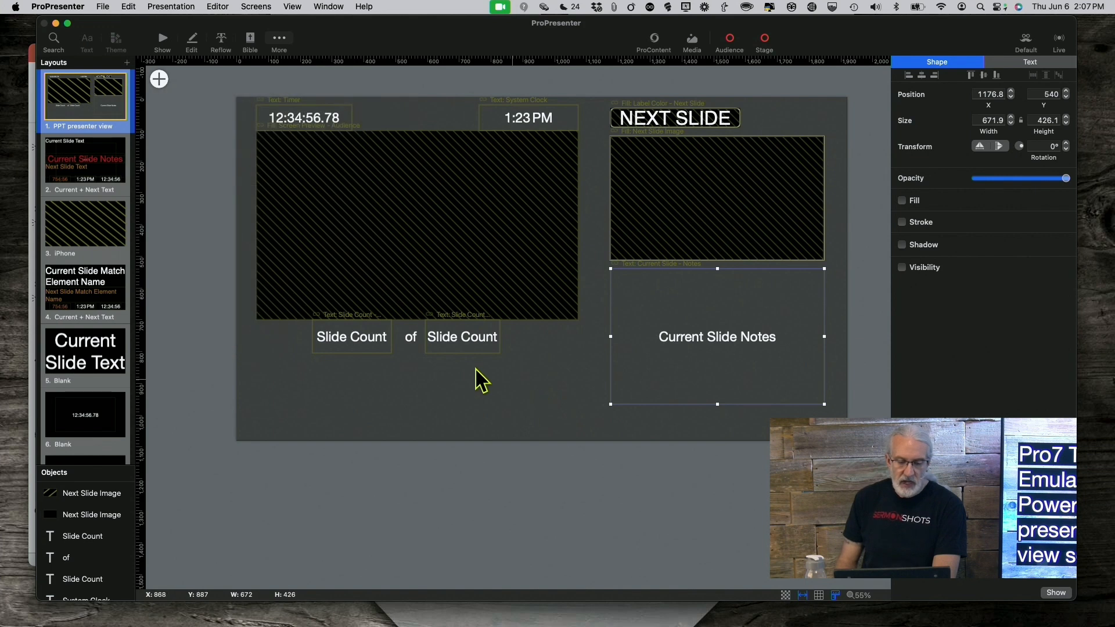
{"action": "mouse_move", "coordinate": [416, 356]}
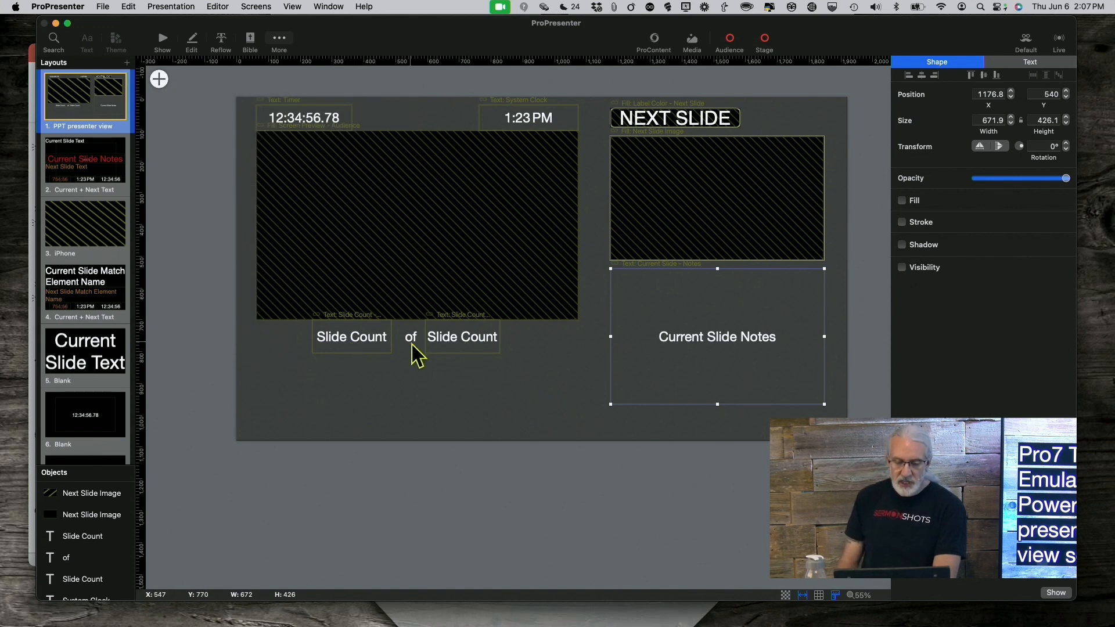
{"action": "mouse_move", "coordinate": [359, 345]}
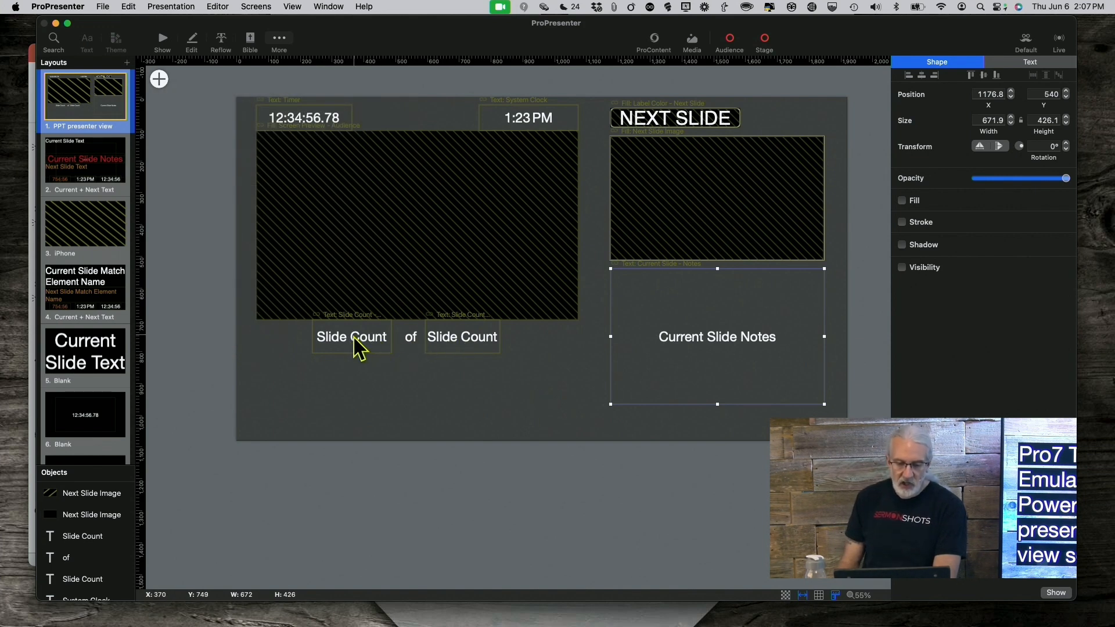
{"action": "left_click", "coordinate": [350, 336]}
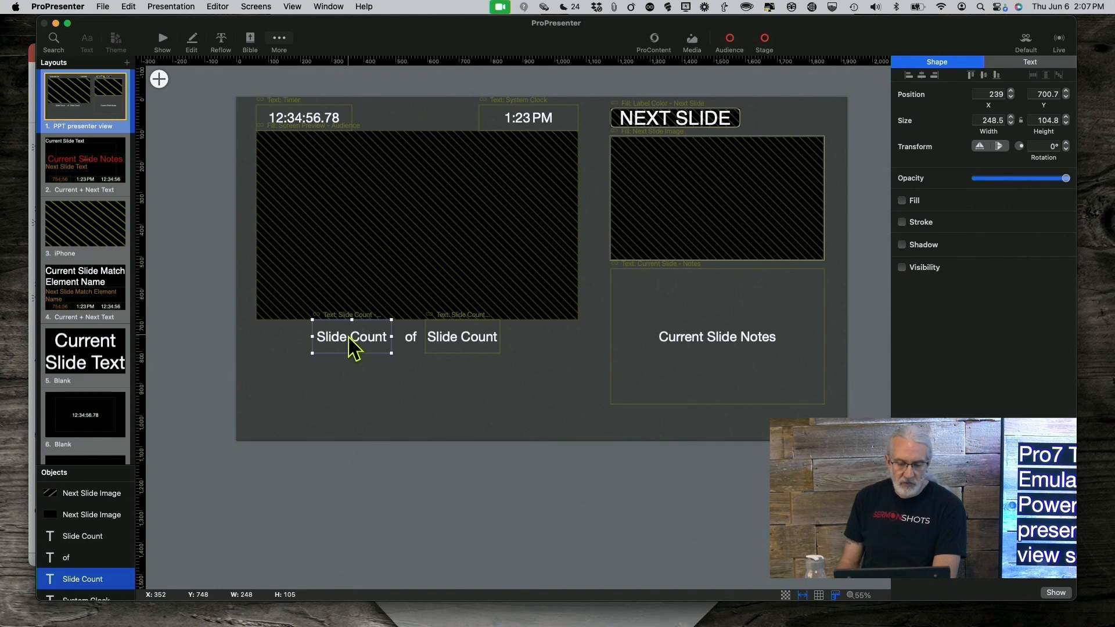
{"action": "mouse_move", "coordinate": [158, 89]}
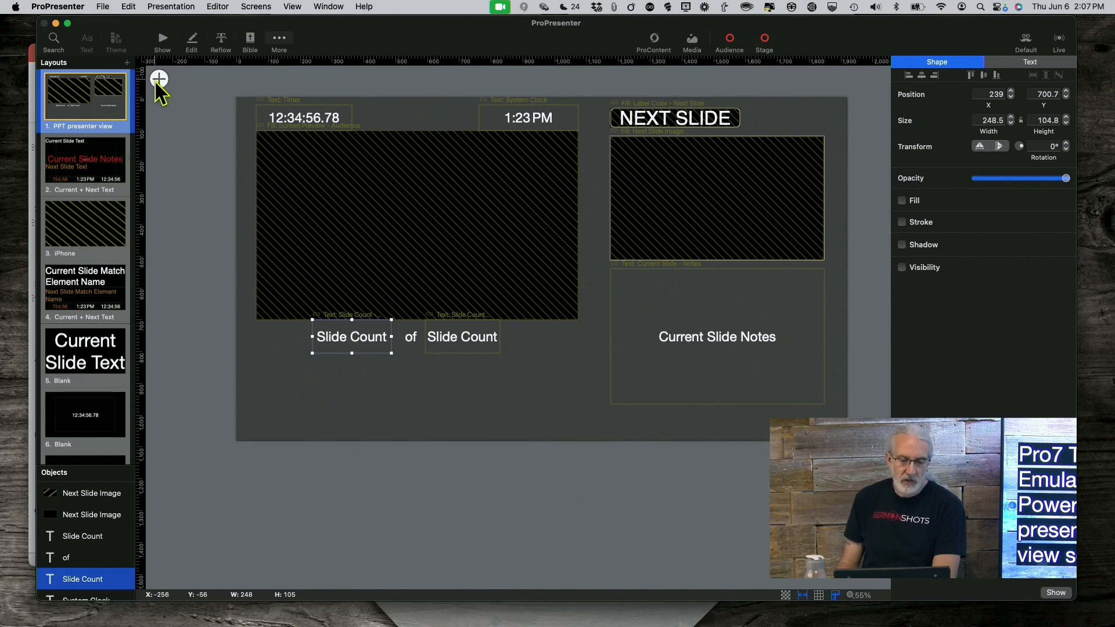
{"action": "left_click", "coordinate": [160, 79]}
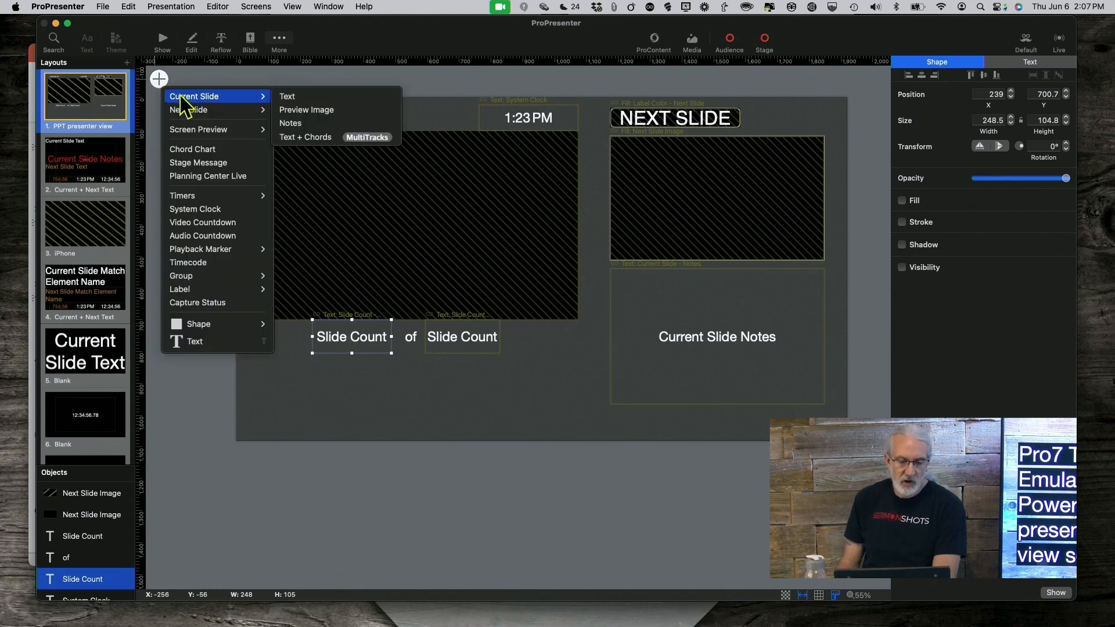
{"action": "mouse_move", "coordinate": [213, 129]}
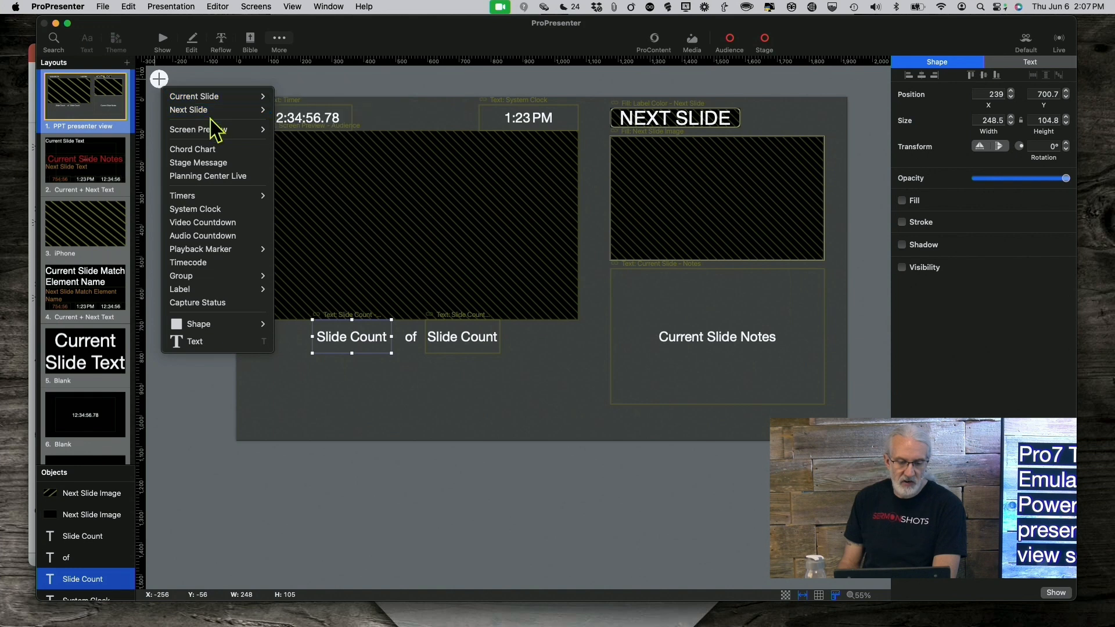
{"action": "mouse_move", "coordinate": [203, 235]}
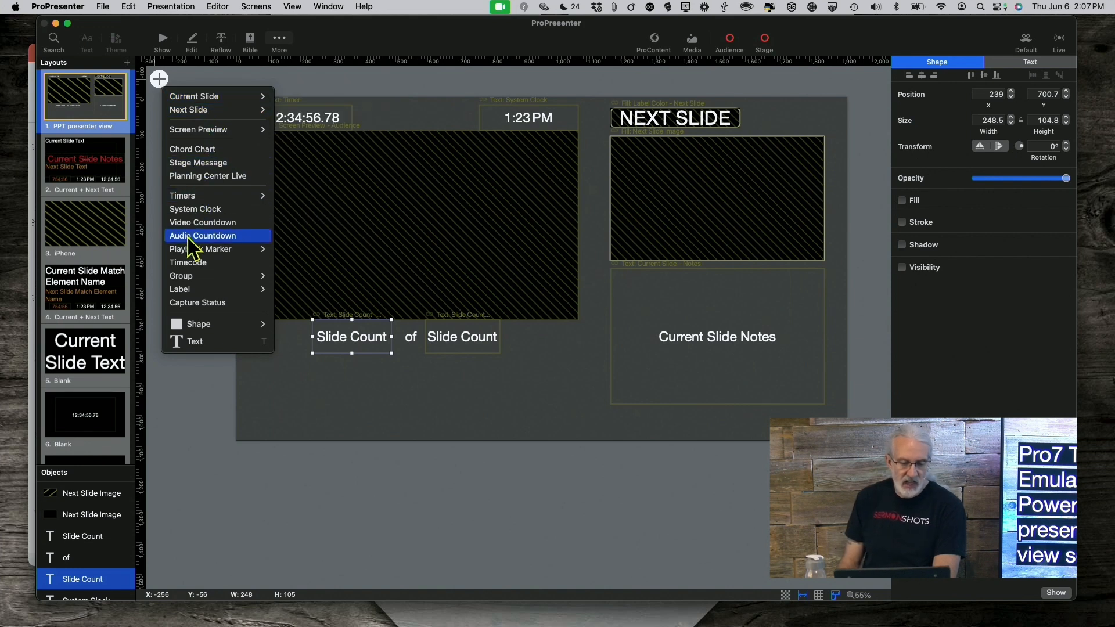
{"action": "mouse_move", "coordinate": [194, 341]}
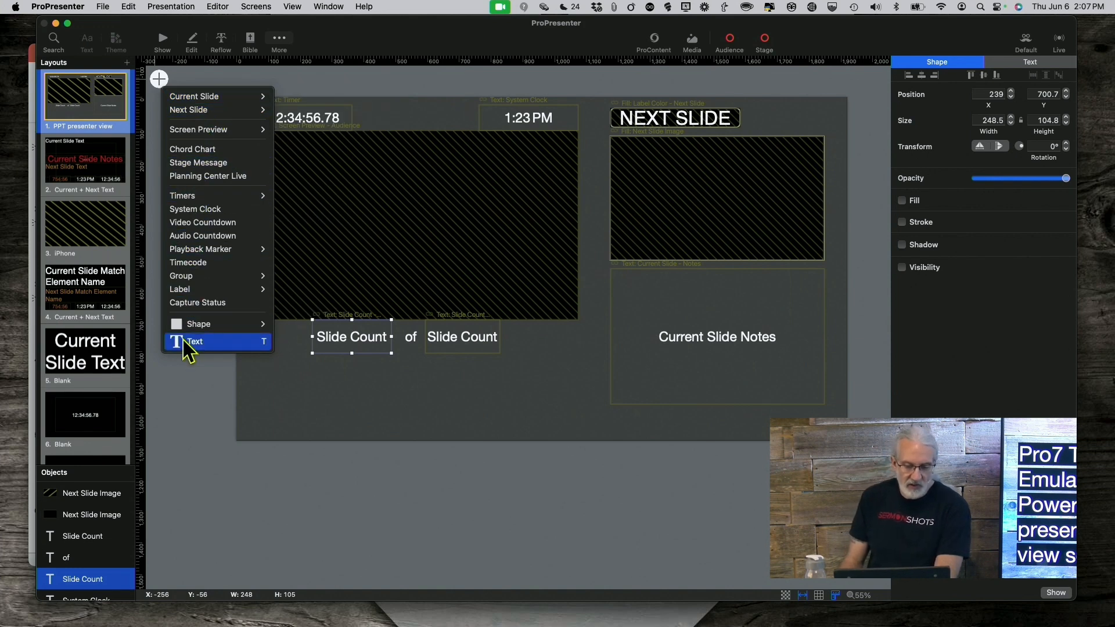
{"action": "left_click", "coordinate": [195, 342]}
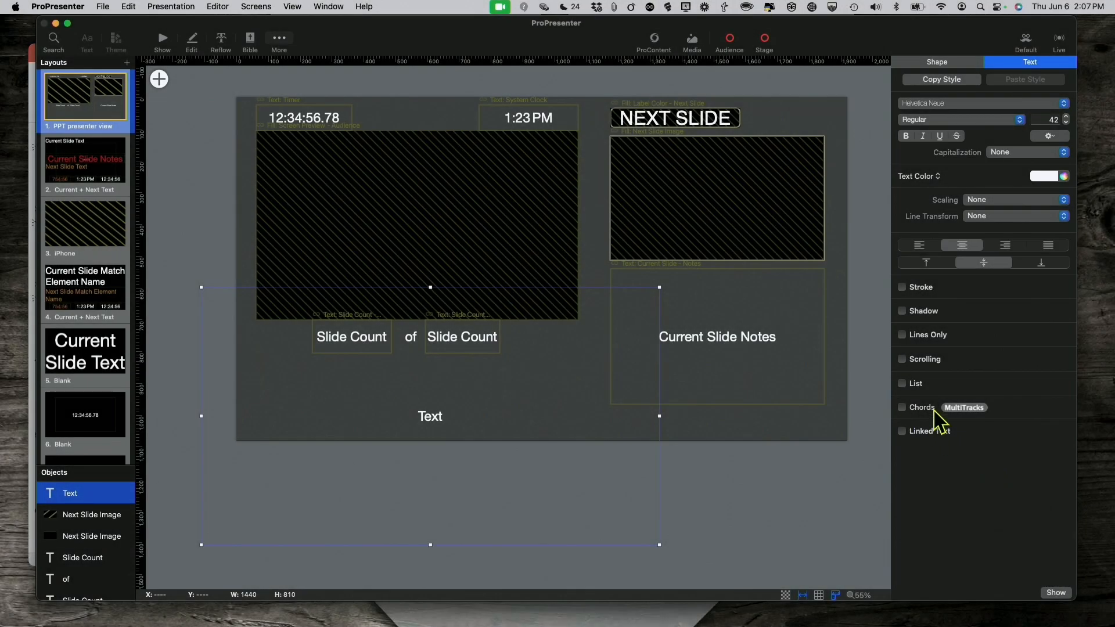
{"action": "mouse_move", "coordinate": [928, 396]}
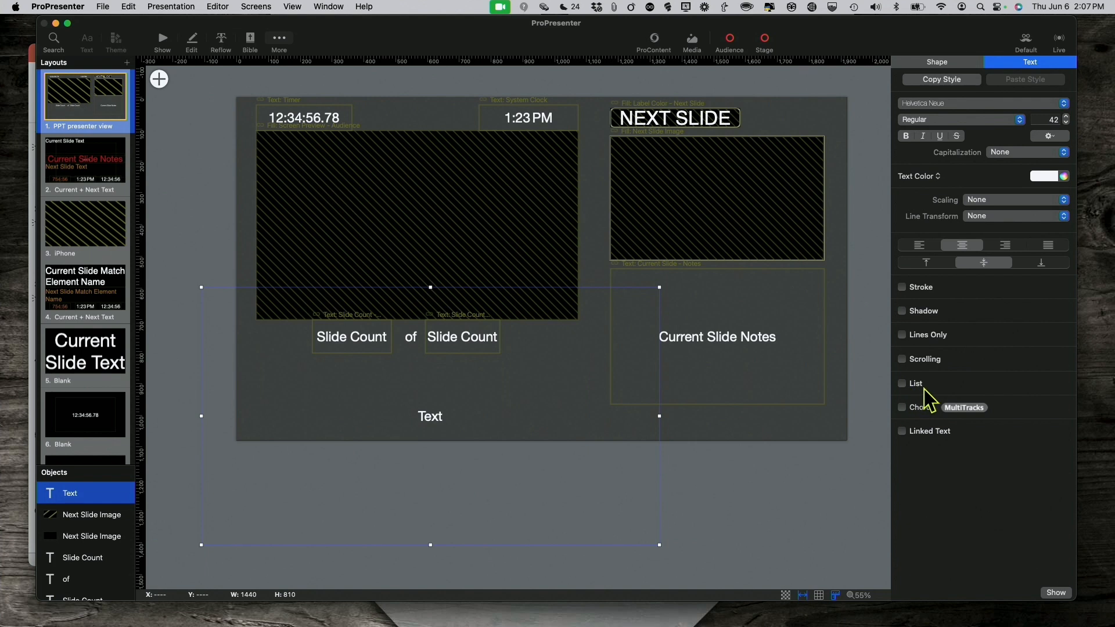
{"action": "mouse_move", "coordinate": [960, 64]}
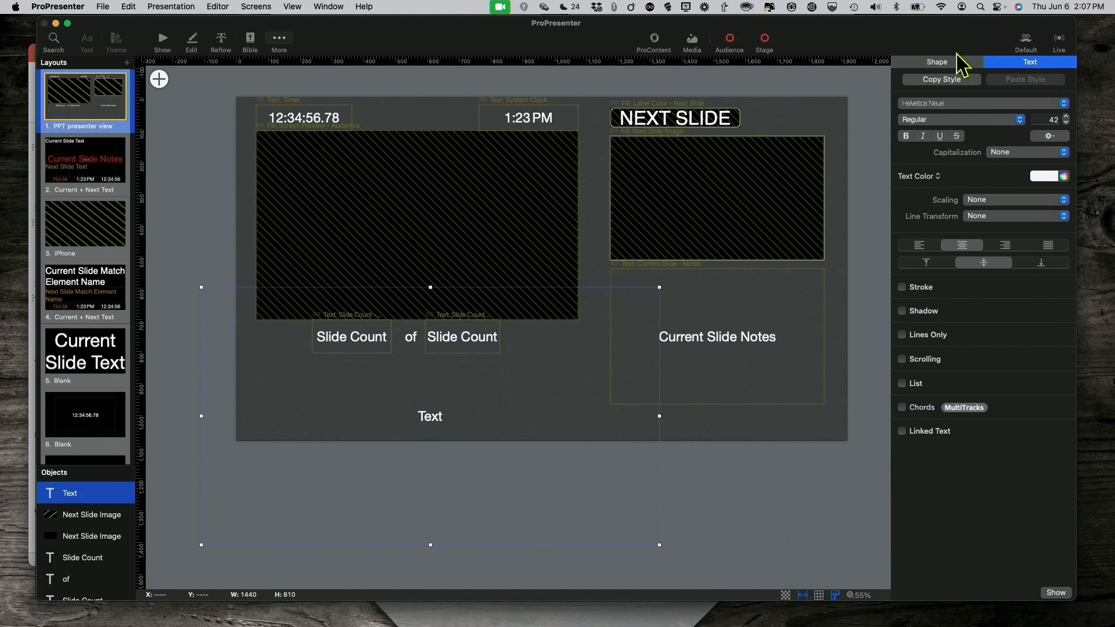
{"action": "mouse_move", "coordinate": [911, 444]}
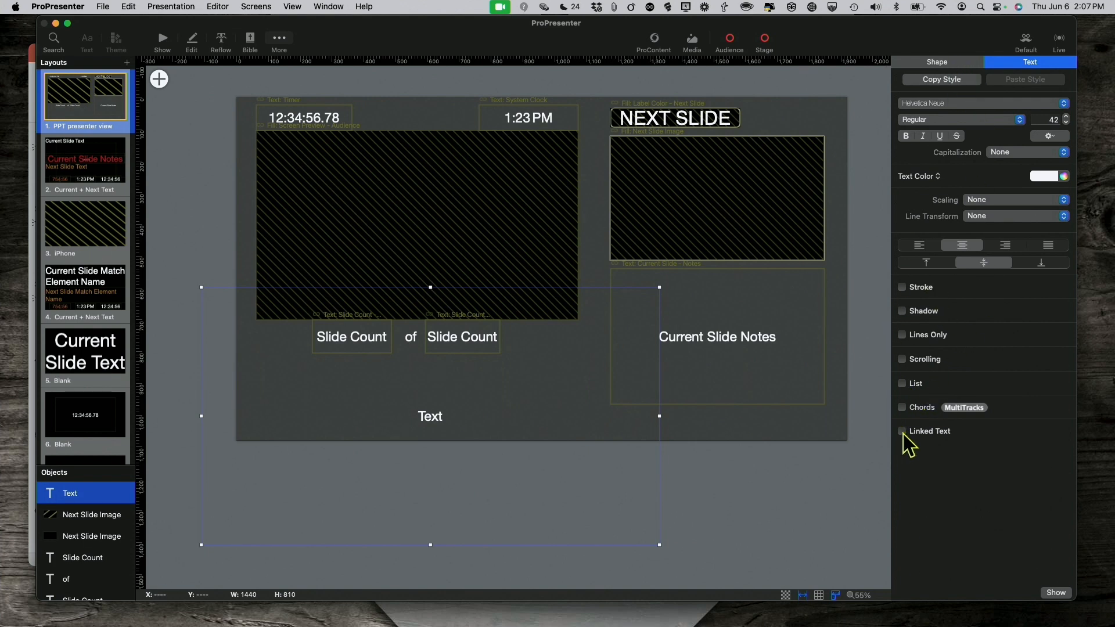
Link the new text box to Slide Count, keeping the count type on Current
{"action": "left_click", "coordinate": [902, 431]}
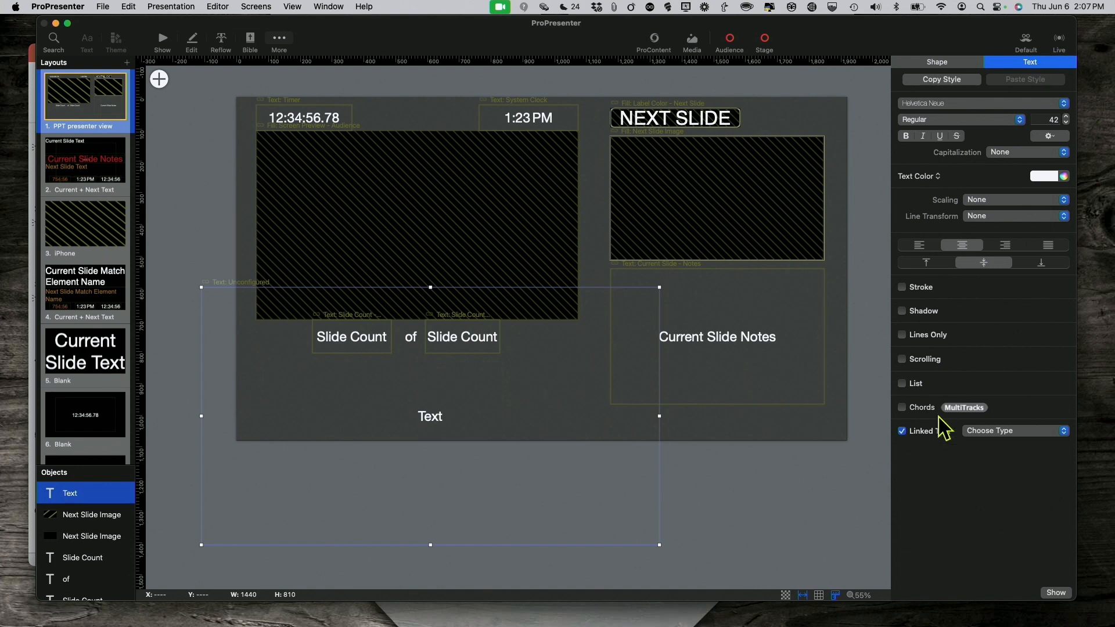
{"action": "mouse_move", "coordinate": [1071, 440]}
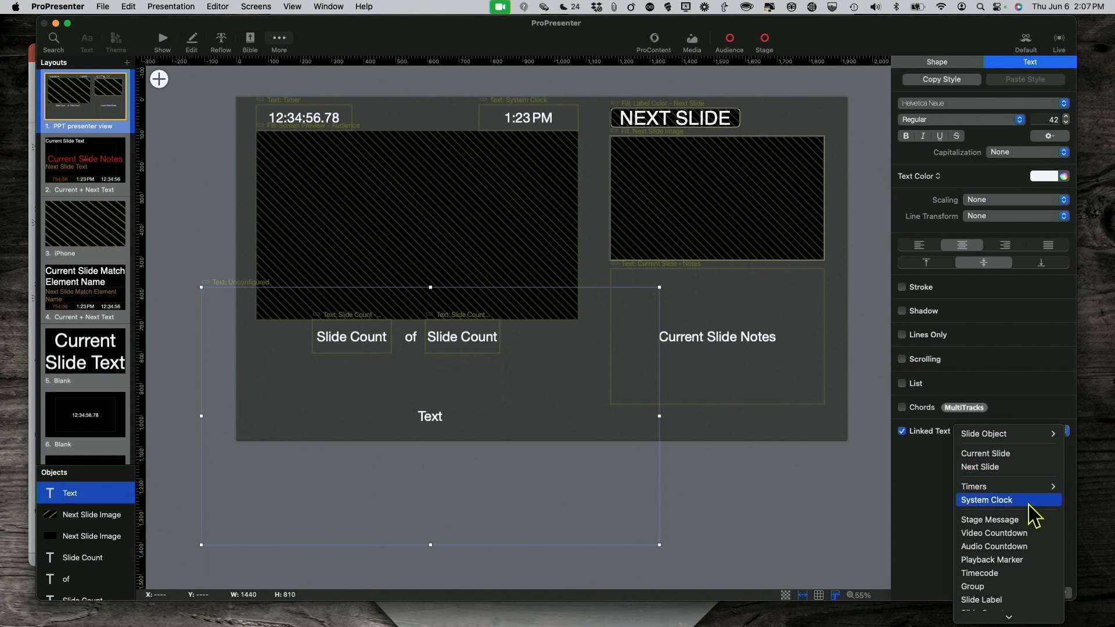
{"action": "scroll", "scroll_direction": "down", "scroll_amount": 3}
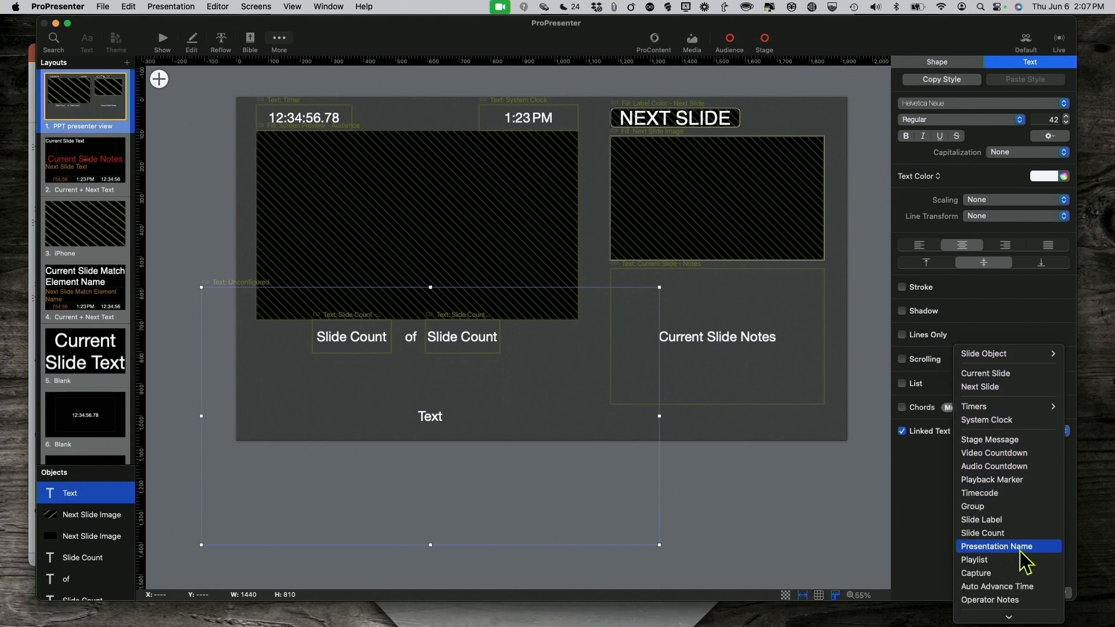
{"action": "left_click", "coordinate": [983, 533]}
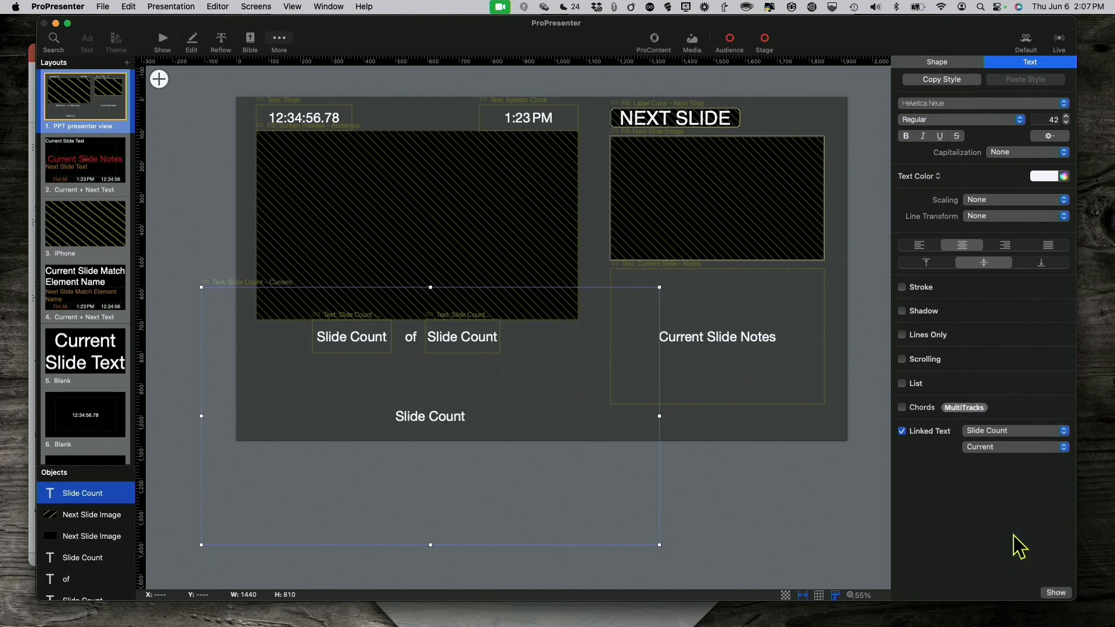
{"action": "left_click", "coordinate": [1013, 447]}
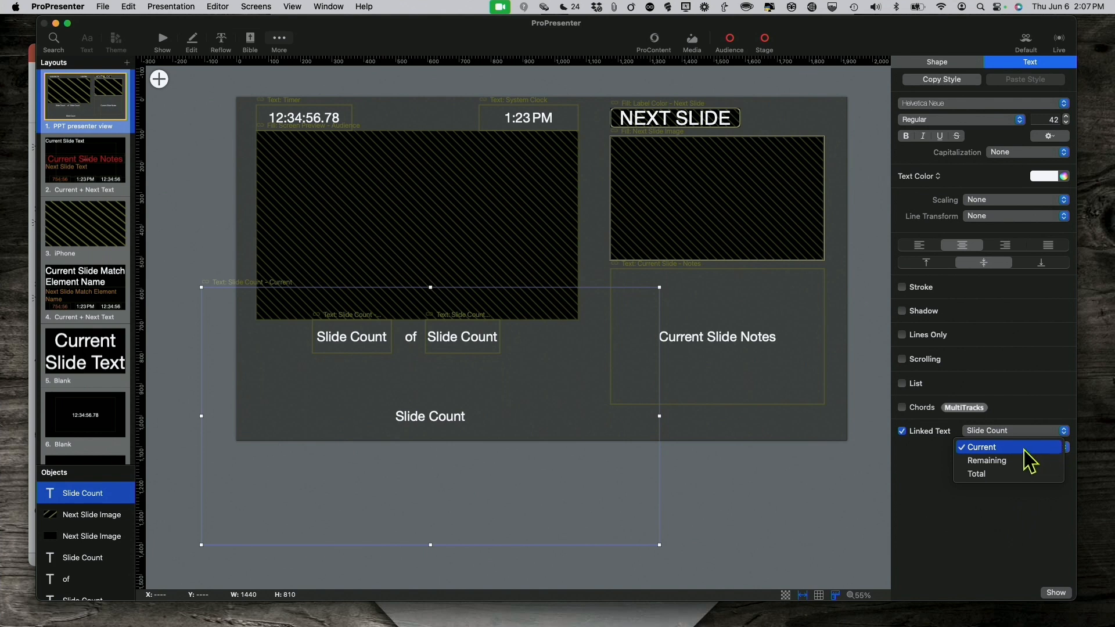
{"action": "mouse_move", "coordinate": [986, 461]}
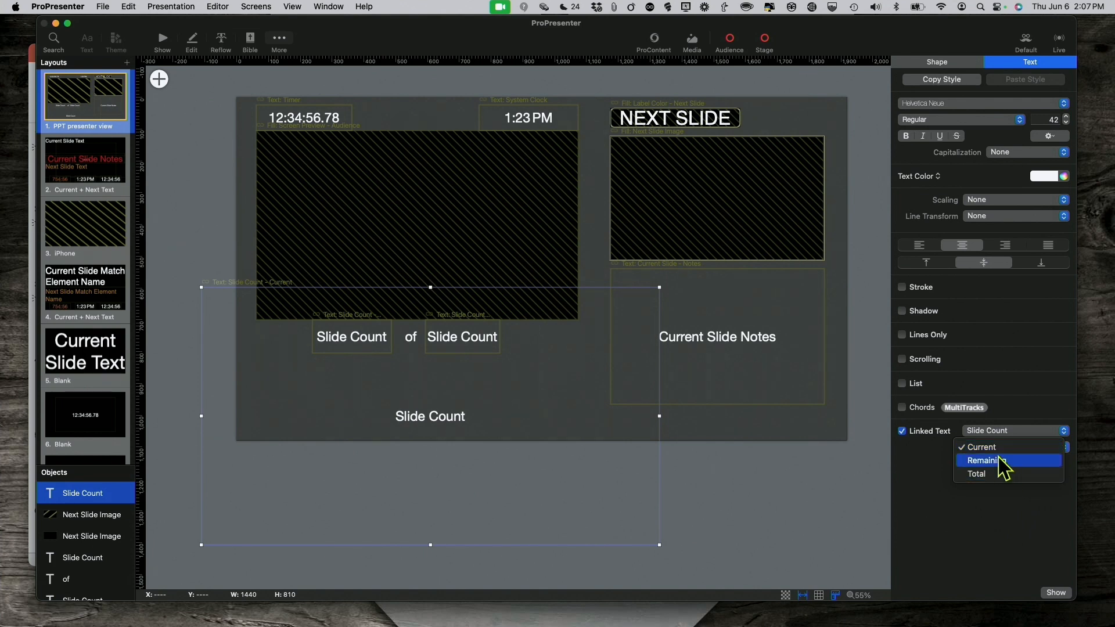
{"action": "mouse_move", "coordinate": [988, 446]}
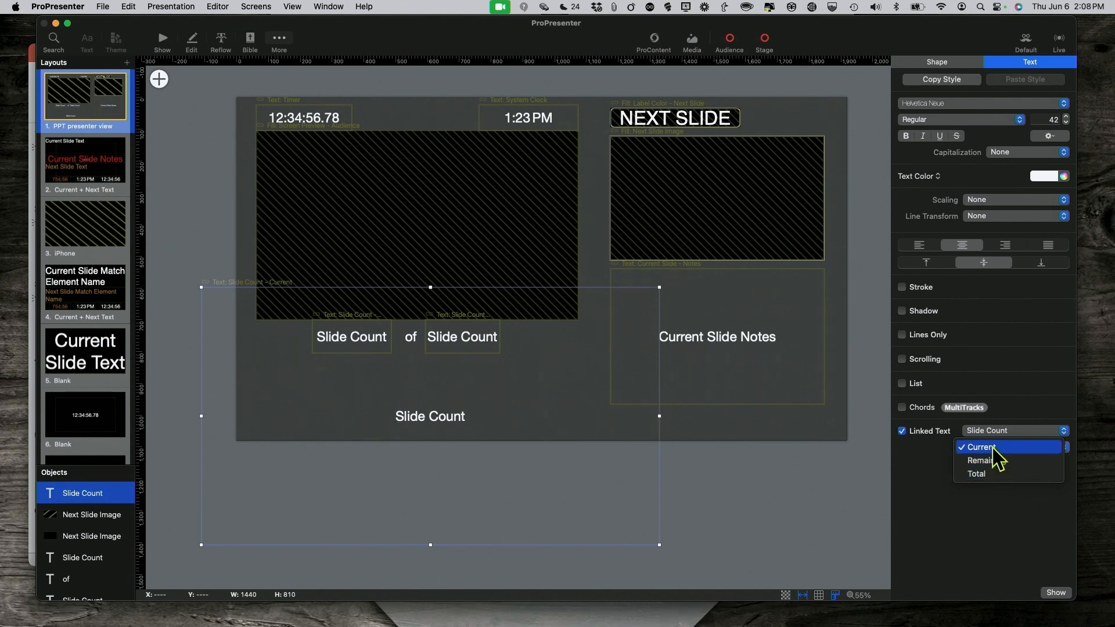
{"action": "mouse_move", "coordinate": [989, 462]}
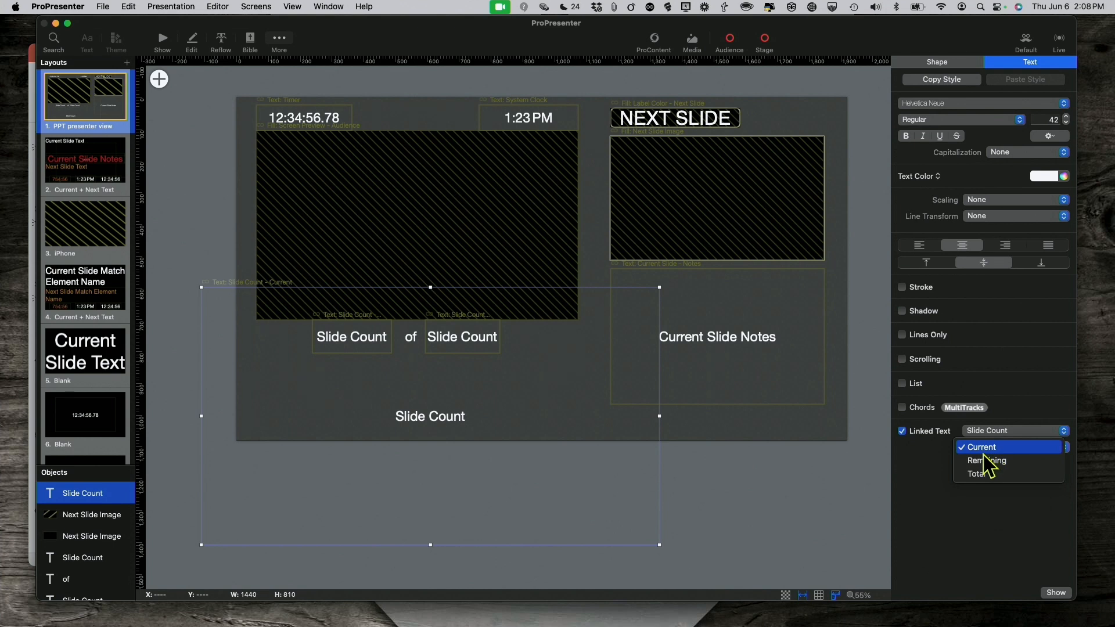
{"action": "mouse_move", "coordinate": [980, 474]}
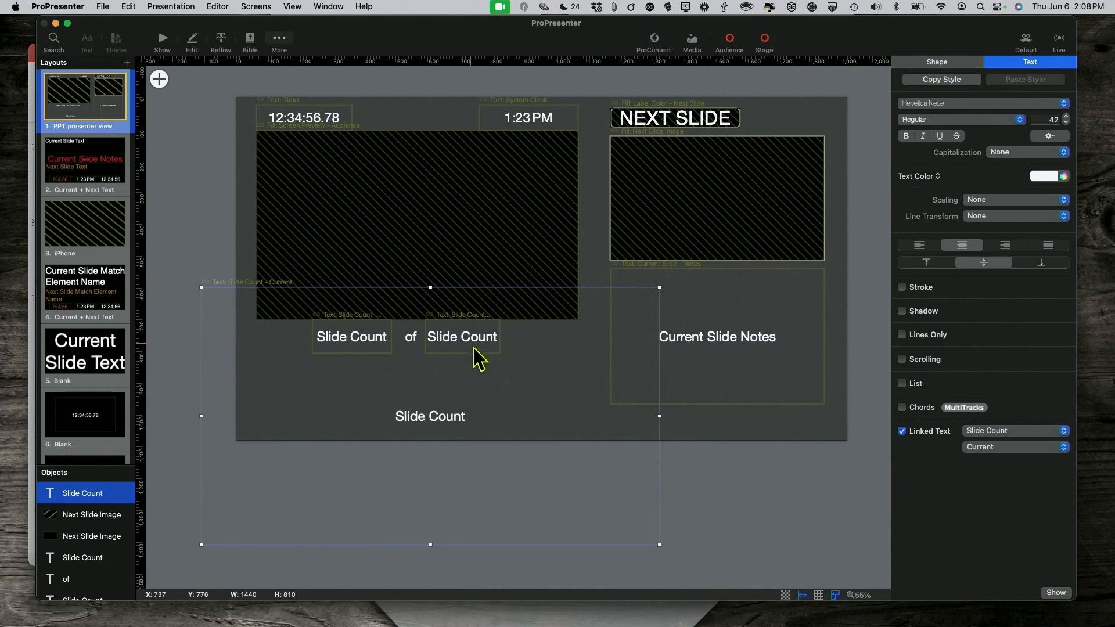
{"action": "mouse_move", "coordinate": [452, 430]}
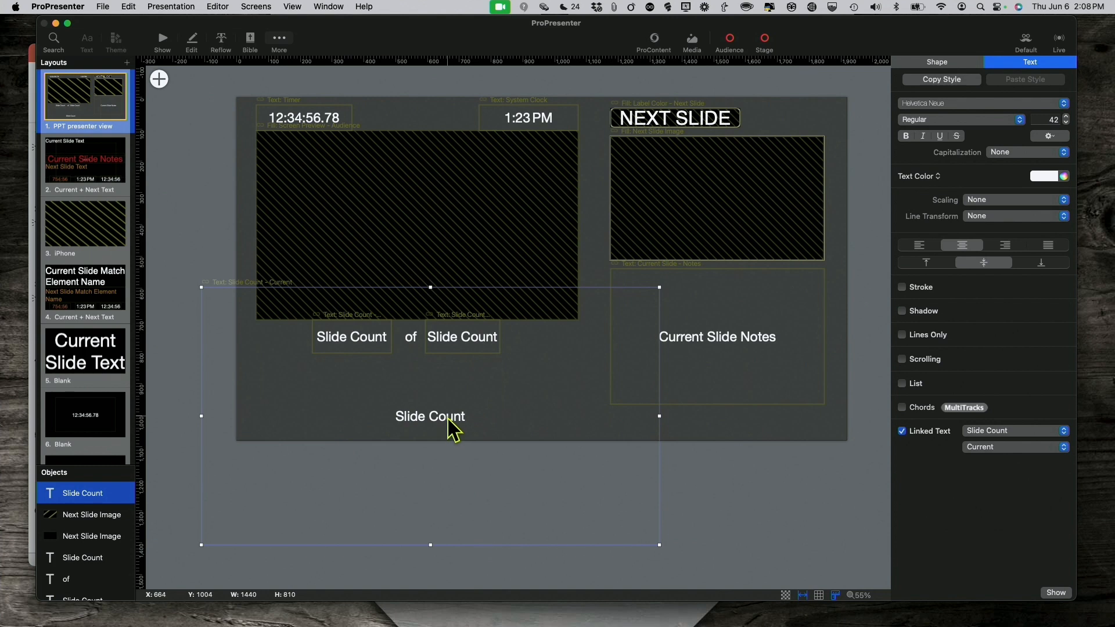
{"action": "mouse_move", "coordinate": [411, 349]}
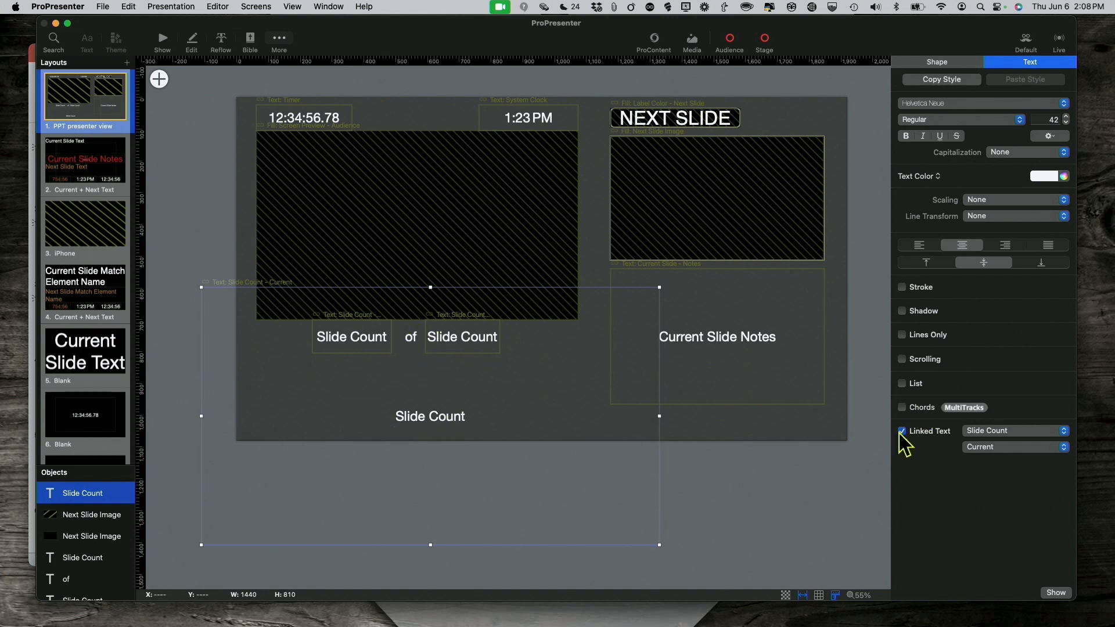
Unlink the text box, retype it as 'Of', then reselect and remove it
{"action": "left_click", "coordinate": [903, 430]}
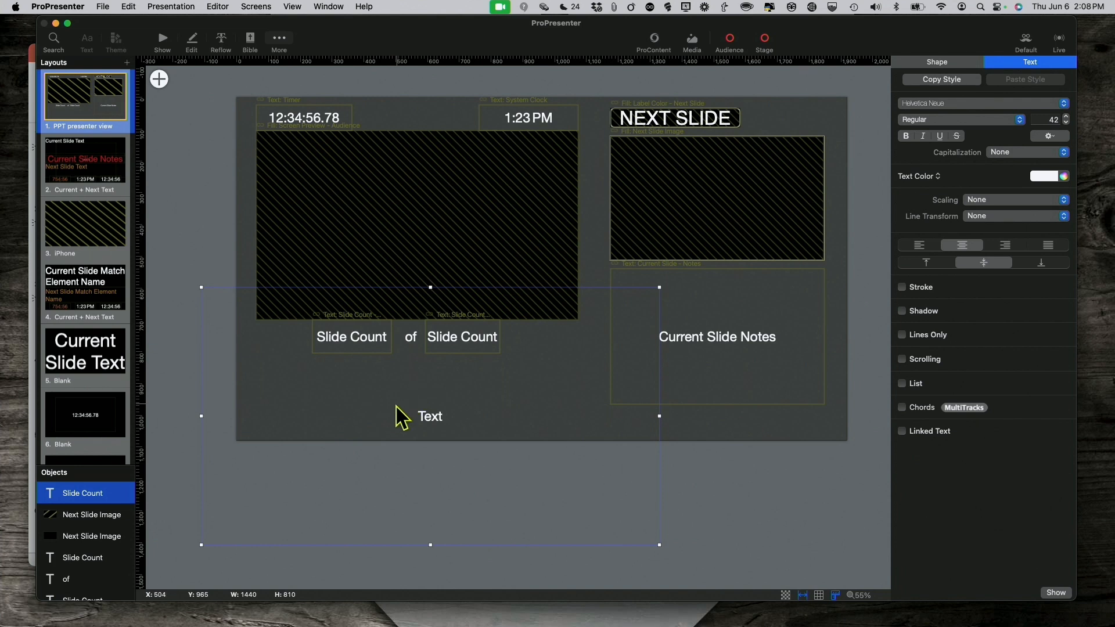
{"action": "mouse_move", "coordinate": [434, 425]}
{"action": "type", "text": "Of"}
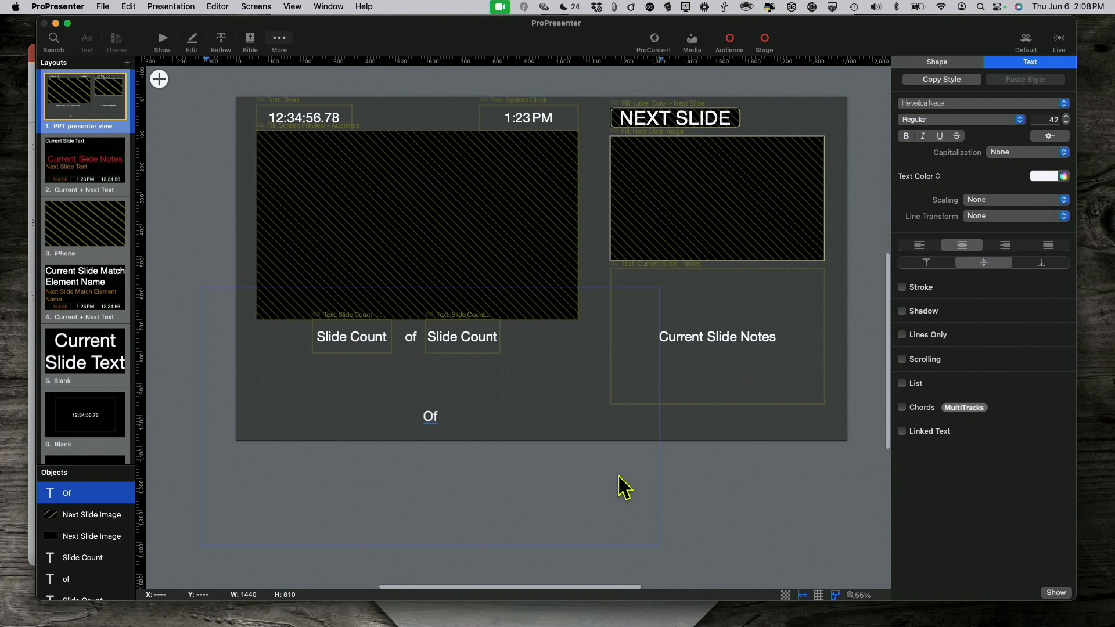
{"action": "left_click", "coordinate": [434, 420]}
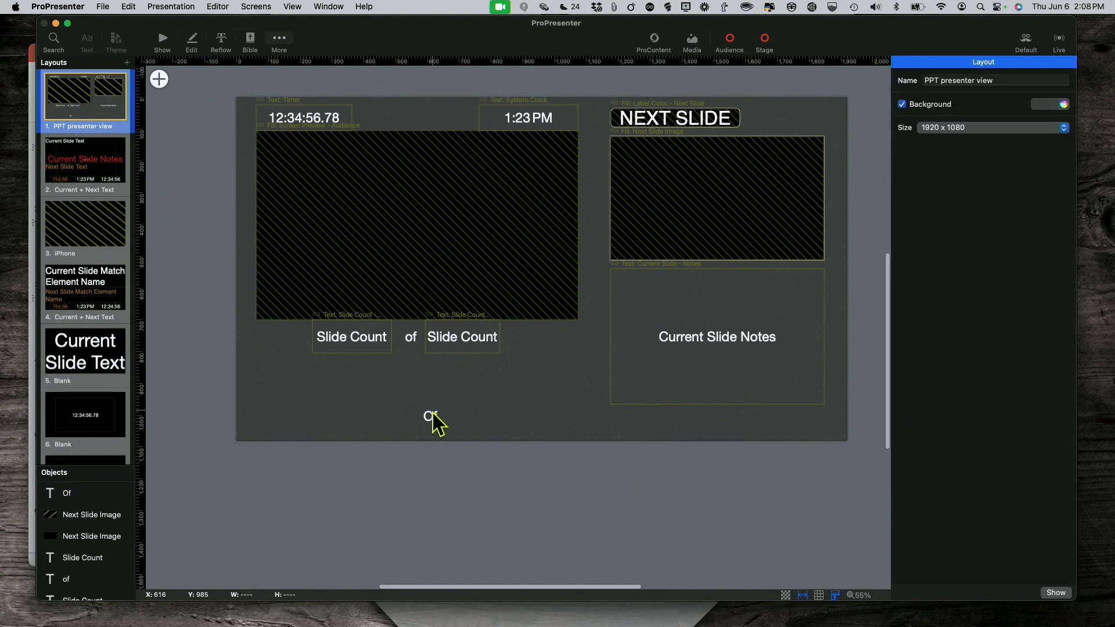
{"action": "left_click", "coordinate": [411, 337]}
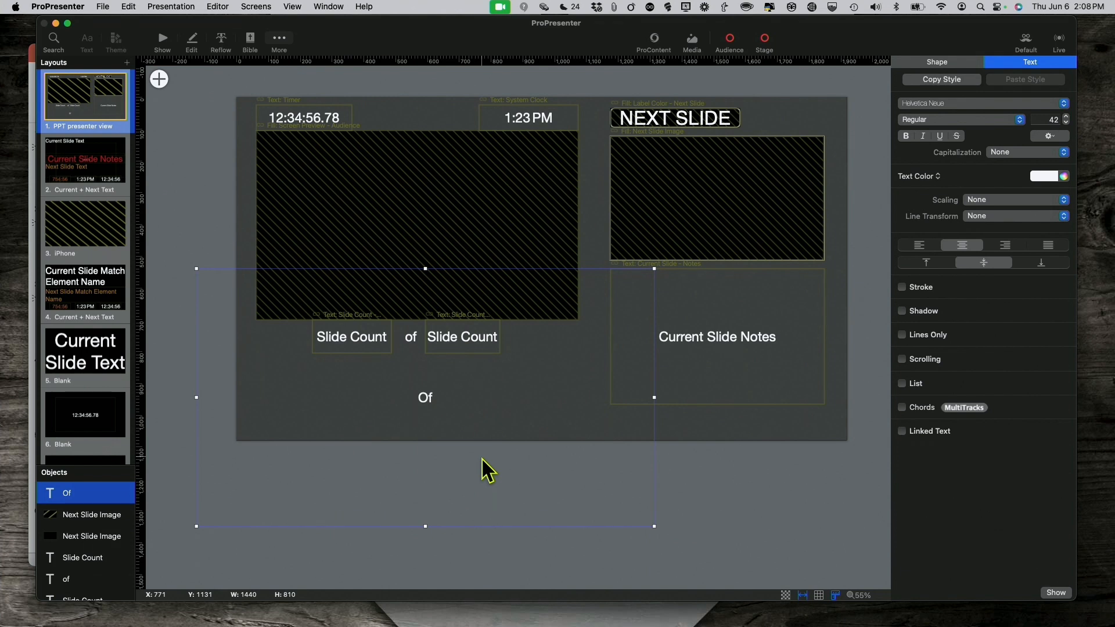
{"action": "mouse_move", "coordinate": [533, 473]}
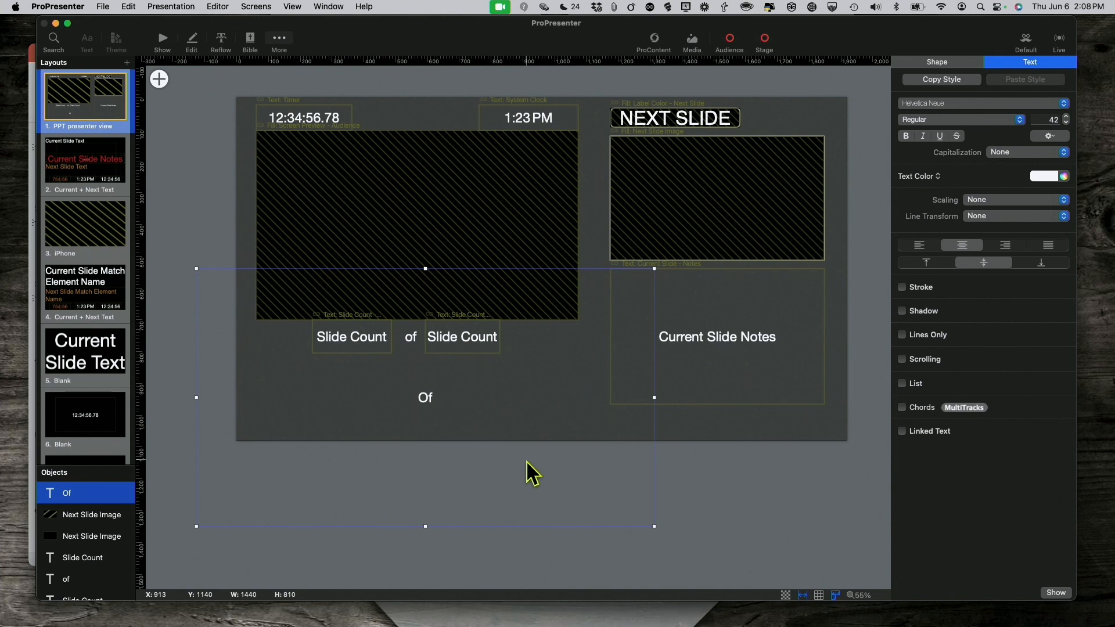
{"action": "left_click", "coordinate": [557, 213]}
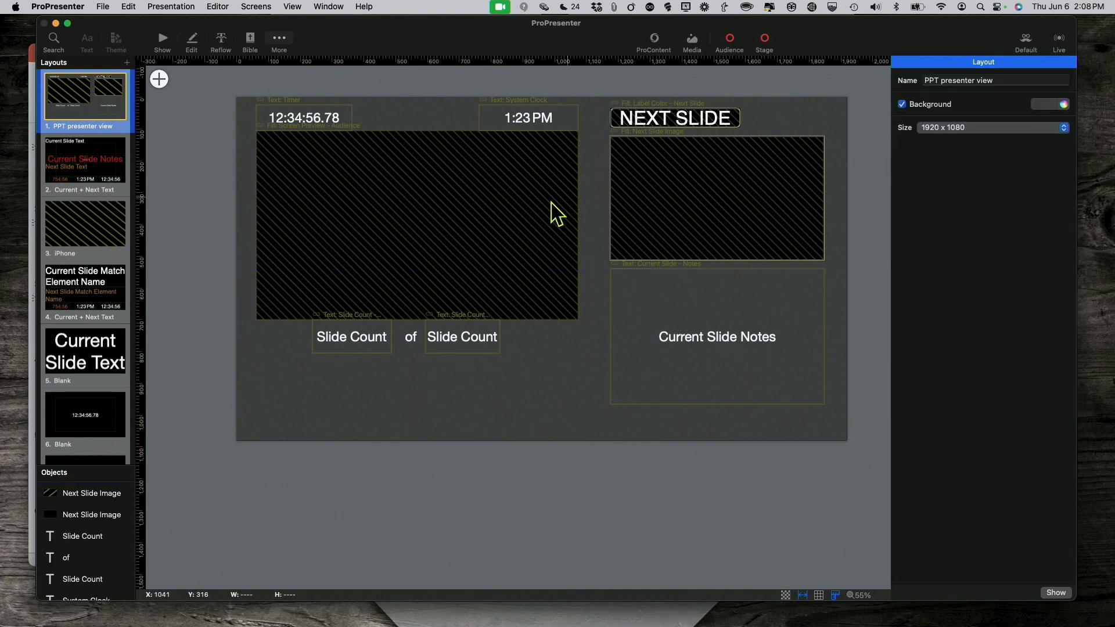
{"action": "mouse_move", "coordinate": [687, 199]}
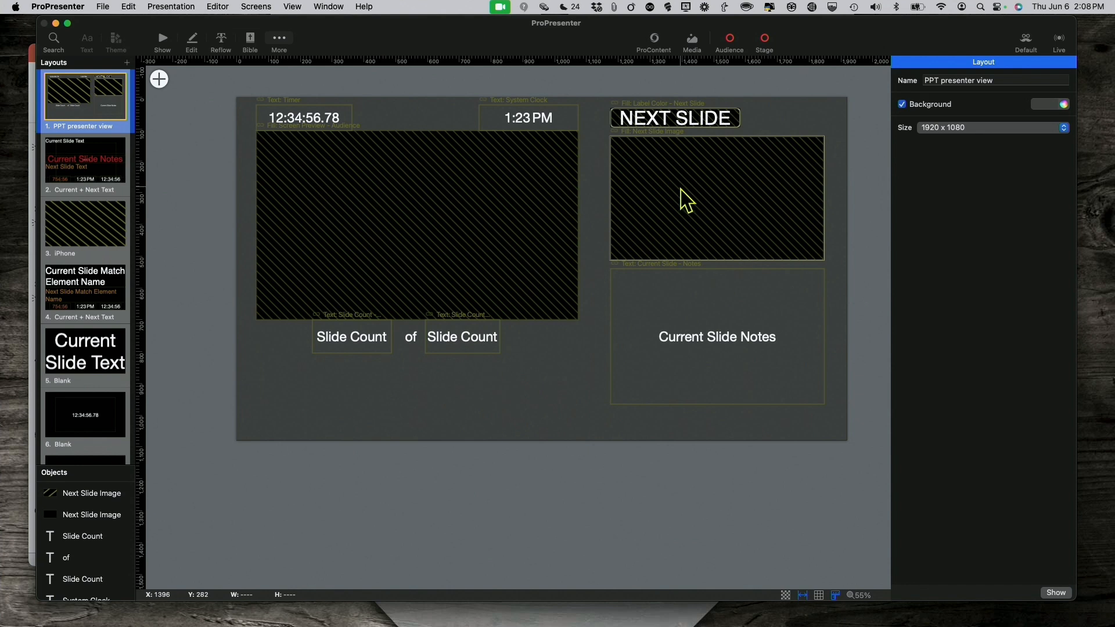
{"action": "mouse_move", "coordinate": [452, 302]}
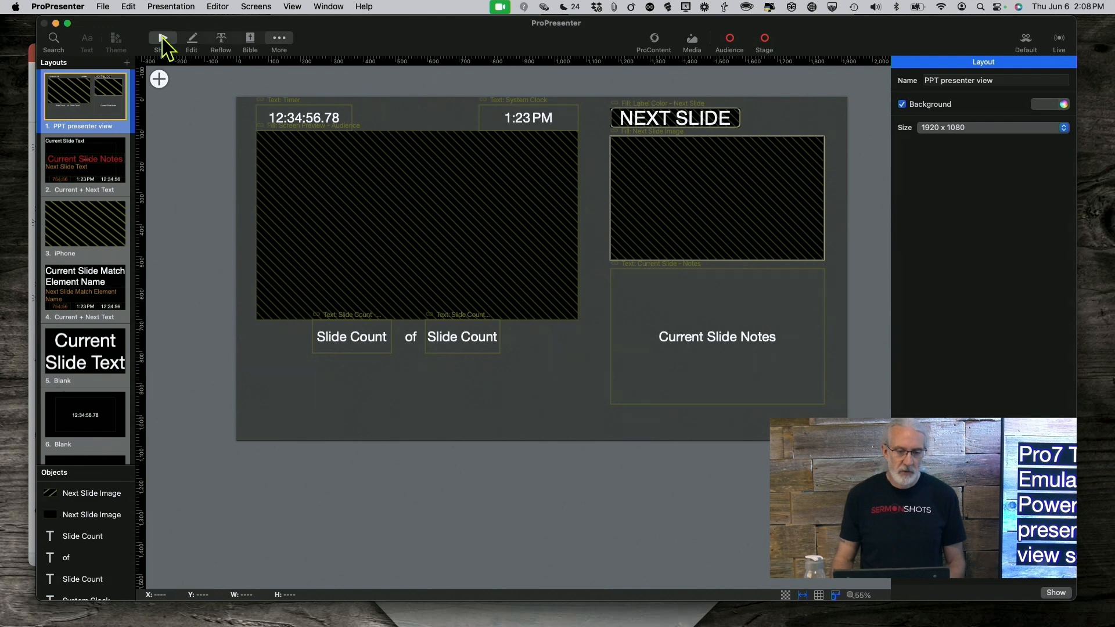
Back in the show, trigger the presenter view screenshot and view it full screen
{"action": "left_click", "coordinate": [162, 39]}
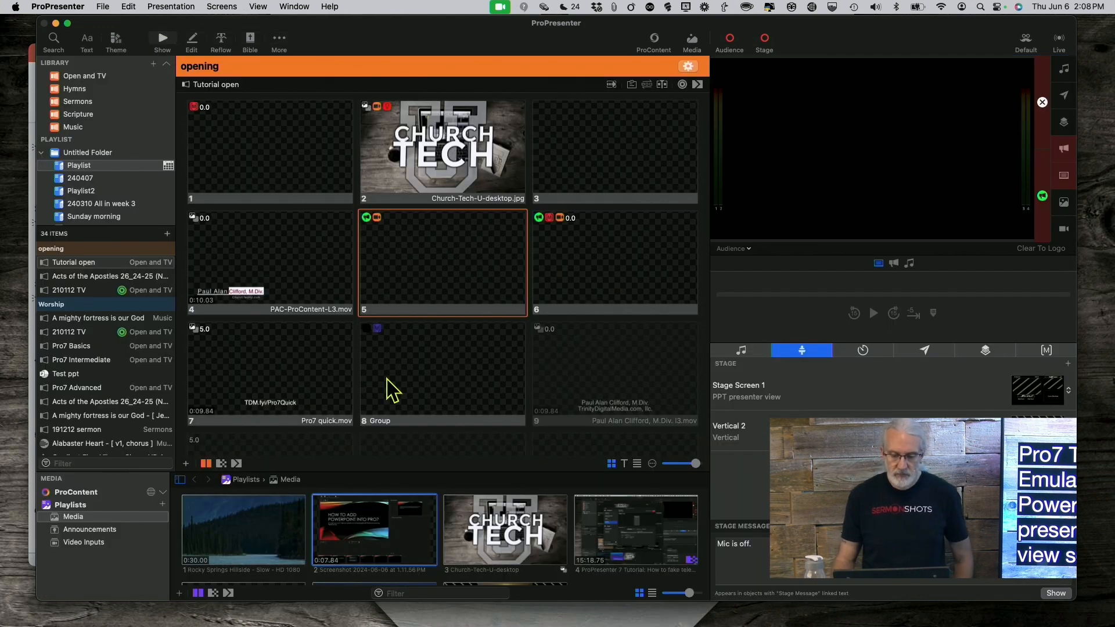
{"action": "mouse_move", "coordinate": [370, 537]}
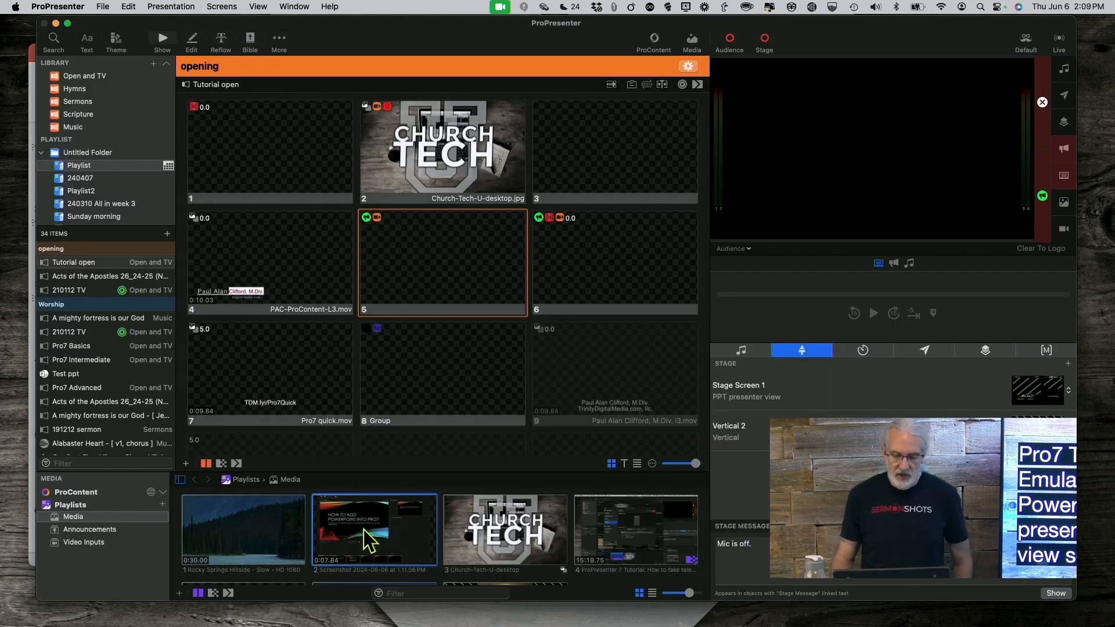
{"action": "left_click", "coordinate": [373, 529]}
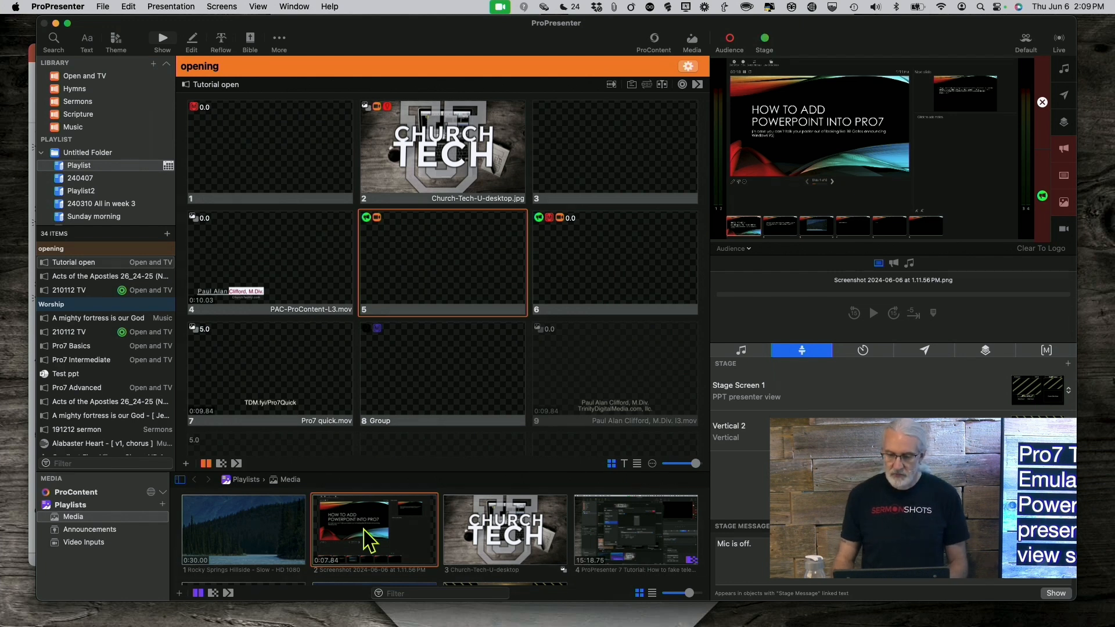
{"action": "double_click", "coordinate": [373, 530]}
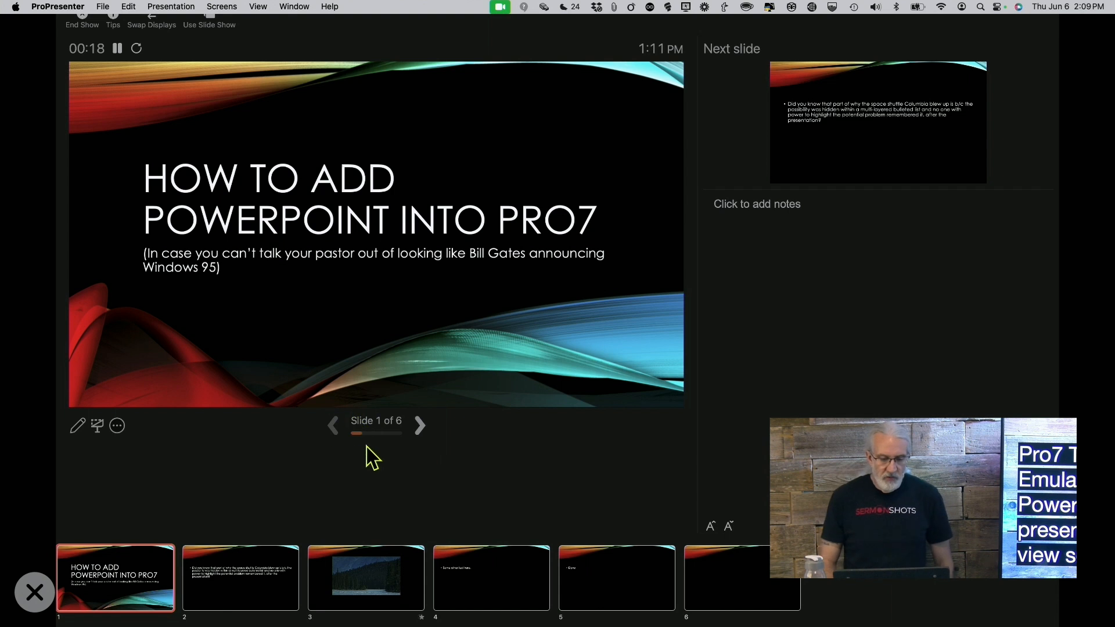
{"action": "mouse_move", "coordinate": [376, 441]}
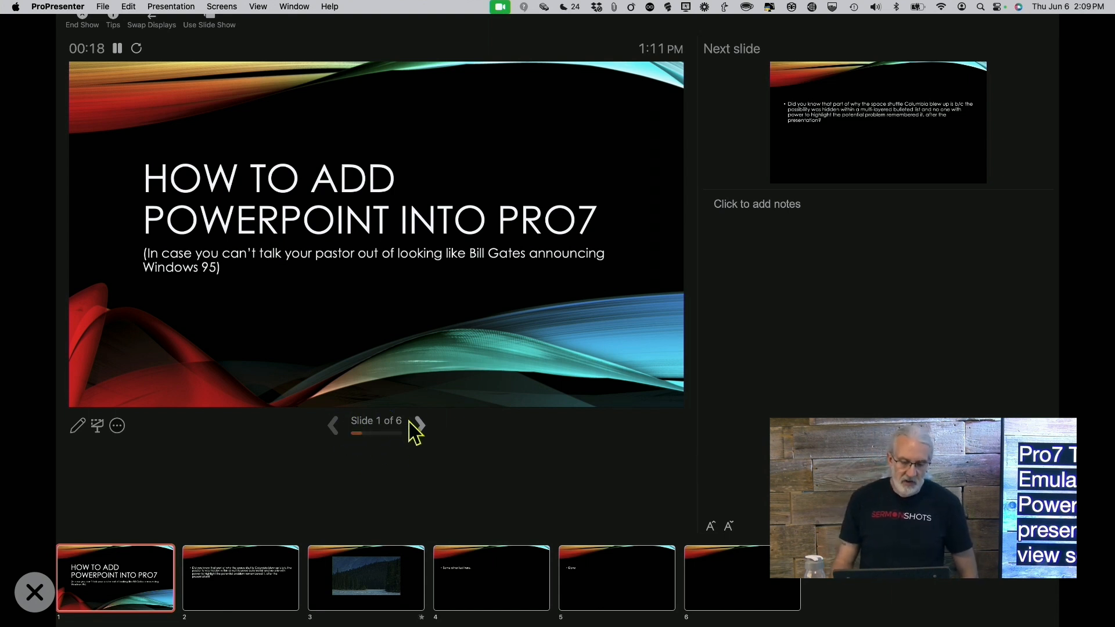
{"action": "mouse_move", "coordinate": [345, 430]}
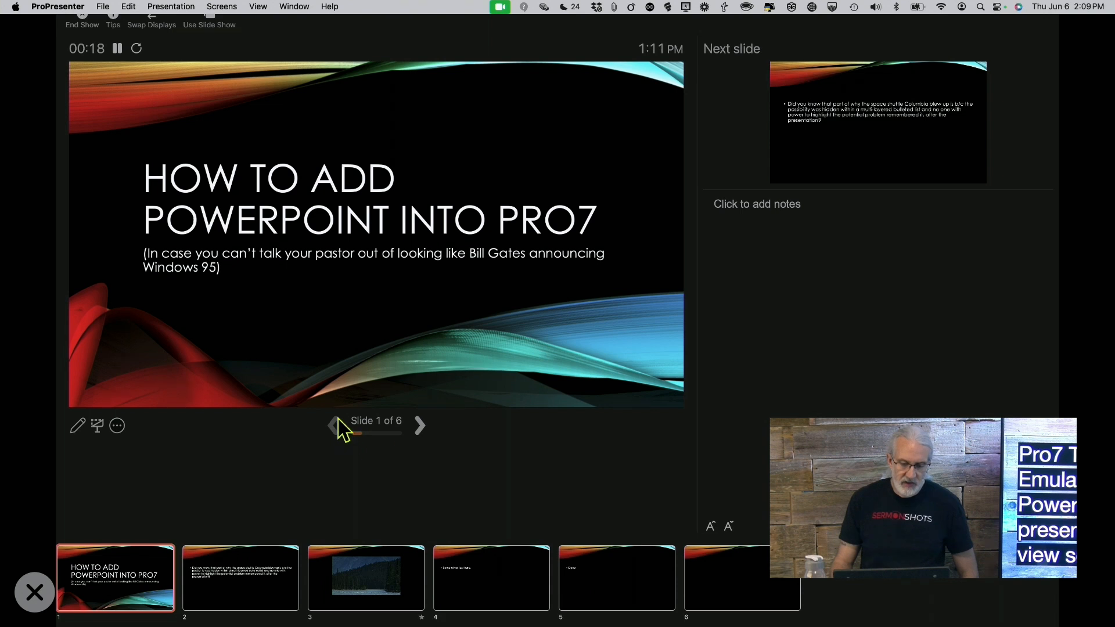
{"action": "mouse_move", "coordinate": [425, 438]}
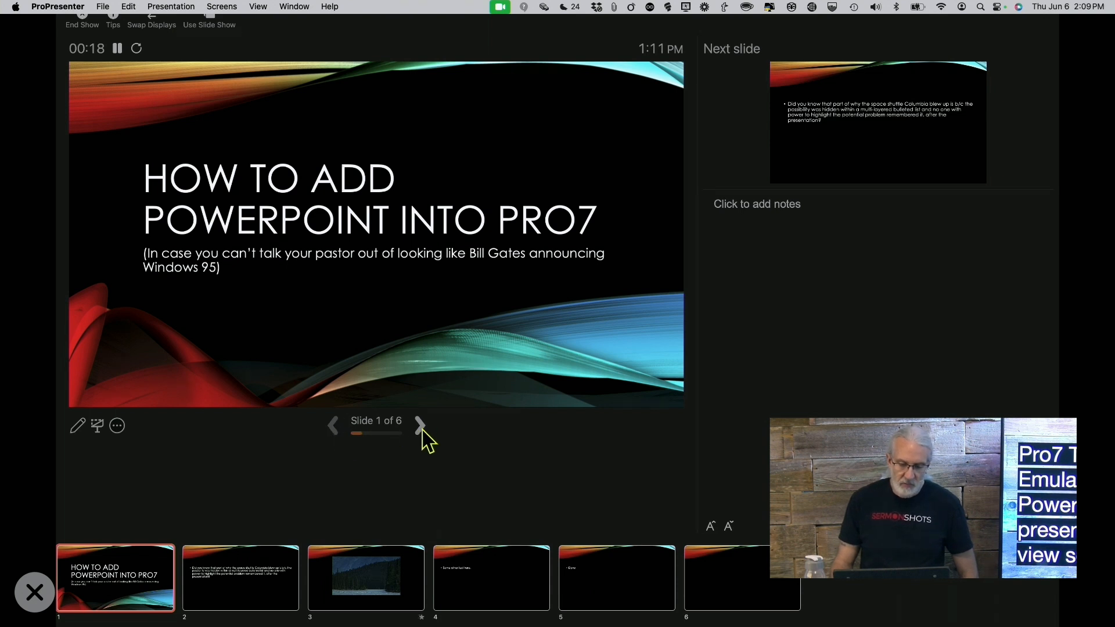
{"action": "mouse_move", "coordinate": [299, 601]}
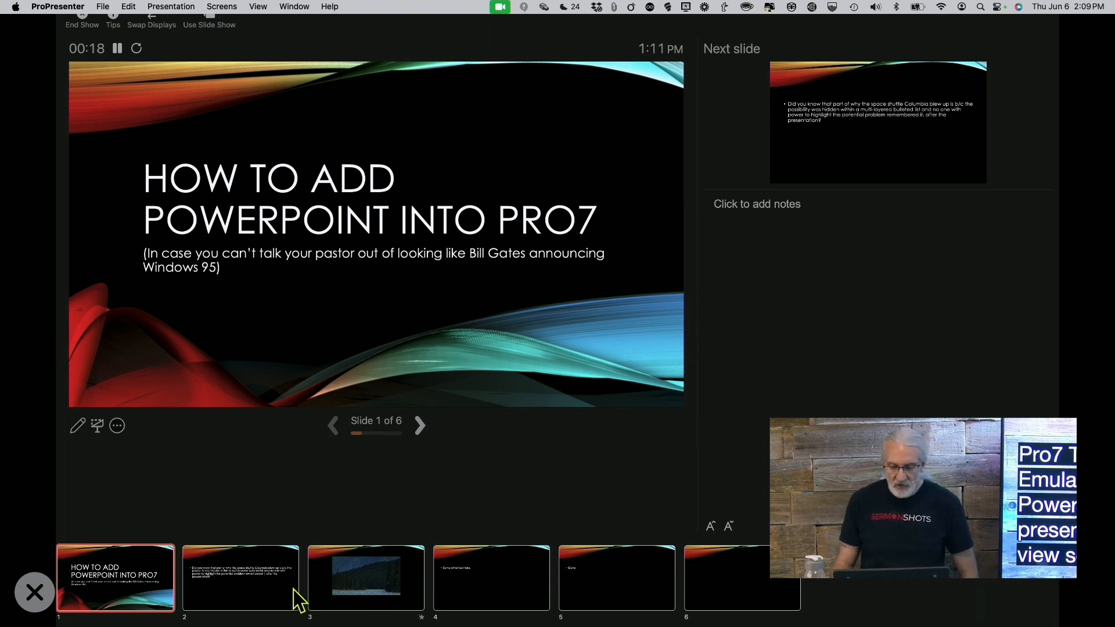
{"action": "mouse_move", "coordinate": [355, 608]}
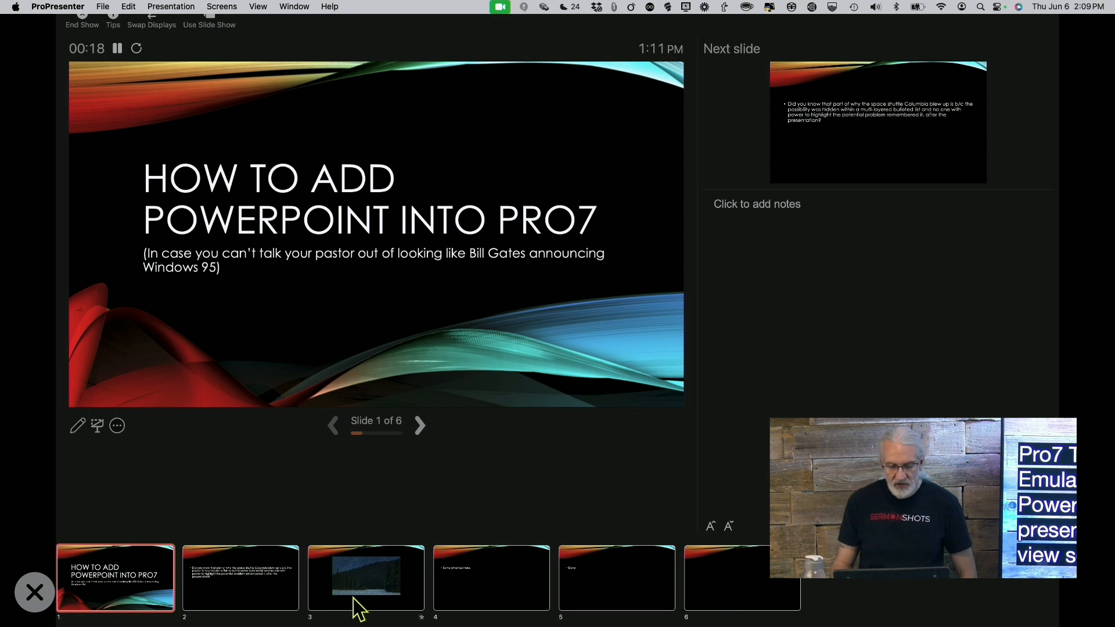
{"action": "mouse_move", "coordinate": [722, 544]}
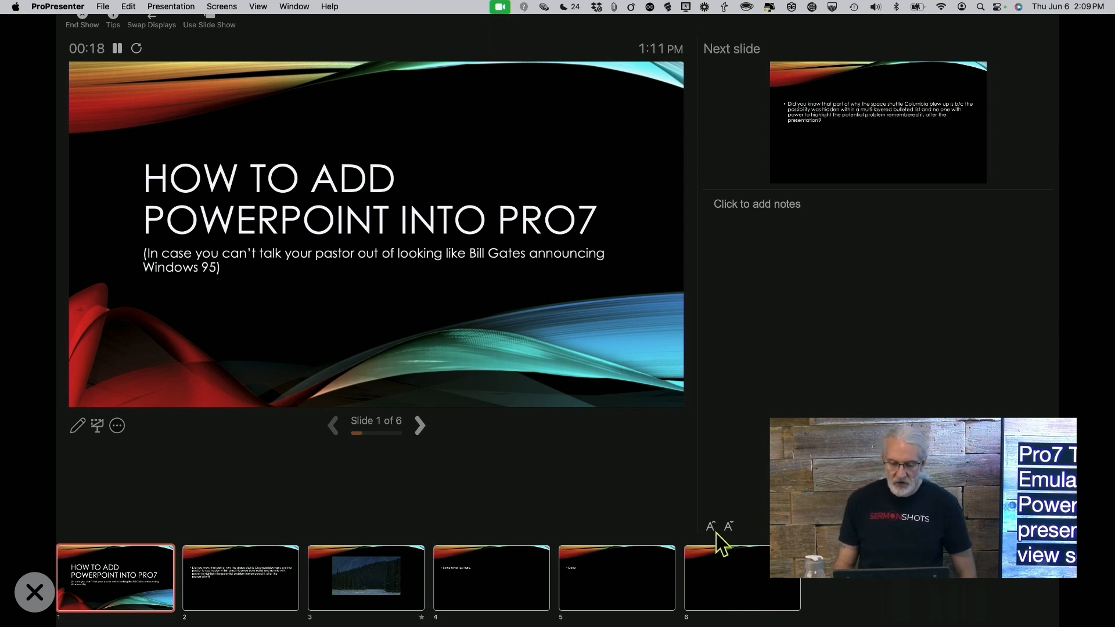
{"action": "mouse_move", "coordinate": [700, 532]}
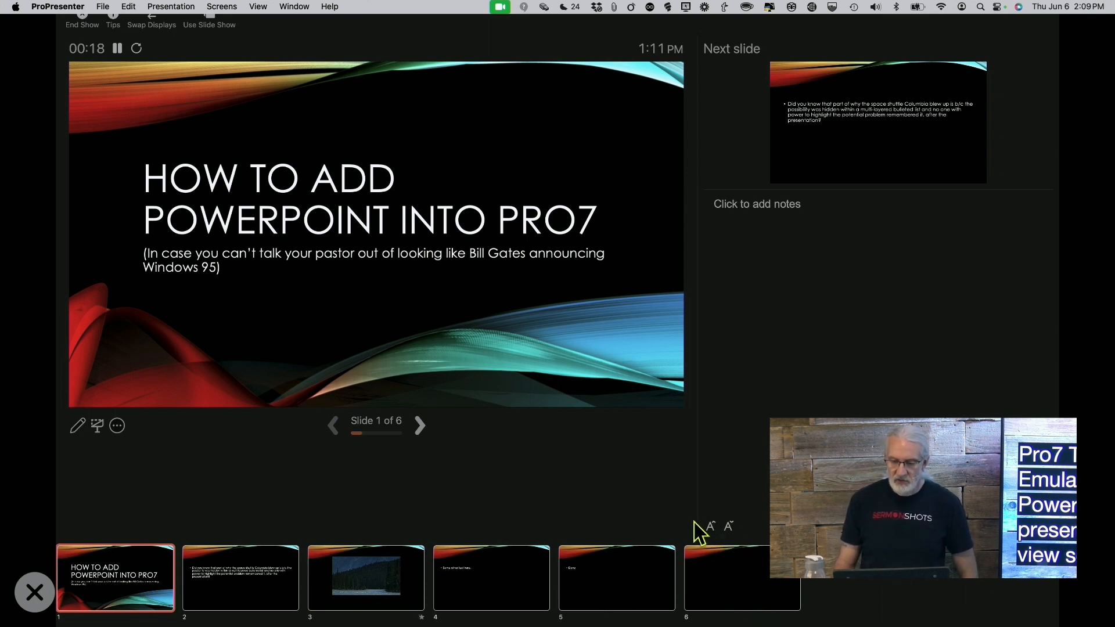
{"action": "mouse_move", "coordinate": [746, 212]}
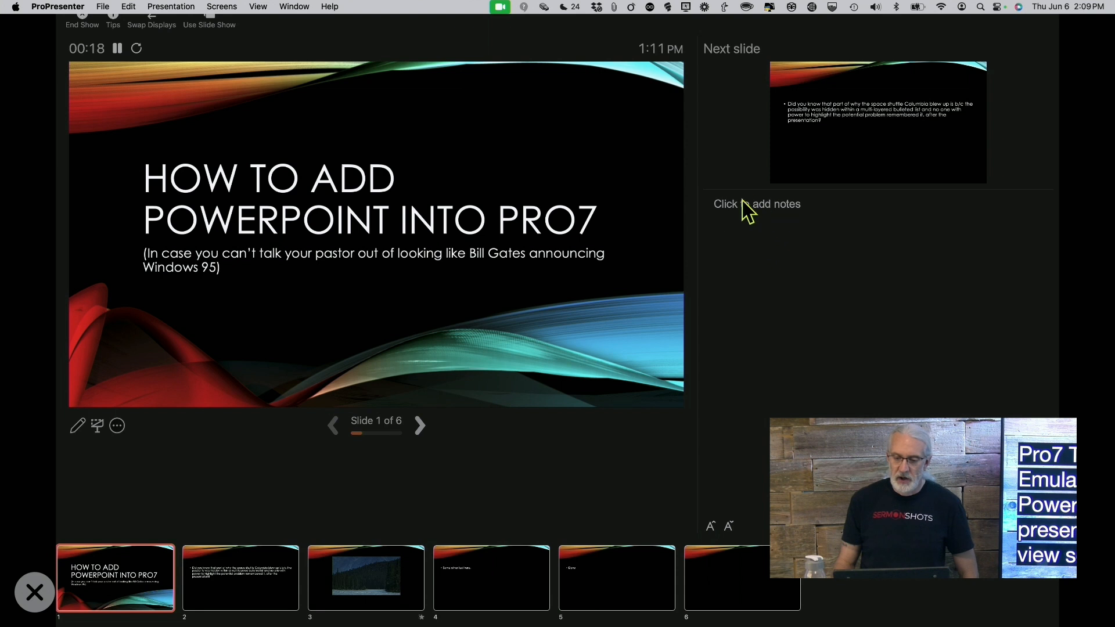
{"action": "mouse_move", "coordinate": [791, 226]}
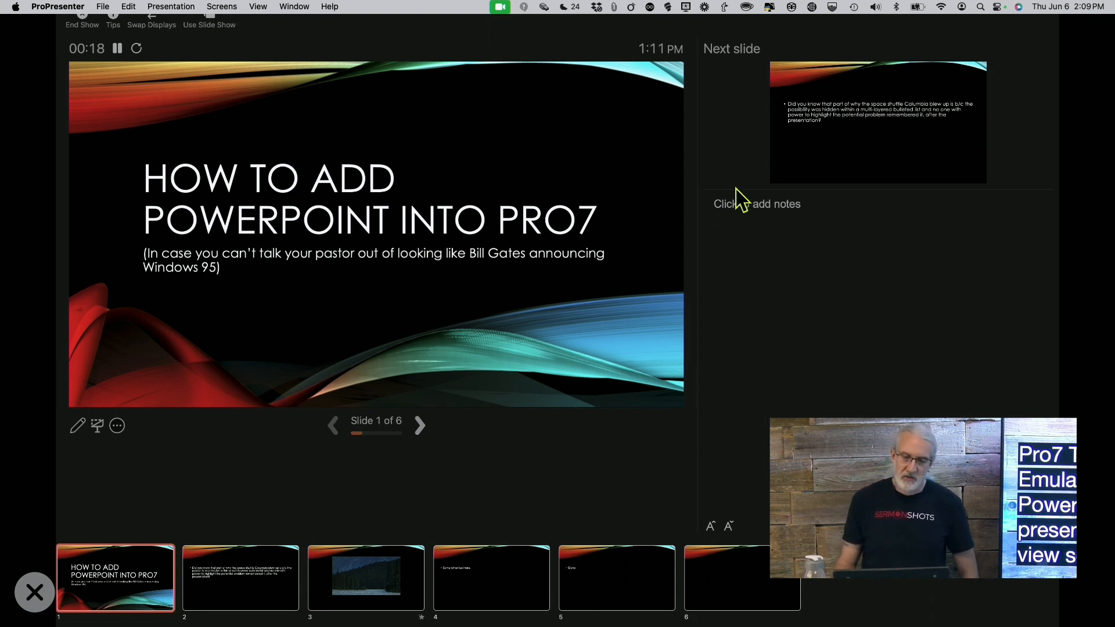
{"action": "mouse_move", "coordinate": [136, 60]}
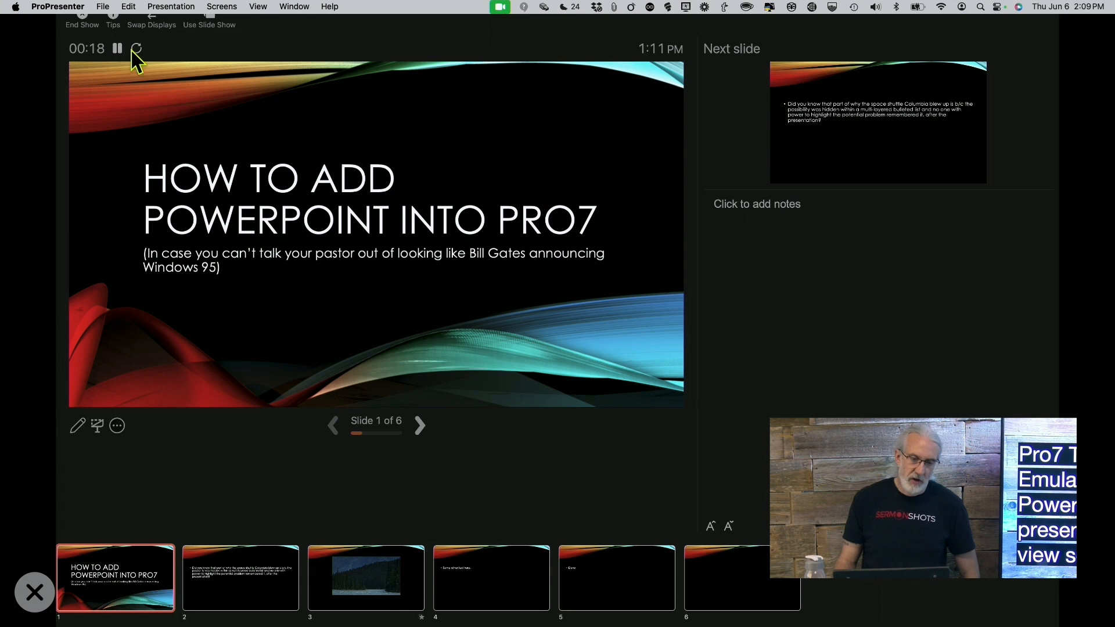
{"action": "mouse_move", "coordinate": [171, 32]}
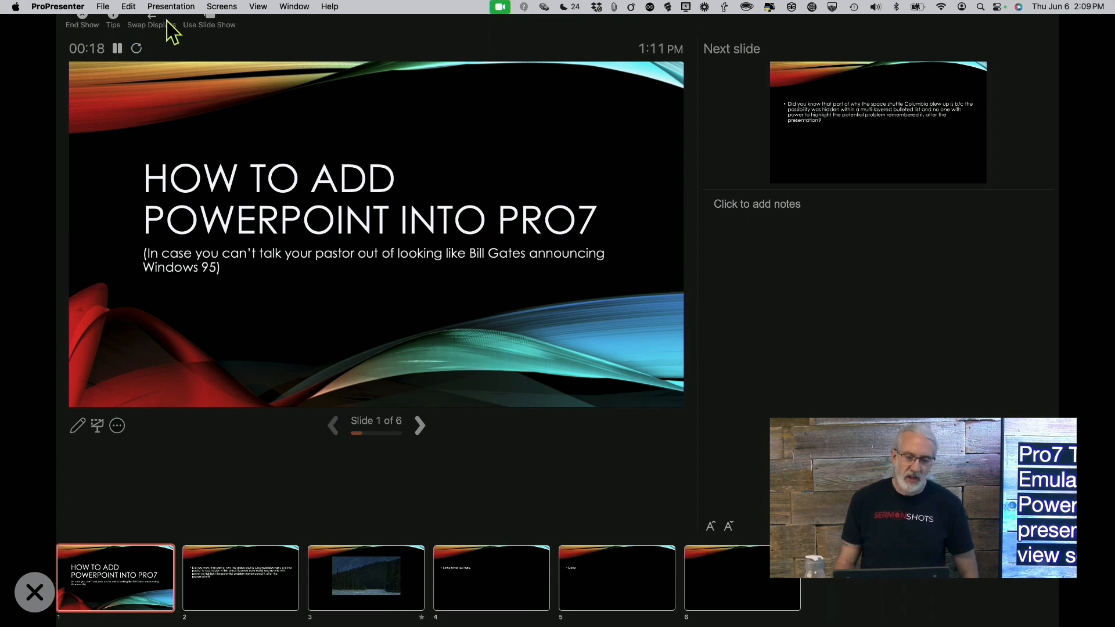
{"action": "mouse_move", "coordinate": [82, 431]}
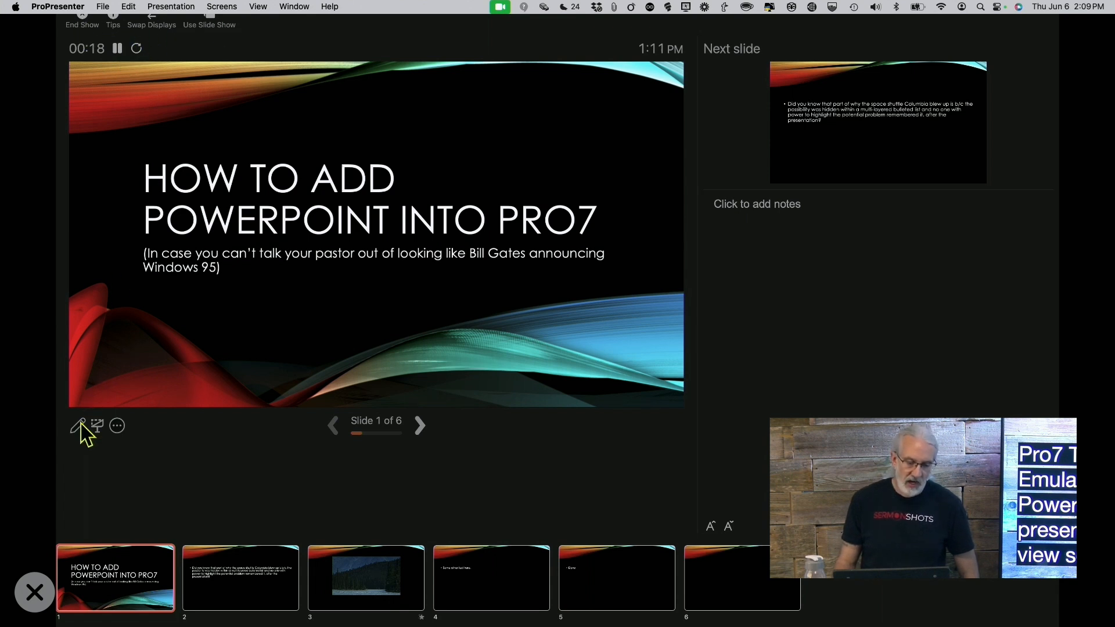
{"action": "mouse_move", "coordinate": [98, 453]}
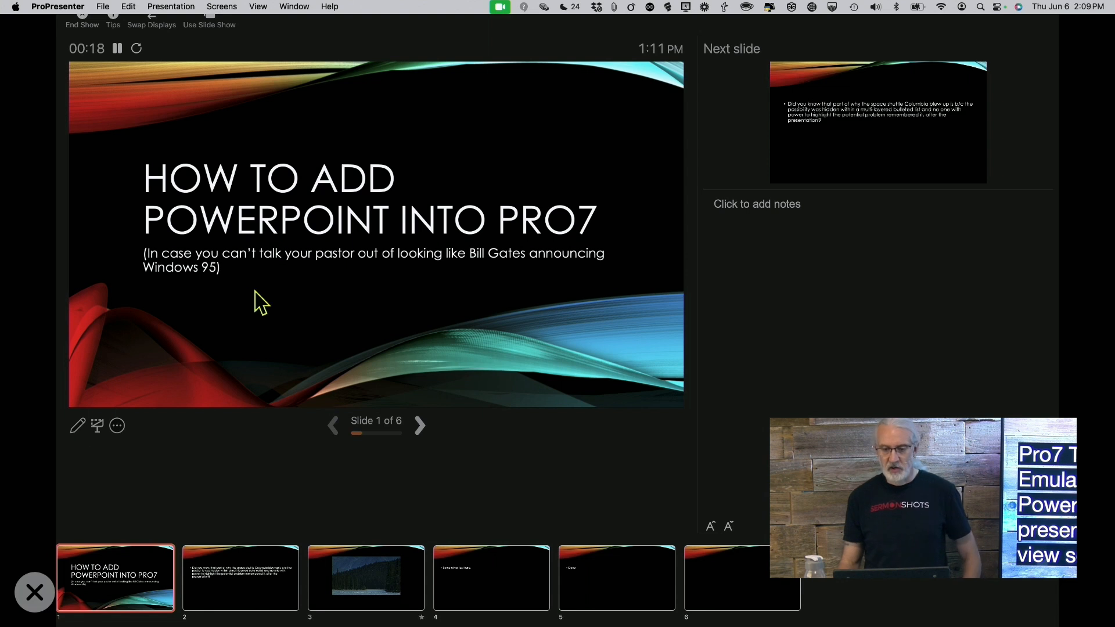
{"action": "mouse_move", "coordinate": [704, 240]}
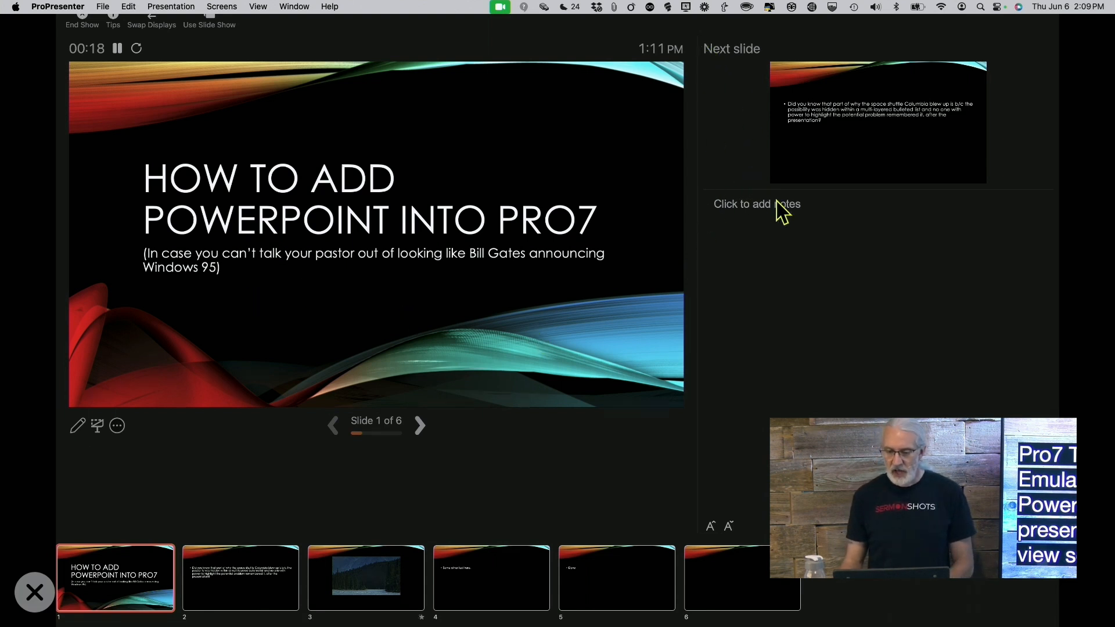
{"action": "mouse_move", "coordinate": [923, 201]}
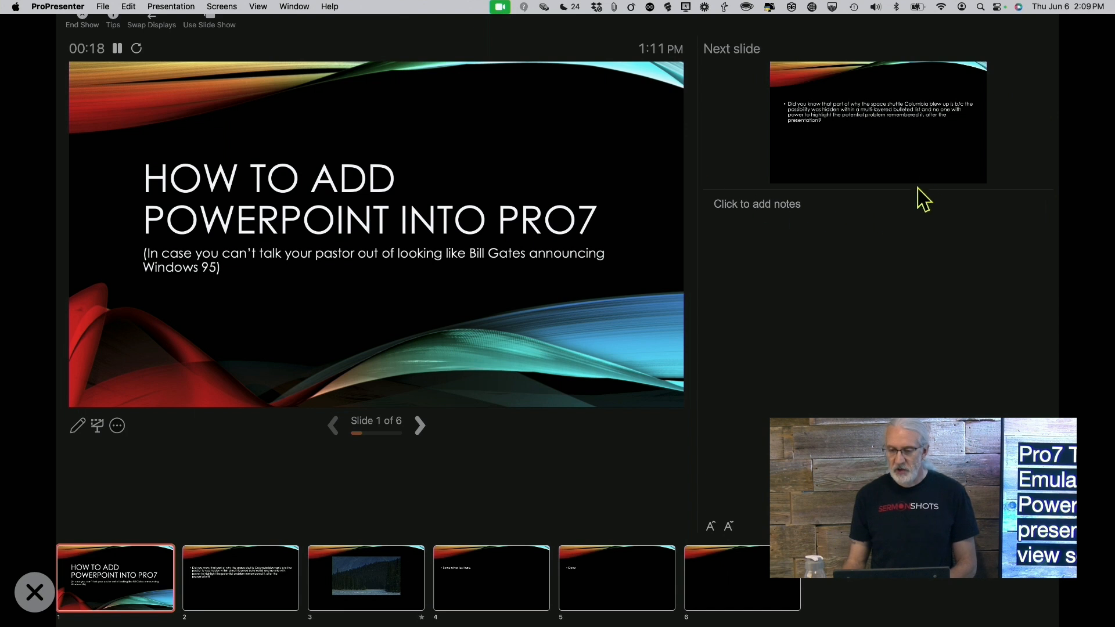
{"action": "mouse_move", "coordinate": [851, 137]}
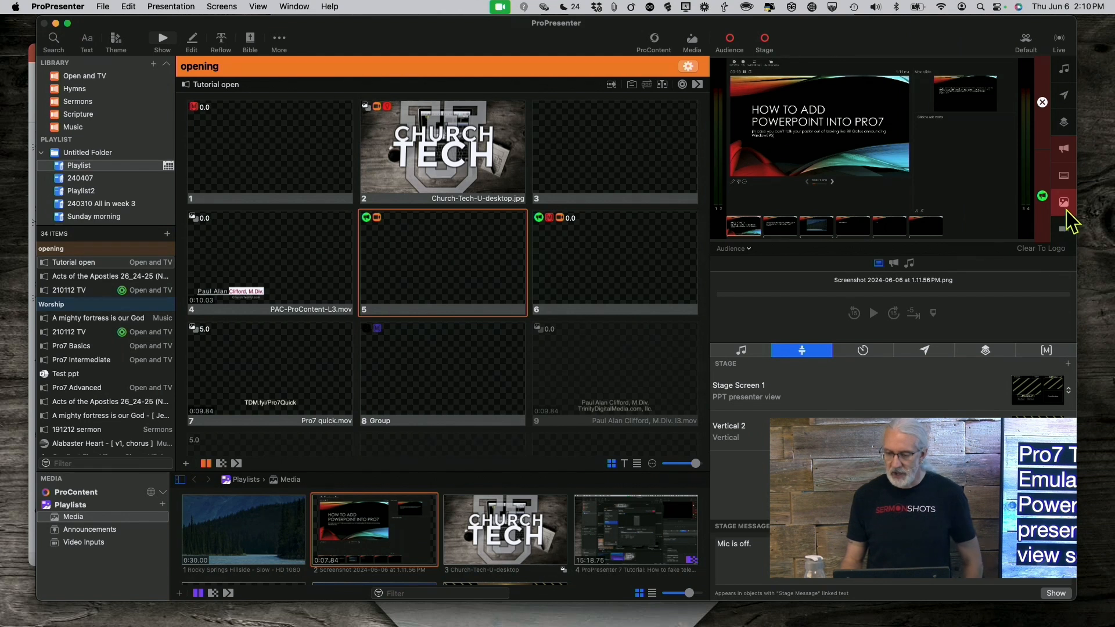
Clear the screenshot from the audience output and preview Stage Screen 1's presenter view layout
{"action": "left_click", "coordinate": [1042, 207]}
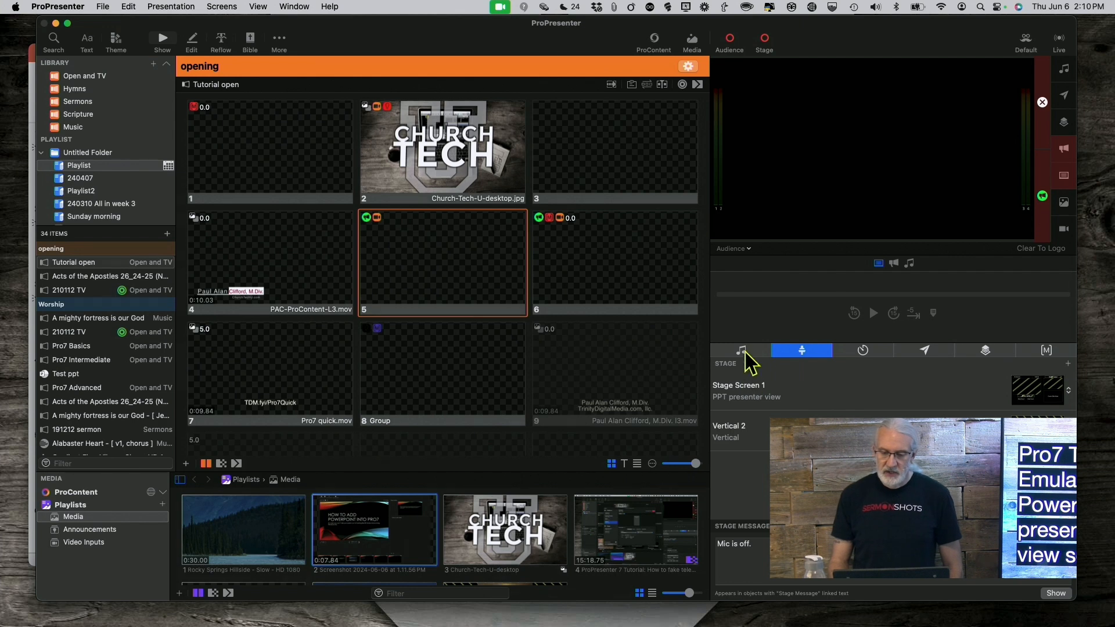
{"action": "left_click", "coordinate": [731, 248]}
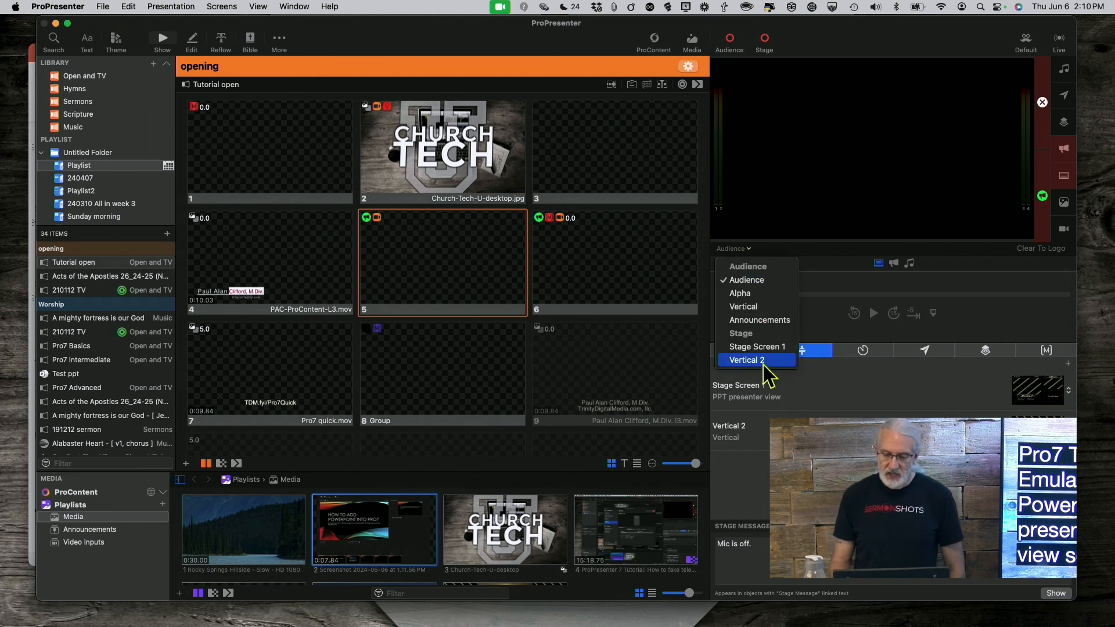
{"action": "left_click", "coordinate": [757, 346]}
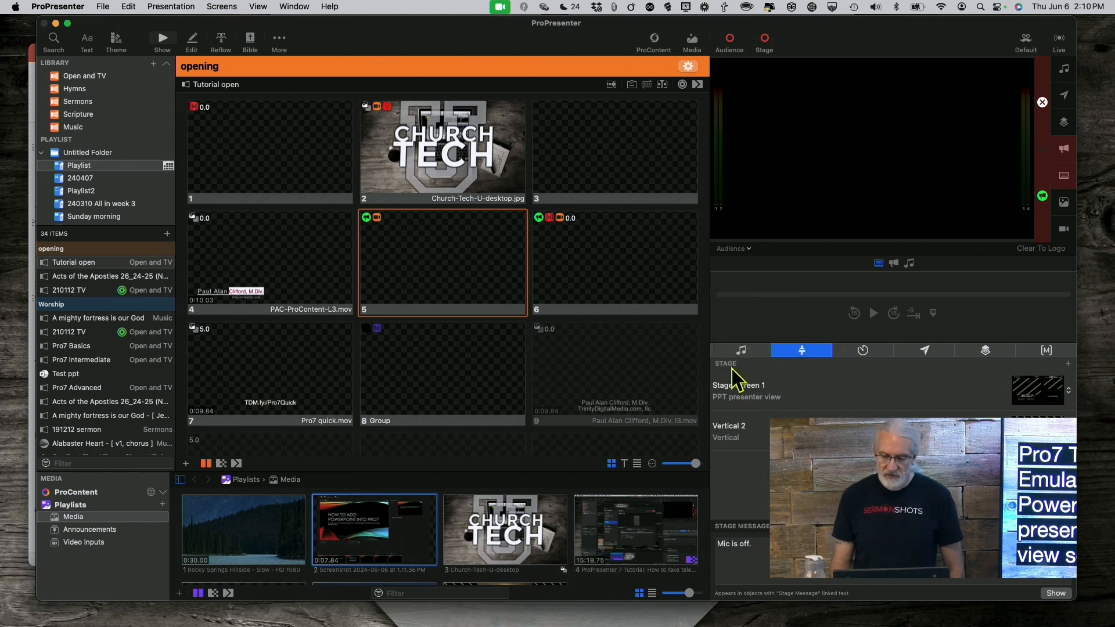
{"action": "left_click", "coordinate": [732, 248]}
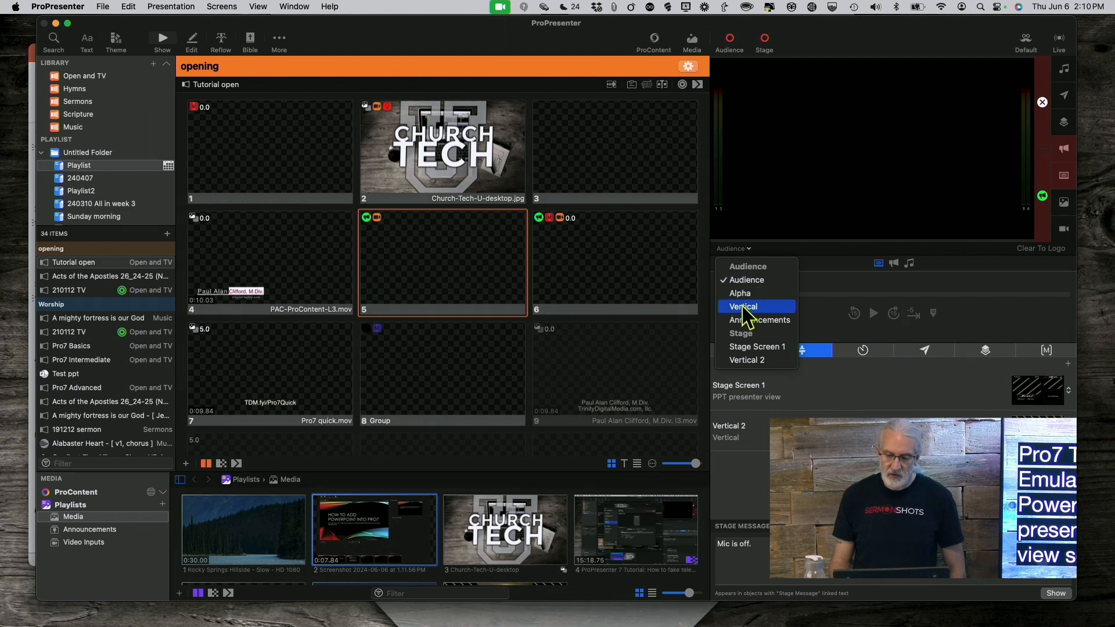
{"action": "left_click", "coordinate": [757, 347]}
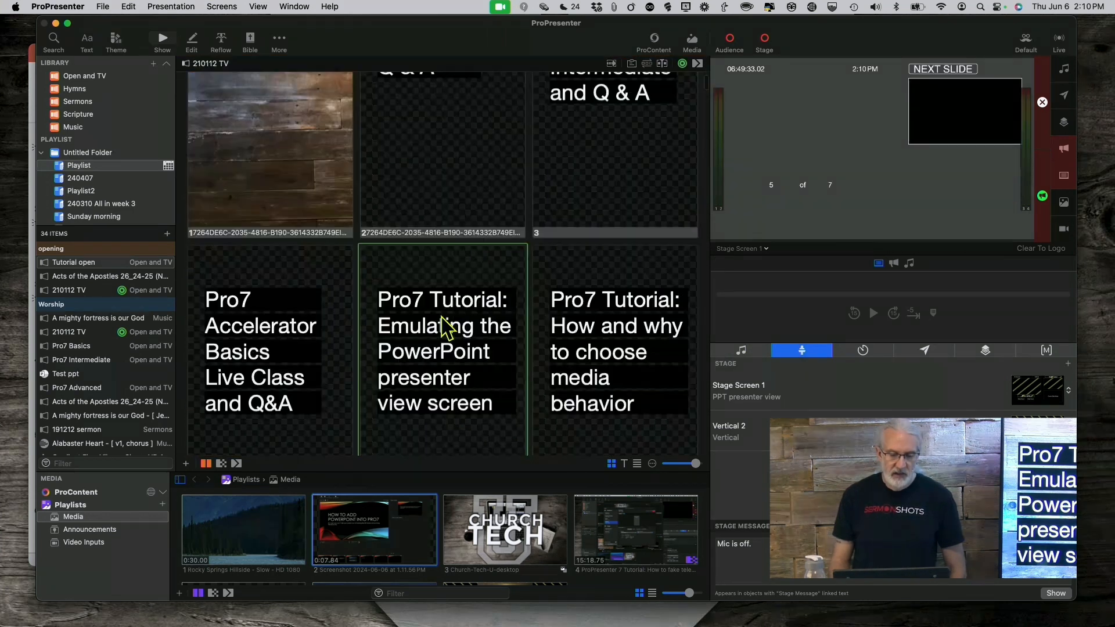
Trigger slide 1 of 'A mighty fortress is our God' from the Worship playlist live
{"action": "left_click", "coordinate": [98, 318]}
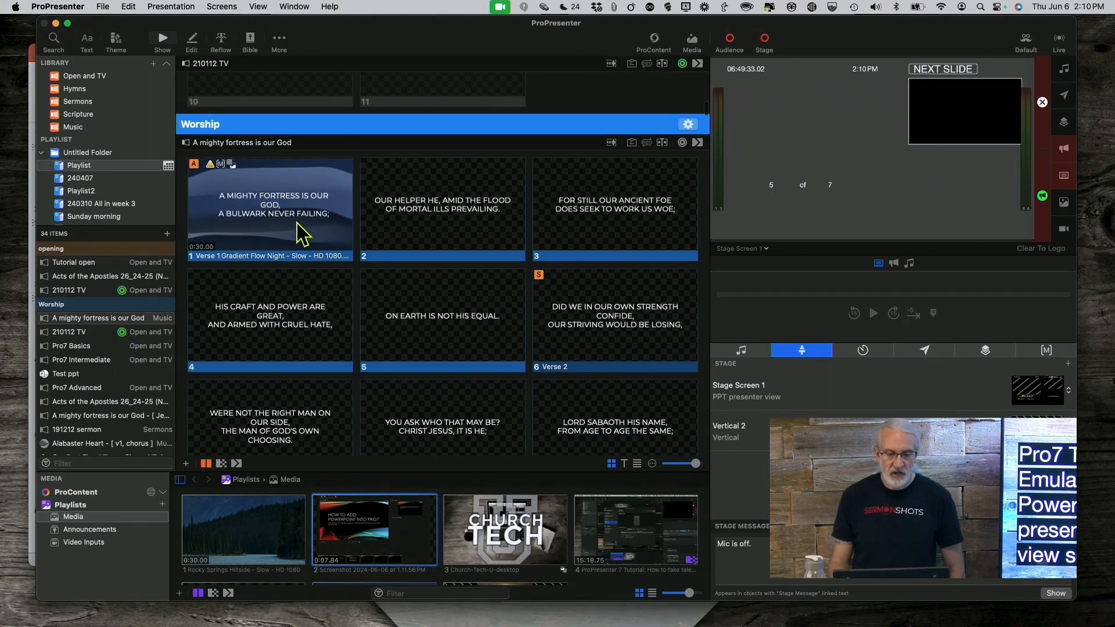
{"action": "left_click", "coordinate": [269, 209]}
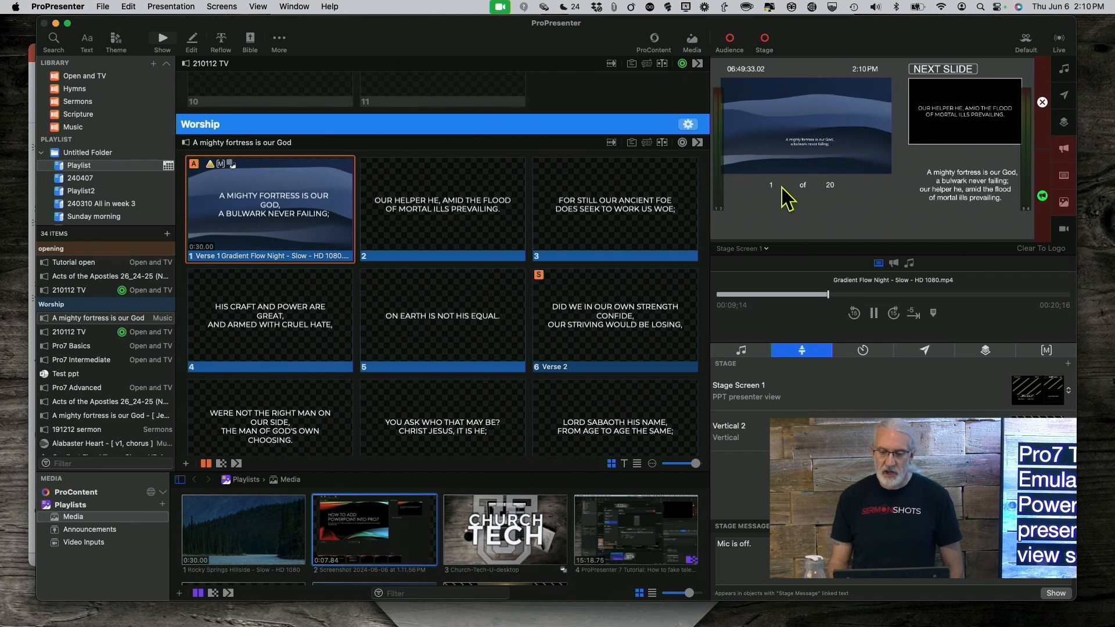
{"action": "mouse_move", "coordinate": [803, 199]}
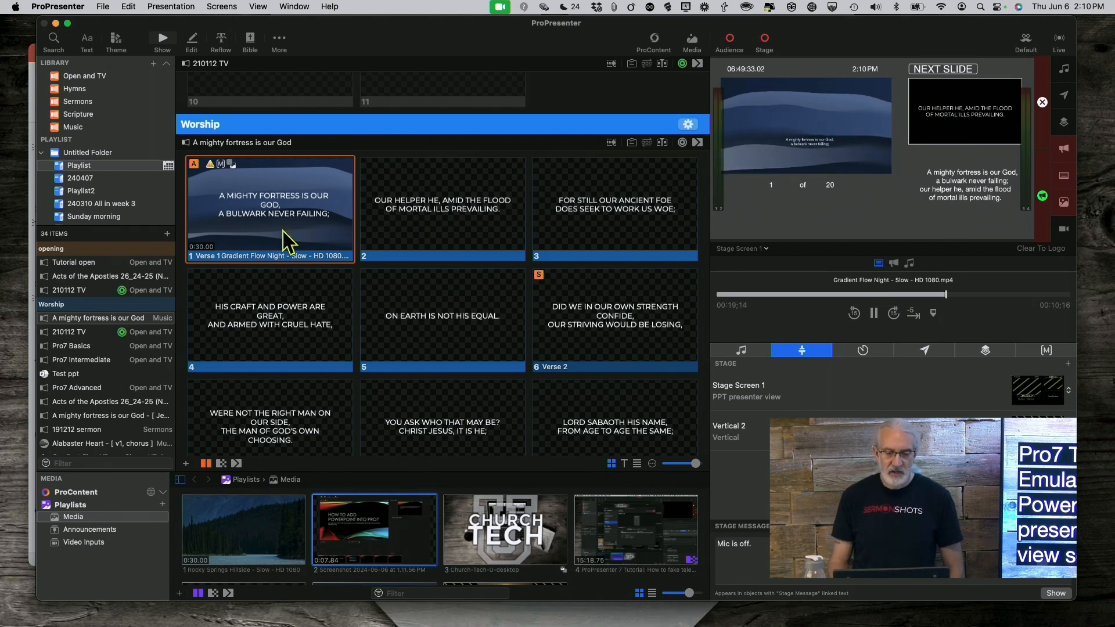
{"action": "mouse_move", "coordinate": [751, 75]}
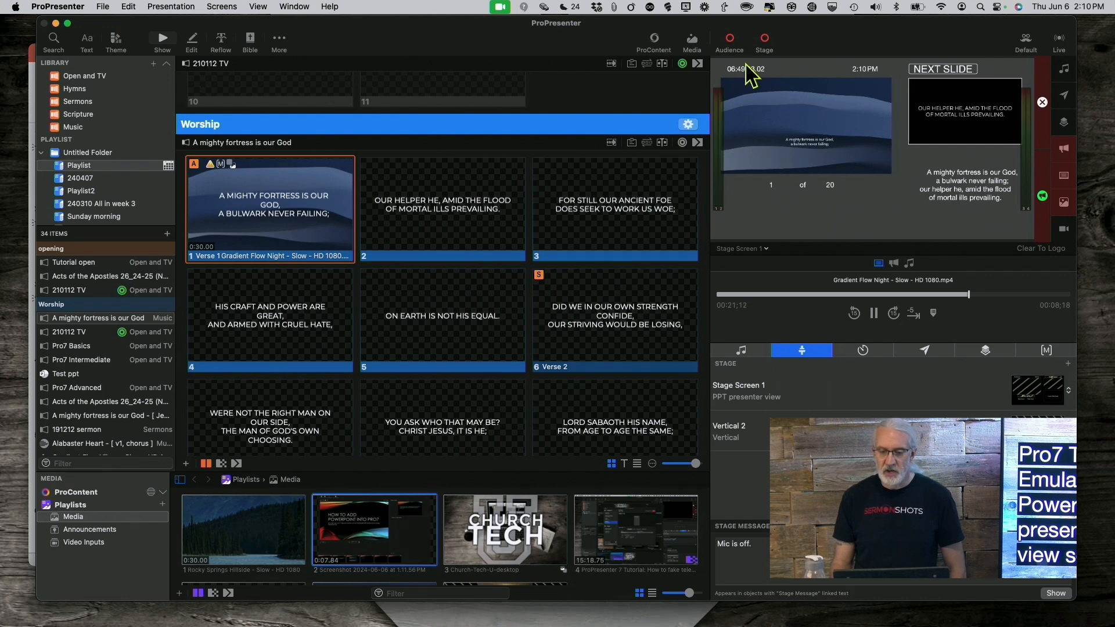
{"action": "mouse_move", "coordinate": [745, 83]}
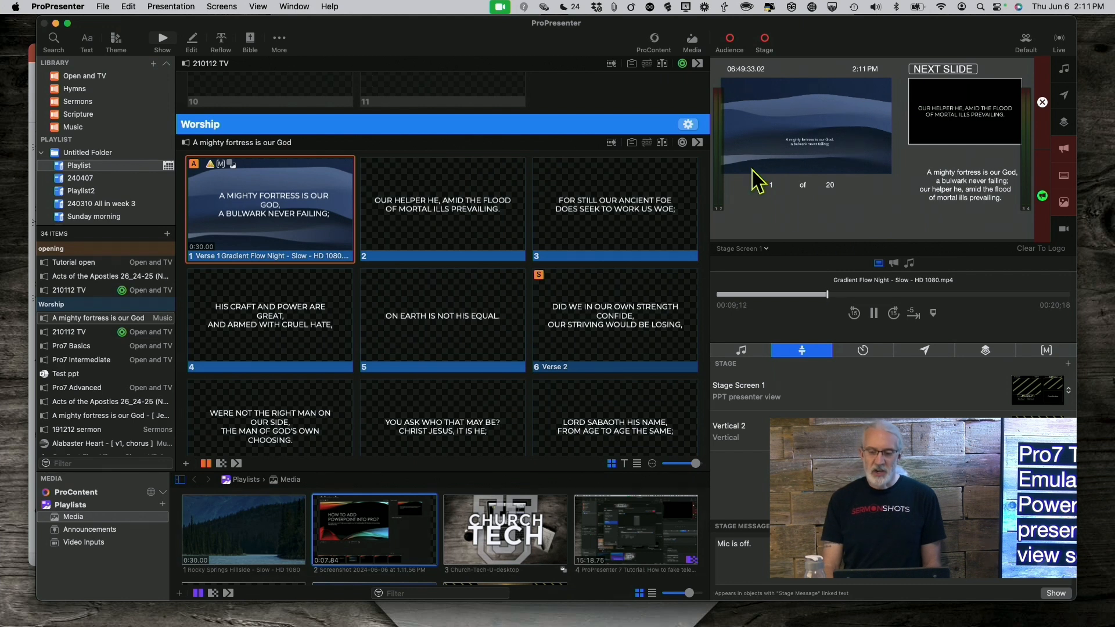
{"action": "mouse_move", "coordinate": [882, 195]}
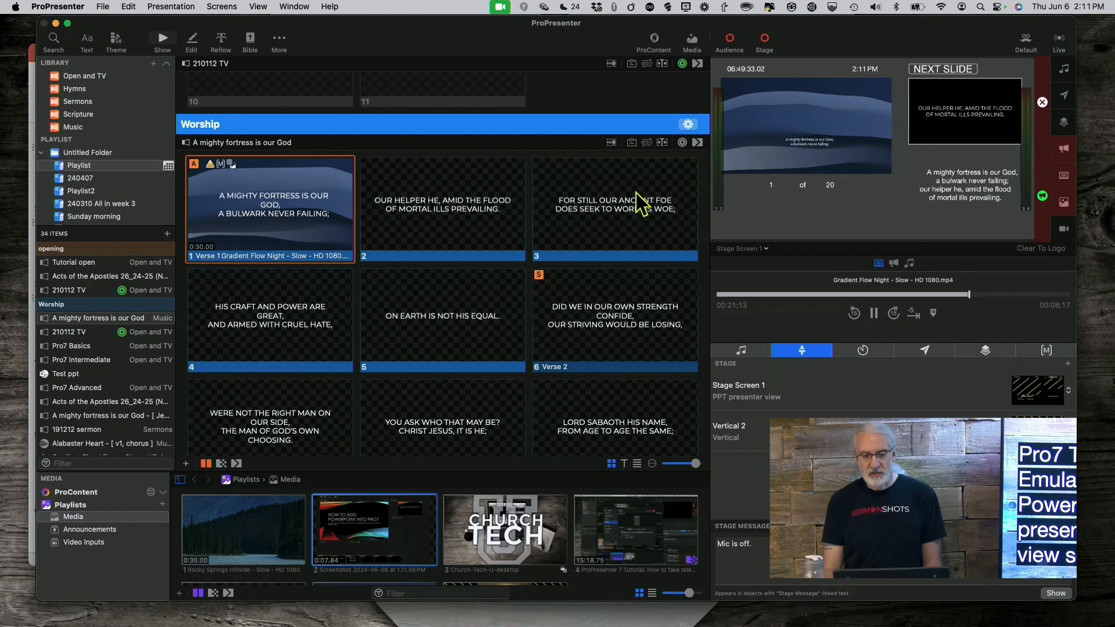
{"action": "mouse_move", "coordinate": [946, 89]}
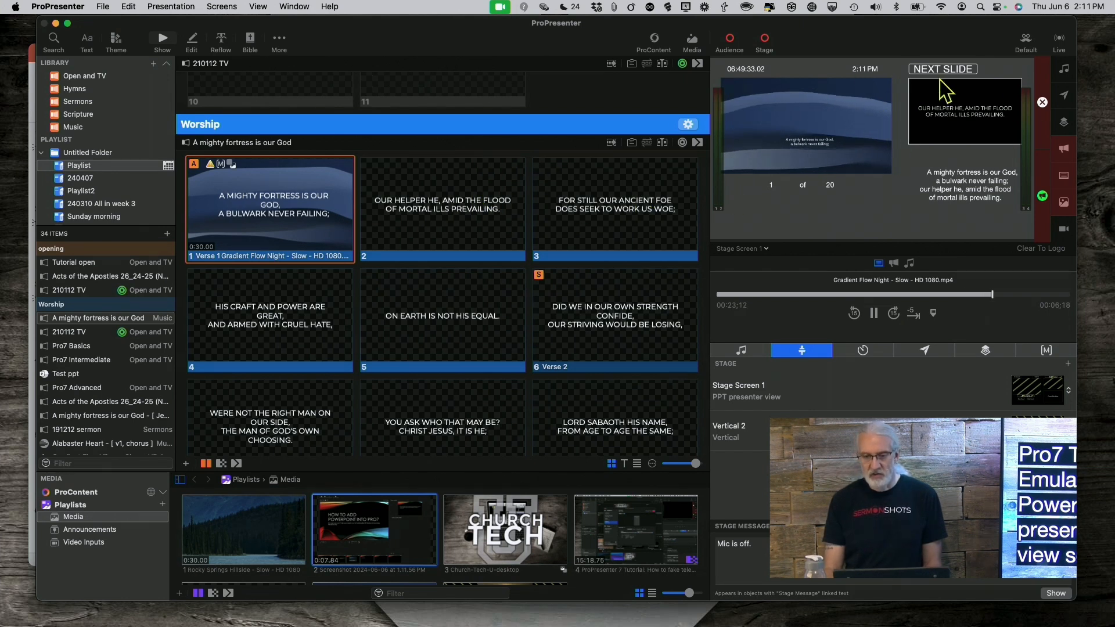
{"action": "mouse_move", "coordinate": [865, 188]}
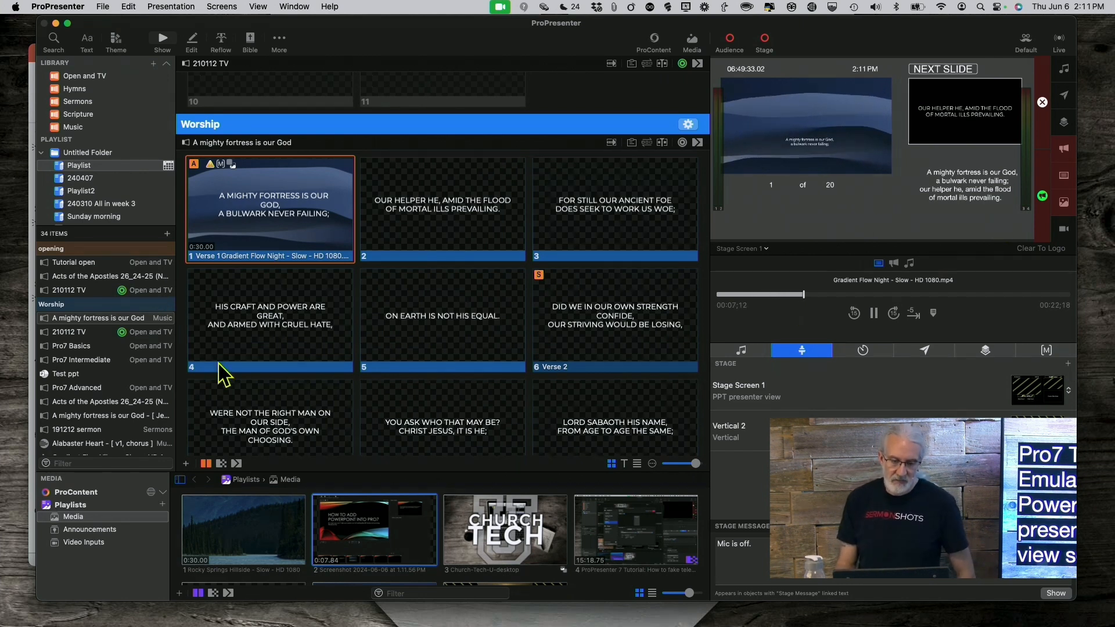
{"action": "mouse_move", "coordinate": [364, 383]}
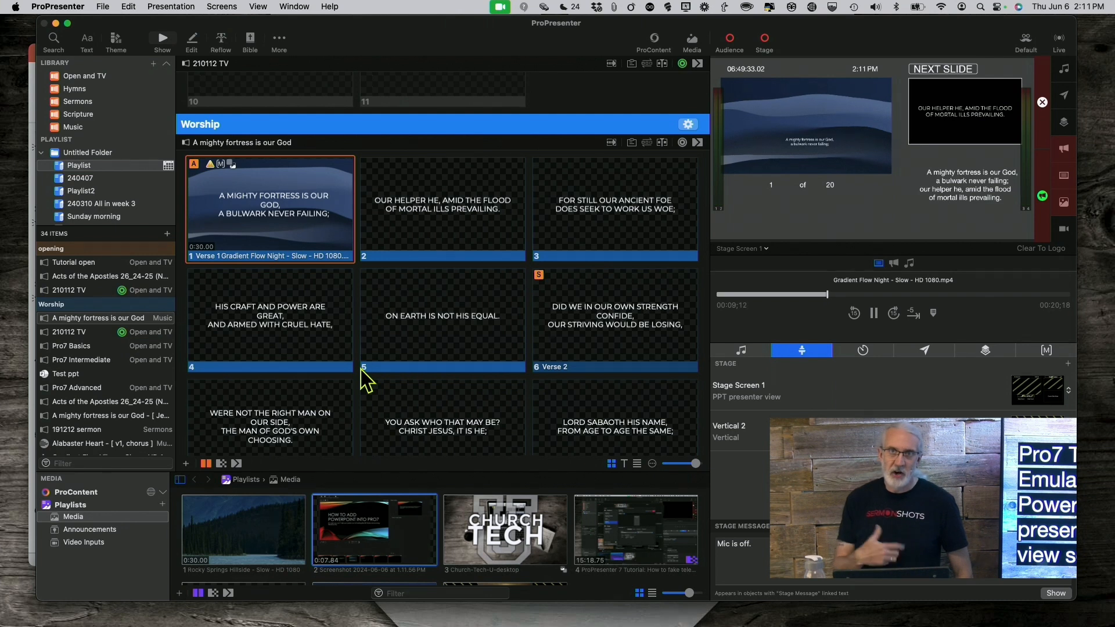